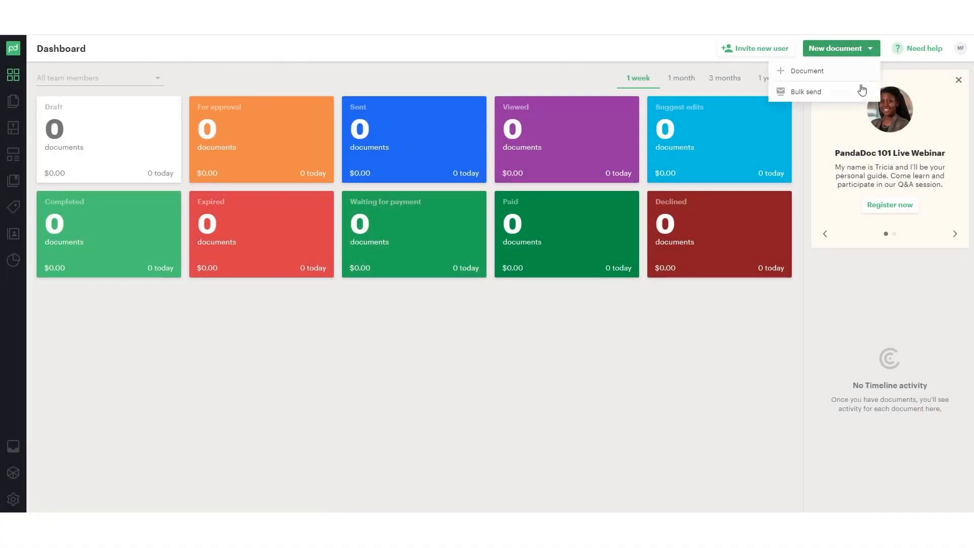
# - Start a new document from the featured Insurance Proposal Template found by searching 'insurance'
pyautogui.click(805, 70)
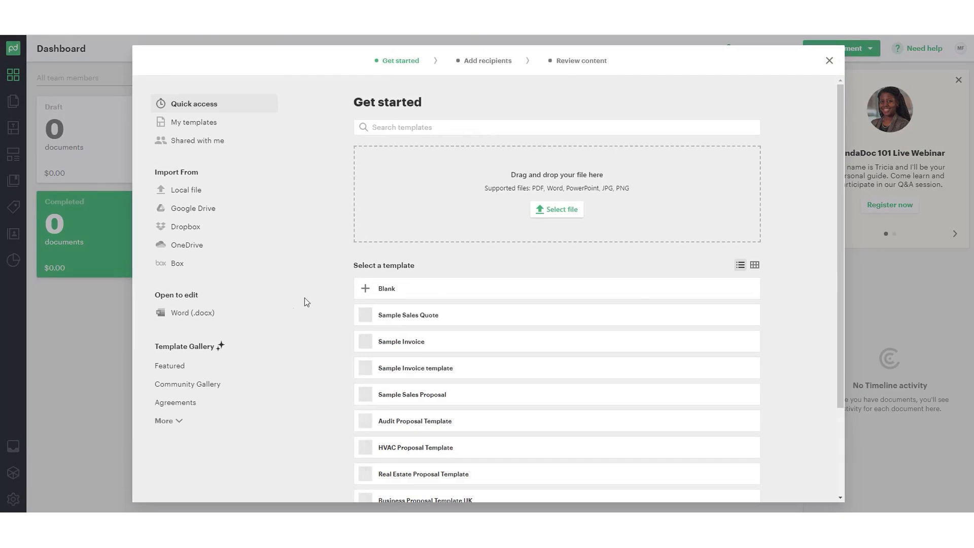
pyautogui.click(170, 366)
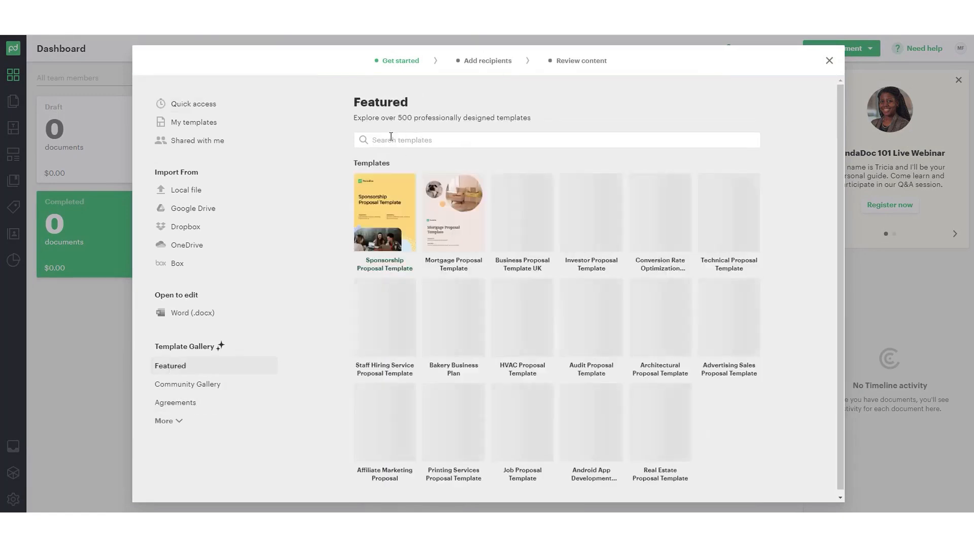
pyautogui.write('insurance')
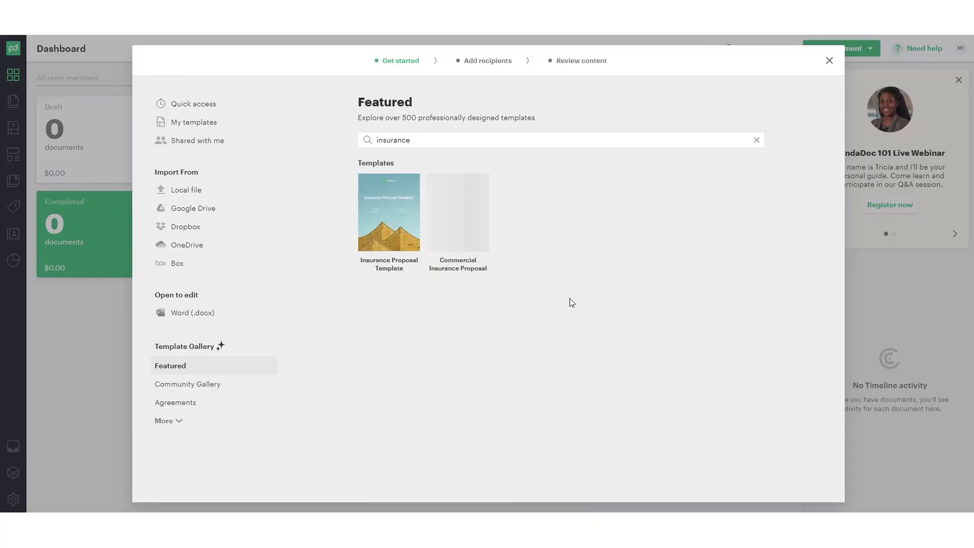
pyautogui.click(388, 212)
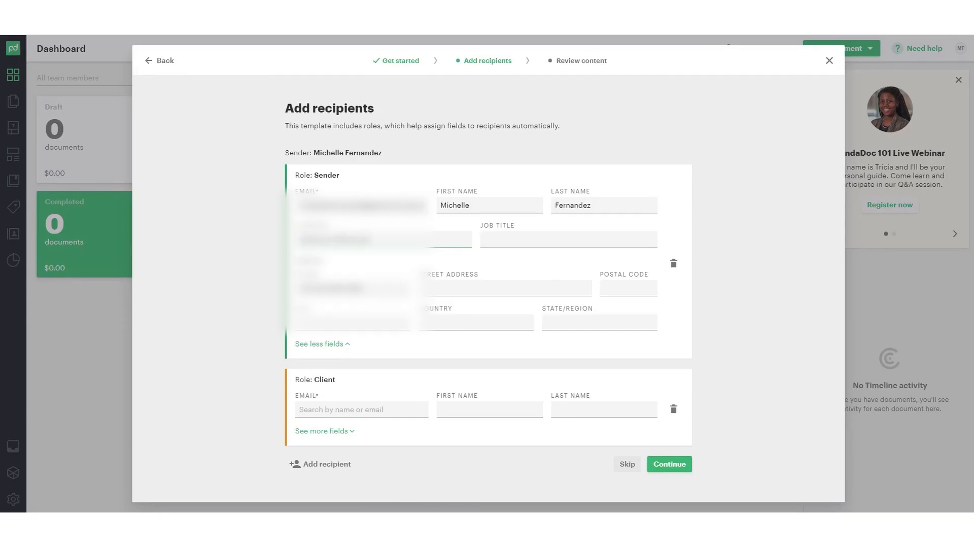
# - Name the client recipient Test Company and continue into the proposal editor
pyautogui.click(318, 344)
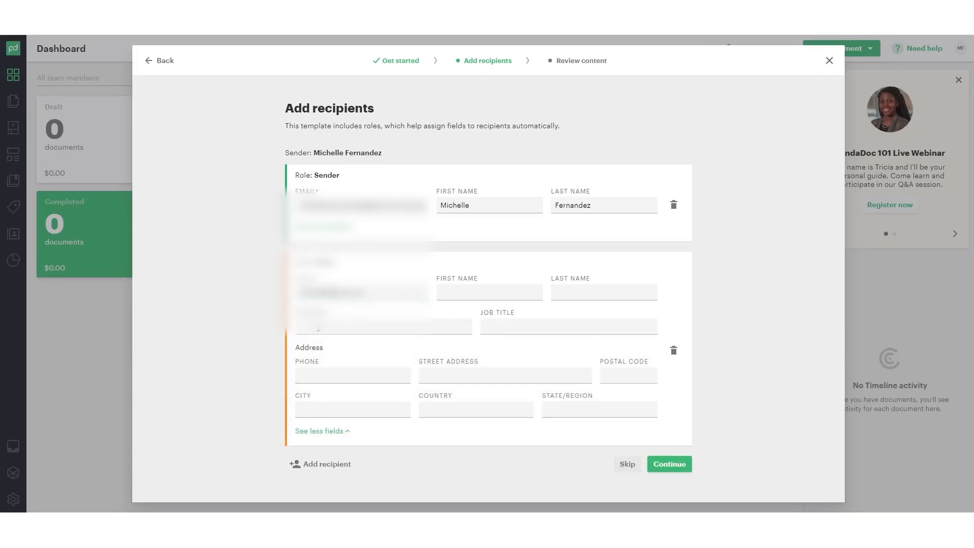
pyautogui.click(488, 292)
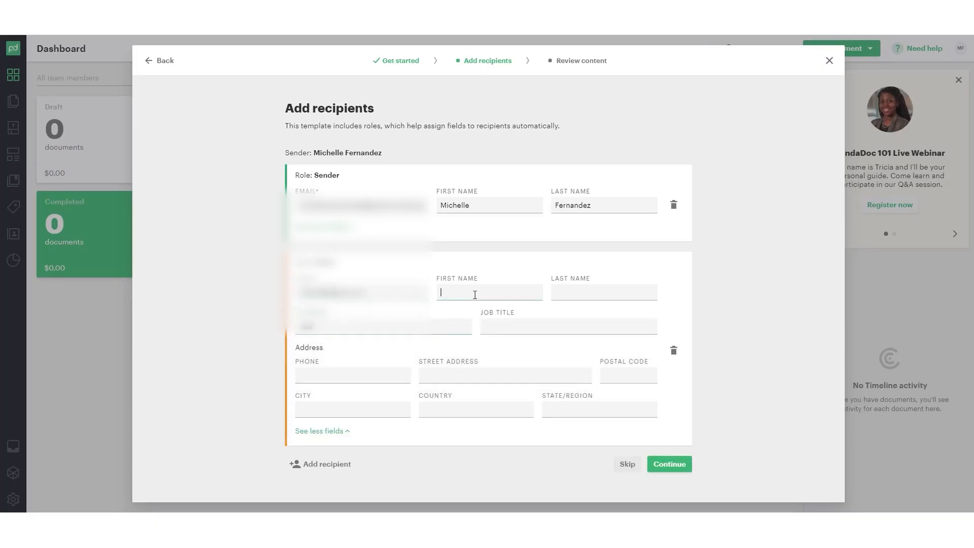
pyautogui.write('OOm')
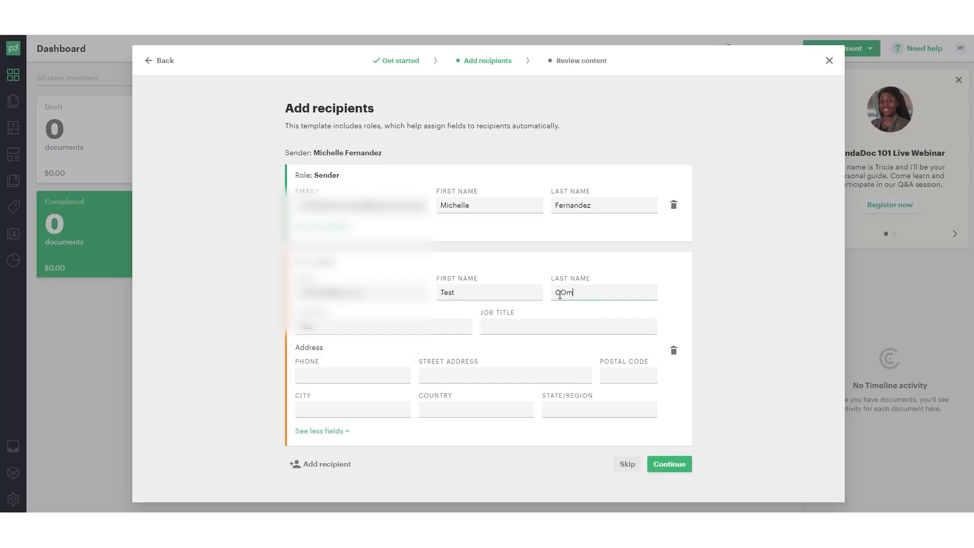
pyautogui.write('Qompany')
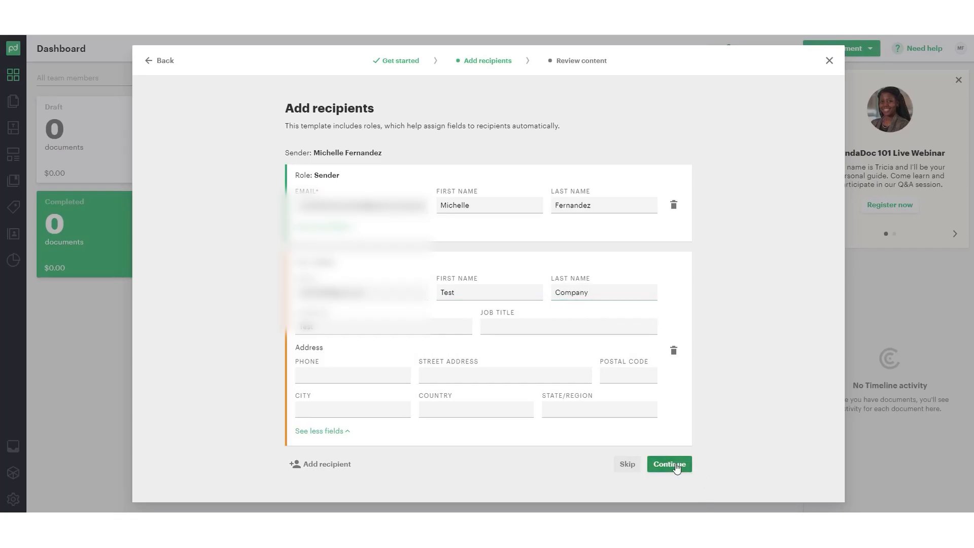
pyautogui.click(669, 463)
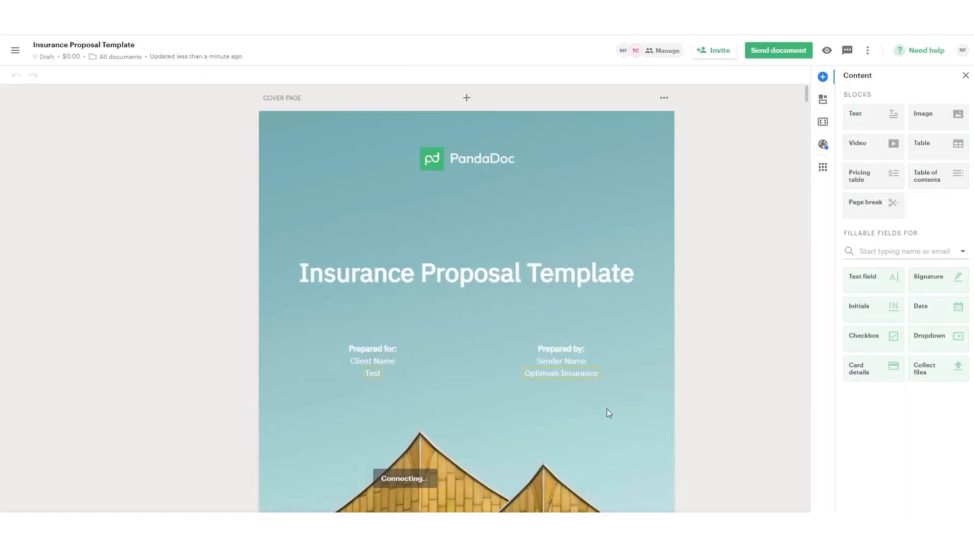
pyautogui.scroll(-3)
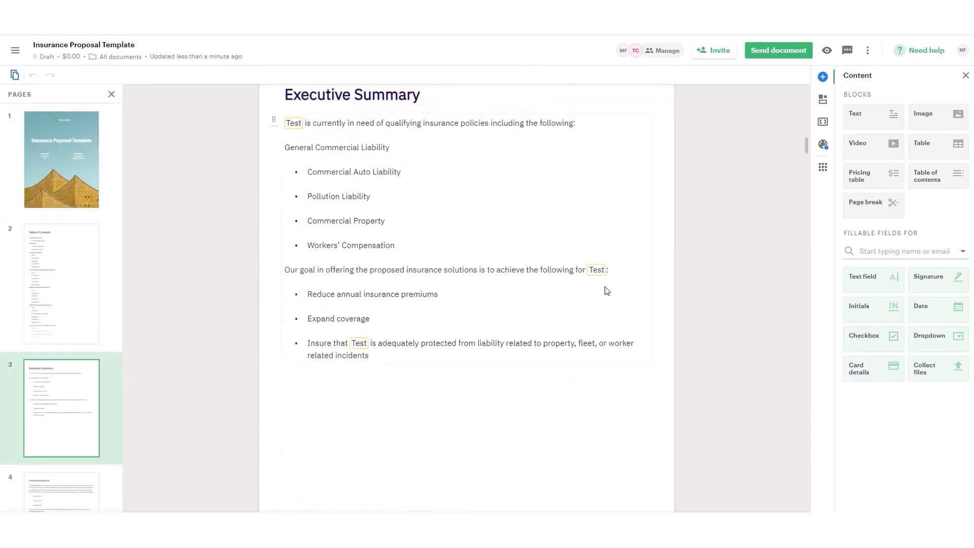
pyautogui.scroll(-3)
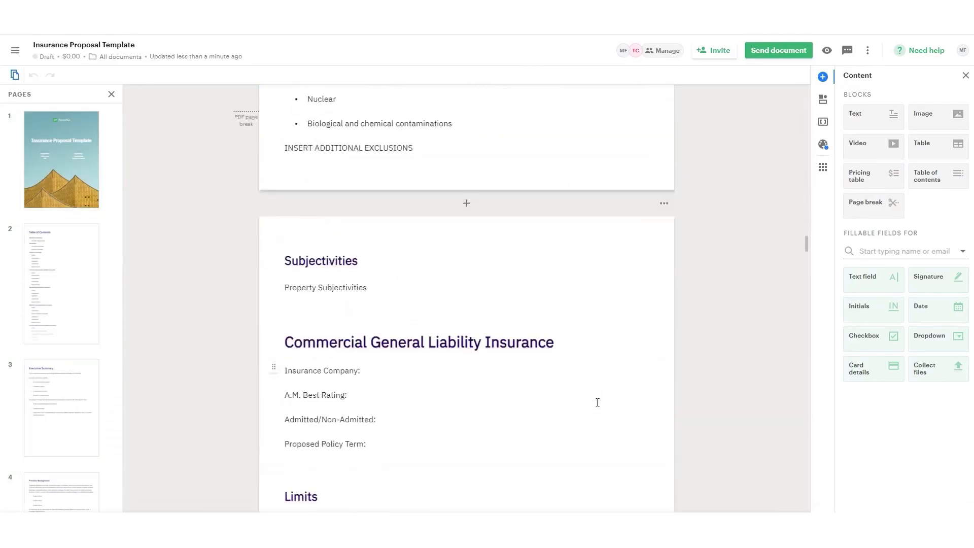
pyautogui.scroll(-3)
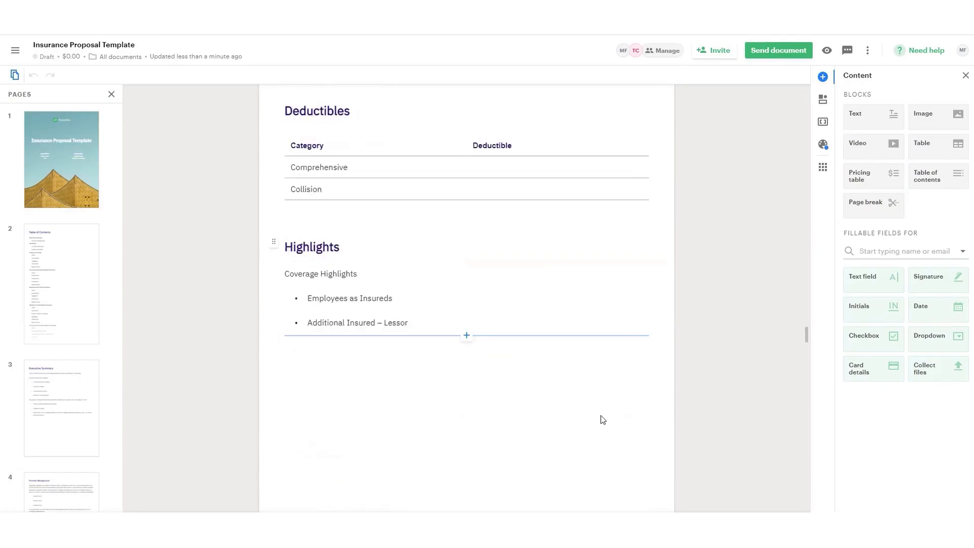
pyautogui.scroll(-3)
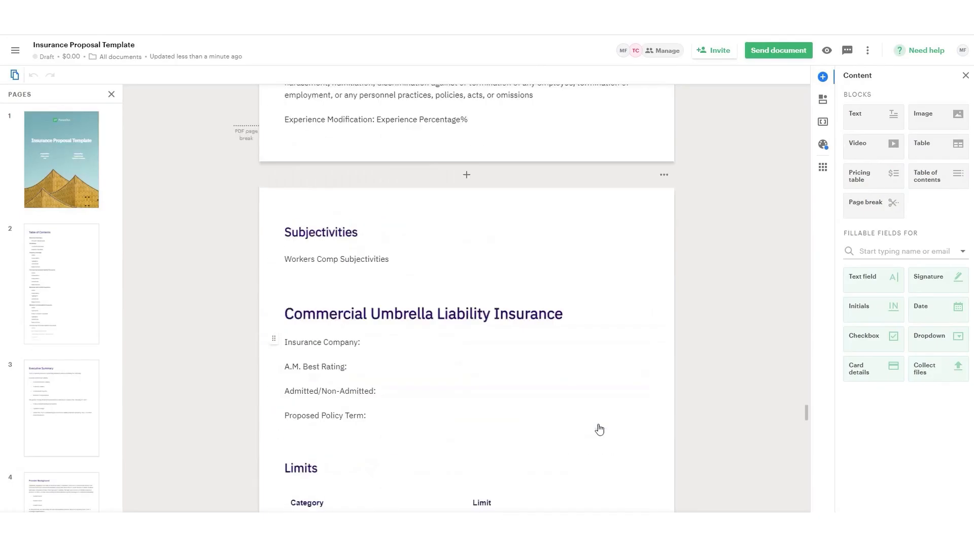
pyautogui.scroll(-3)
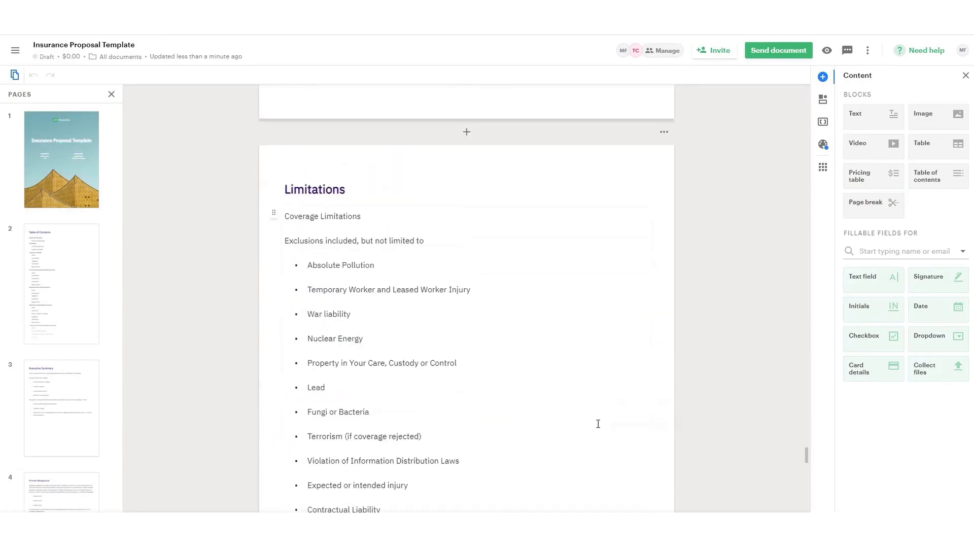
pyautogui.scroll(-3)
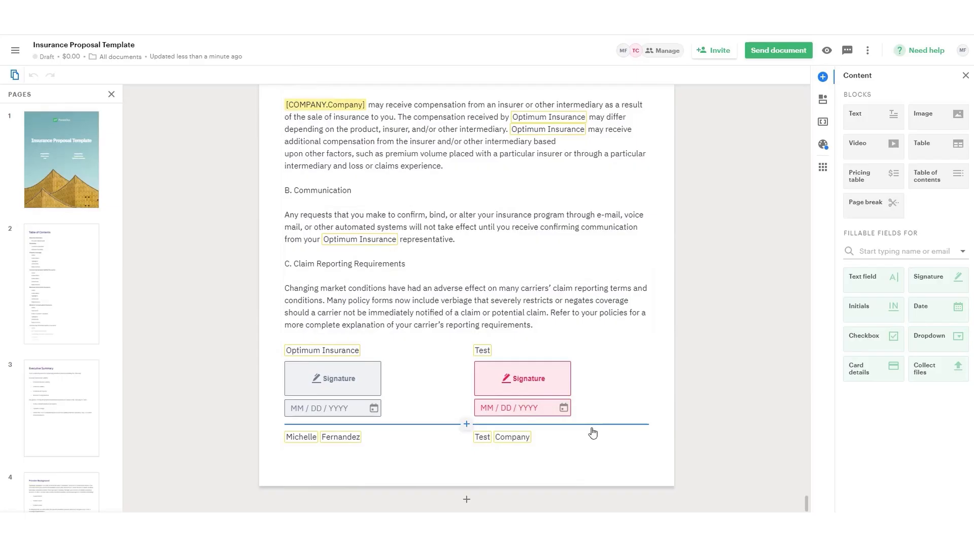
pyautogui.moveTo(591, 430)
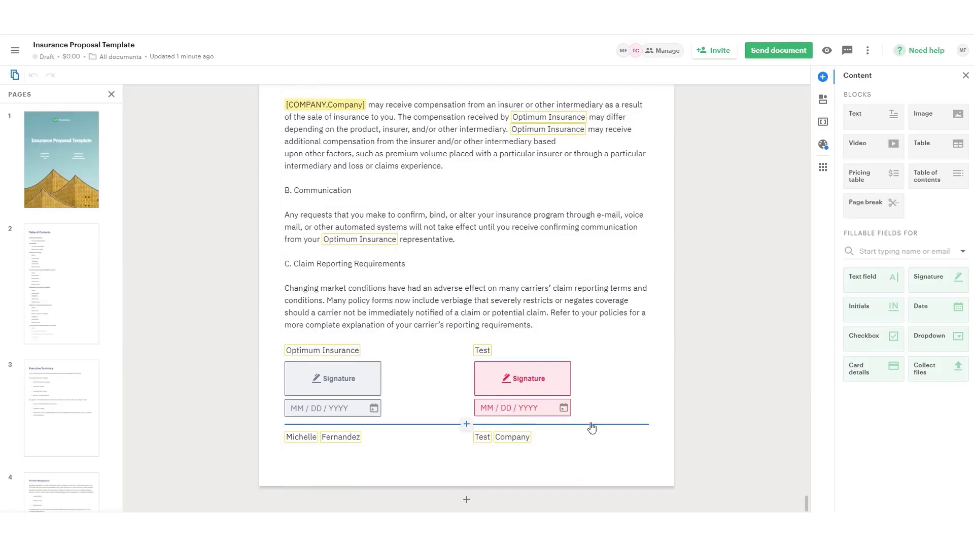
pyautogui.moveTo(330, 367)
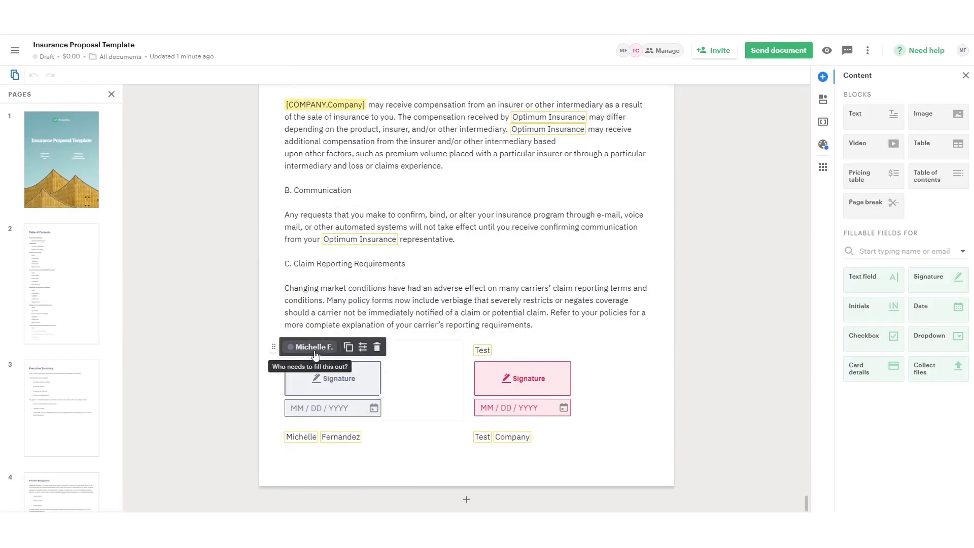
# - Sign the sender's signature field with a hand-drawn signature
pyautogui.click(330, 378)
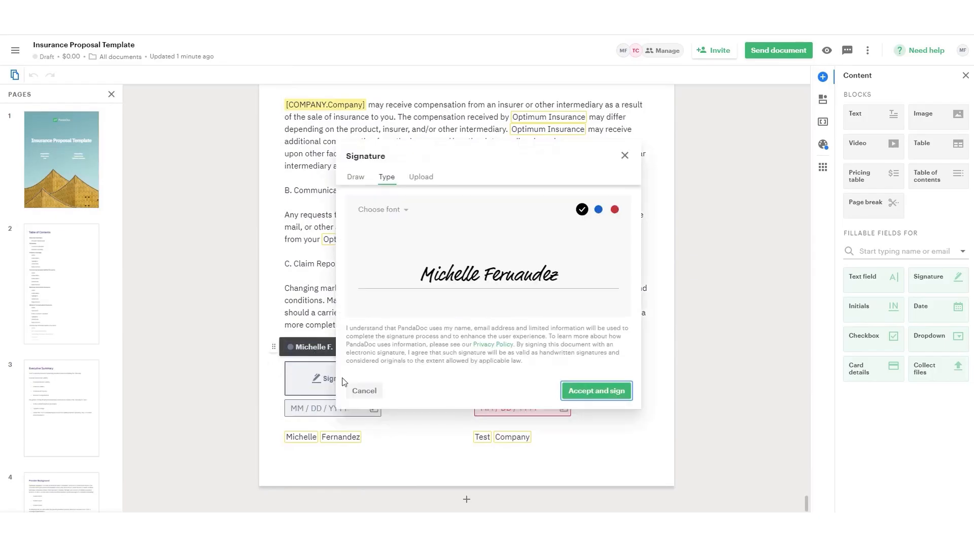
pyautogui.click(355, 176)
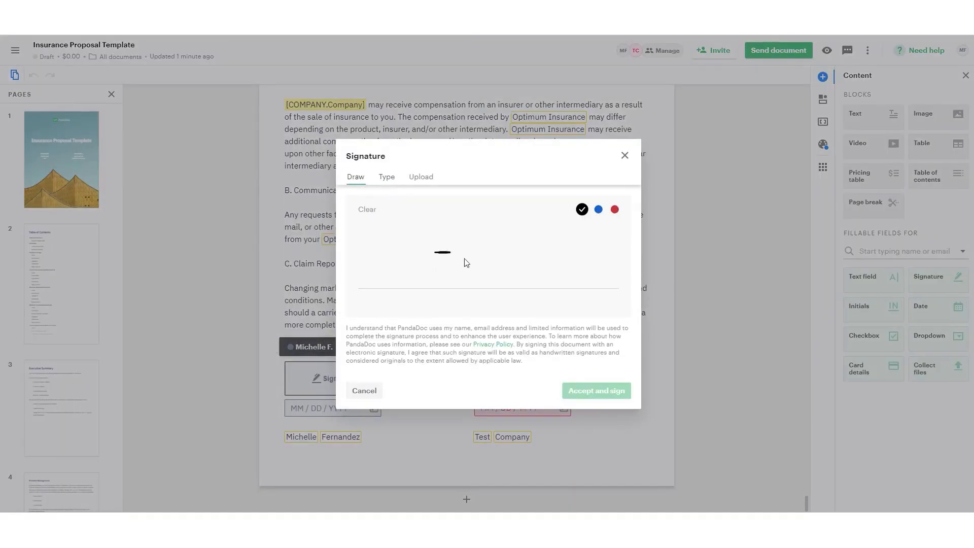
pyautogui.click(595, 390)
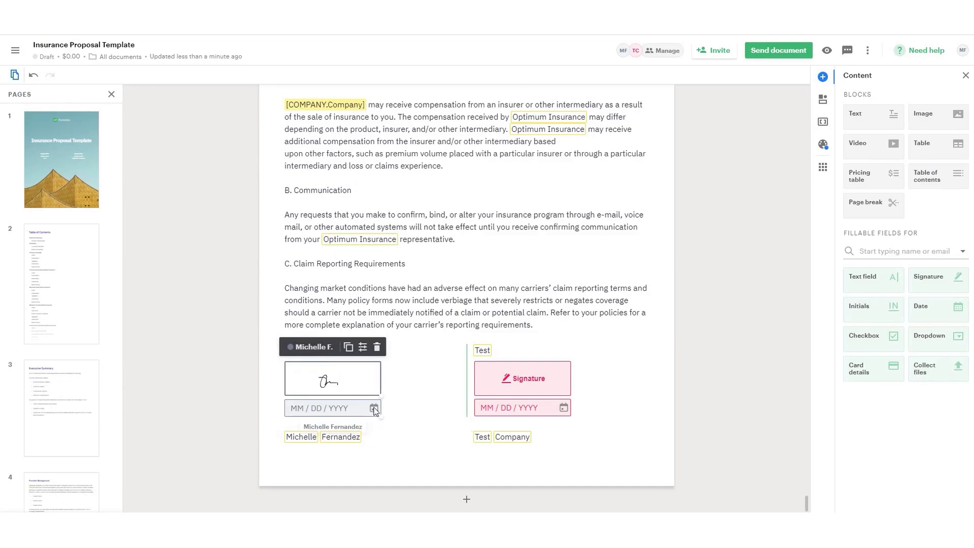
# - Date the sender's signature October 8, 2021 and select the client's signature block
pyautogui.click(373, 408)
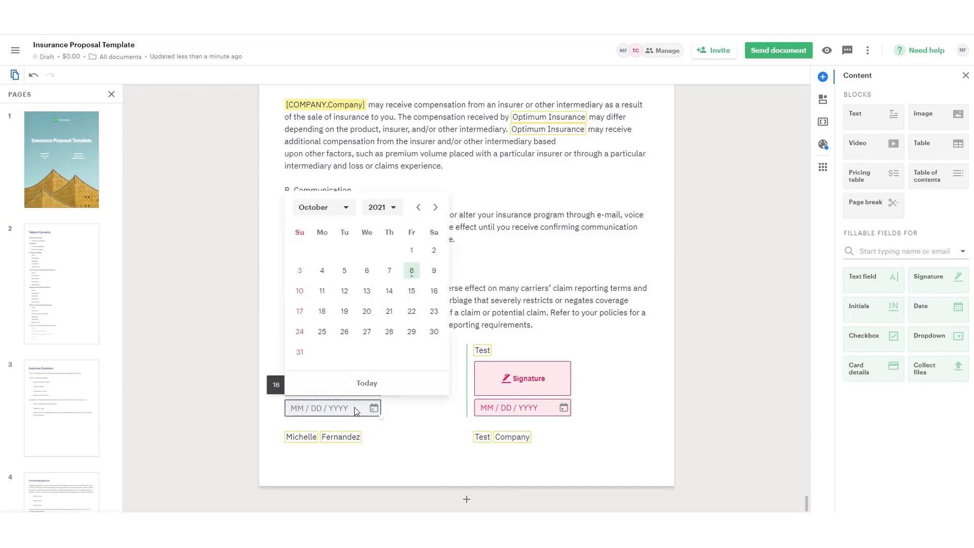
pyautogui.click(411, 270)
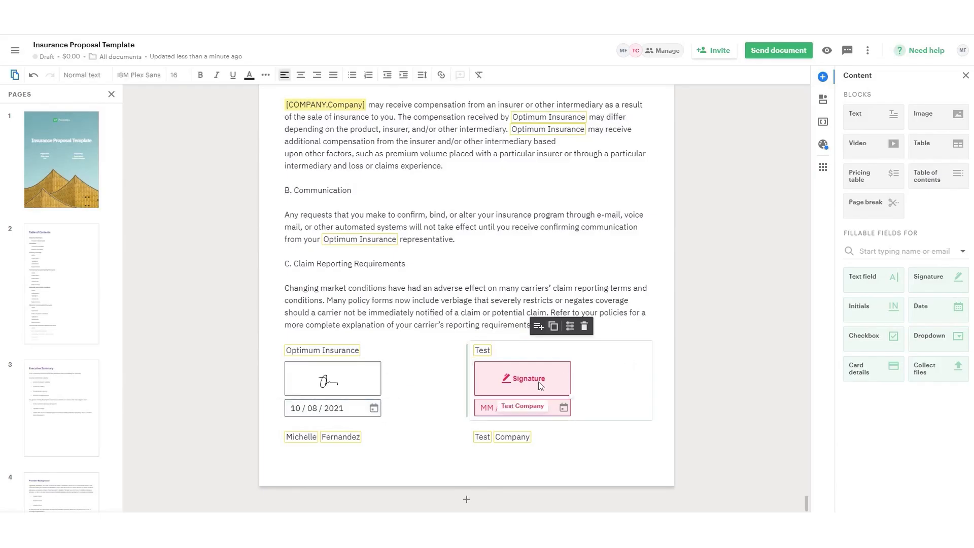
pyautogui.click(500, 346)
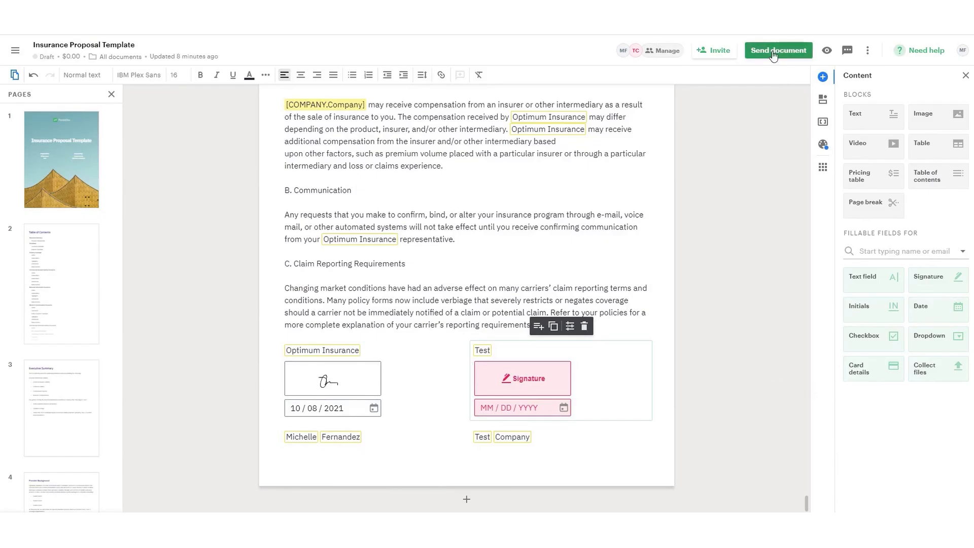
# - Begin sending and fill the unfilled COMPANY.Company variable with Test
pyautogui.click(778, 51)
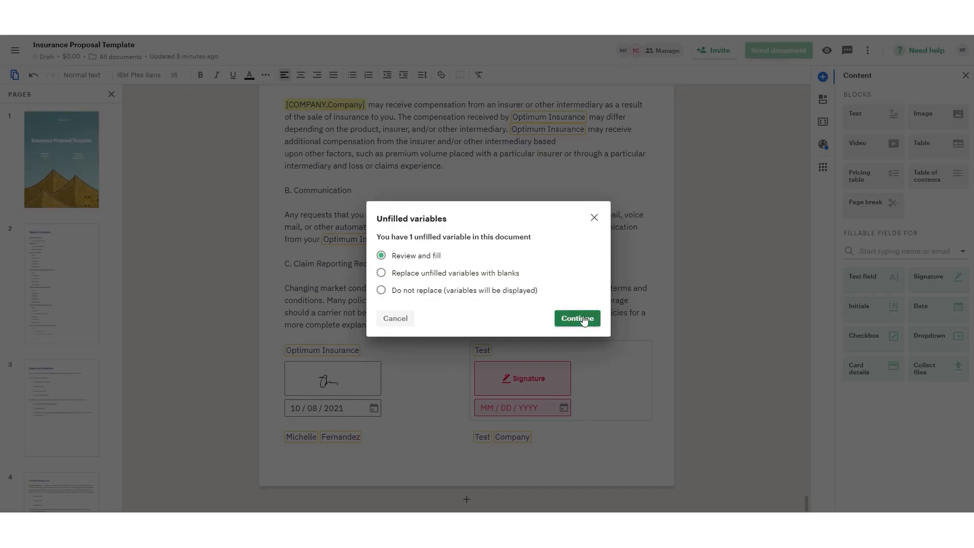
pyautogui.click(575, 317)
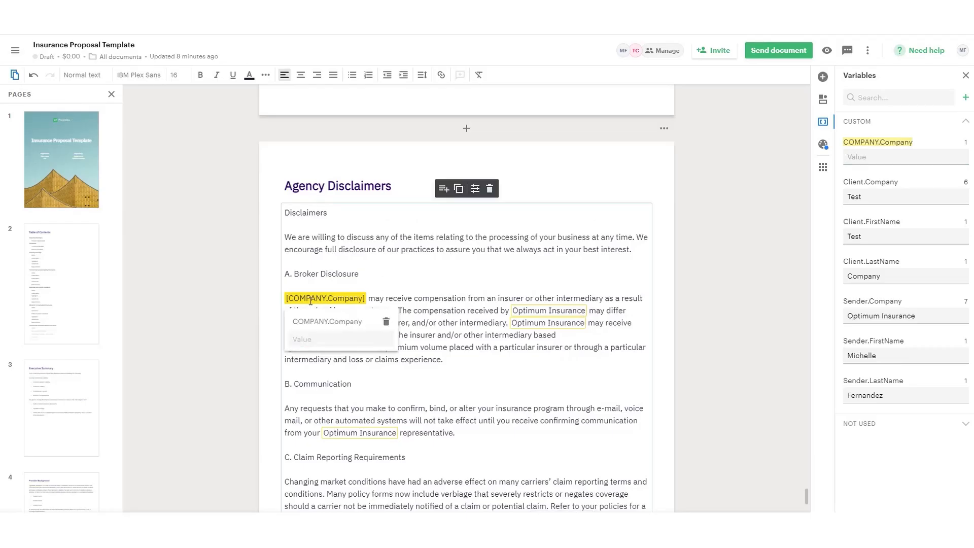
pyautogui.write('Test')
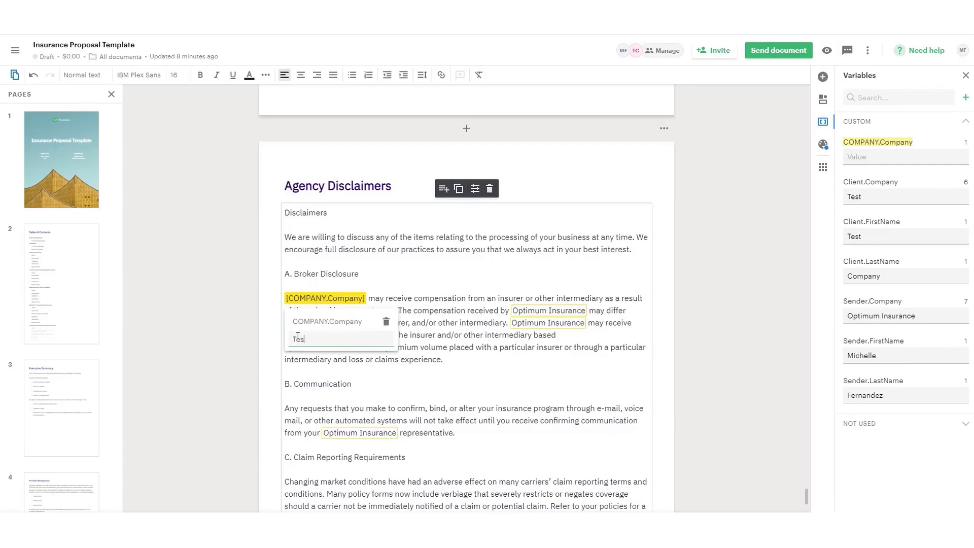
pyautogui.write('t')
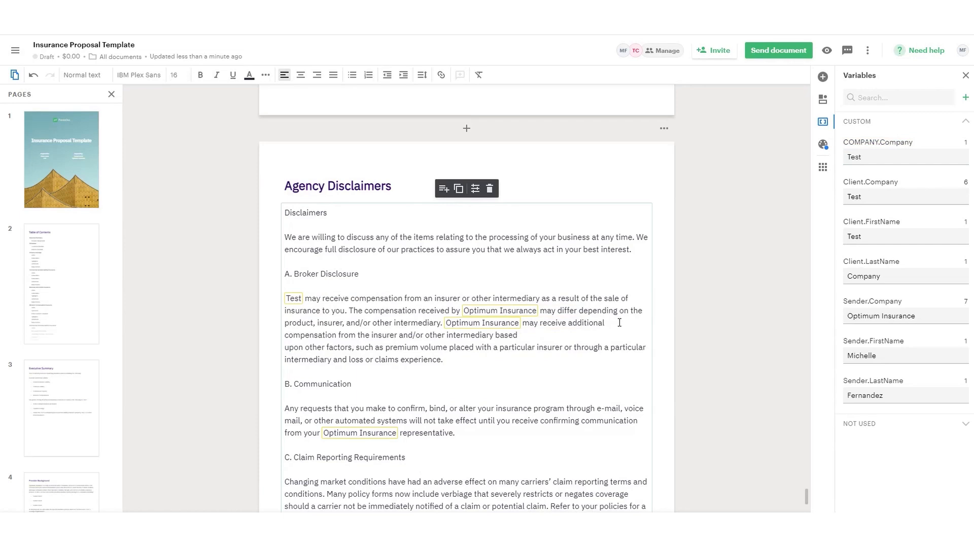
# - Review the Test and Optimum Insurance variables in the broker disclosure text
pyautogui.scroll(-3)
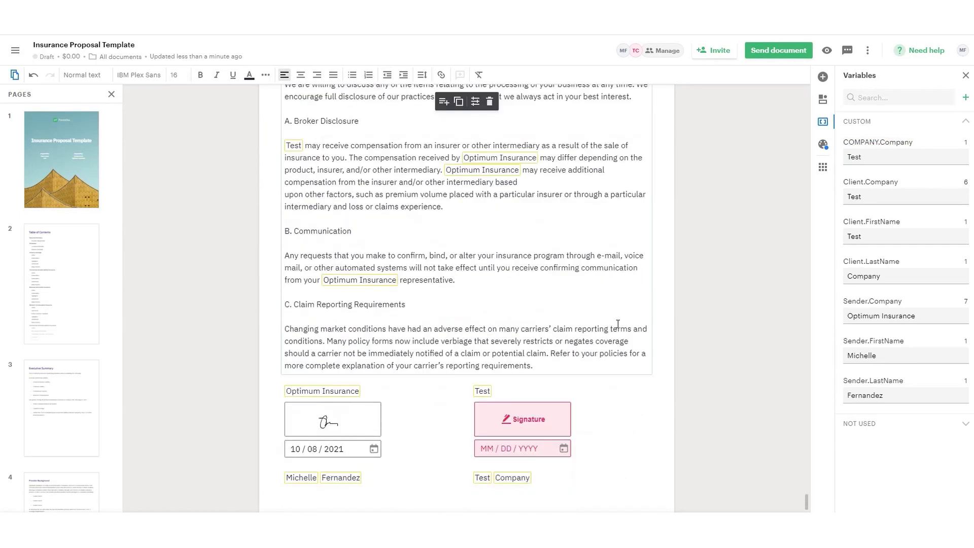
pyautogui.click(292, 145)
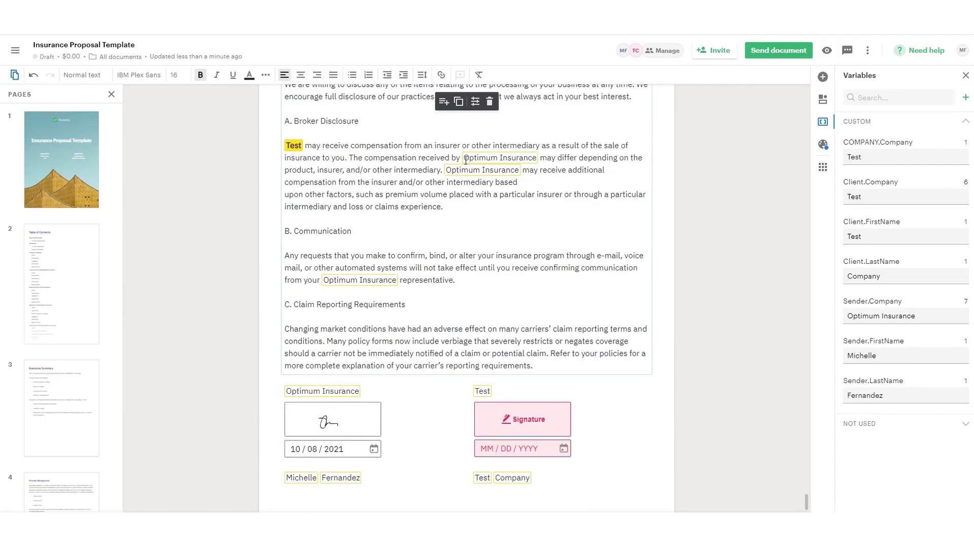
pyautogui.doubleClick(499, 157)
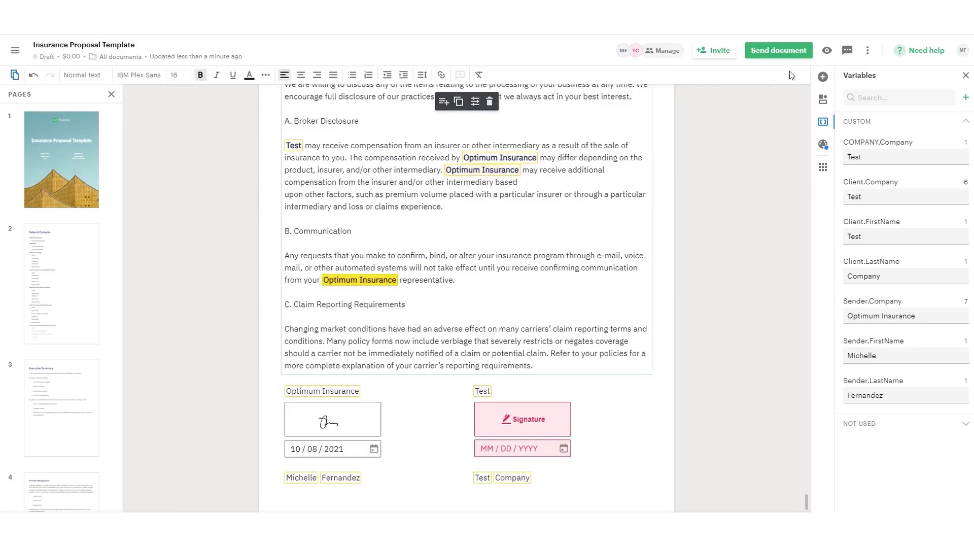
# - Choose send via email and rename the document to Insurance Proposal
pyautogui.click(778, 51)
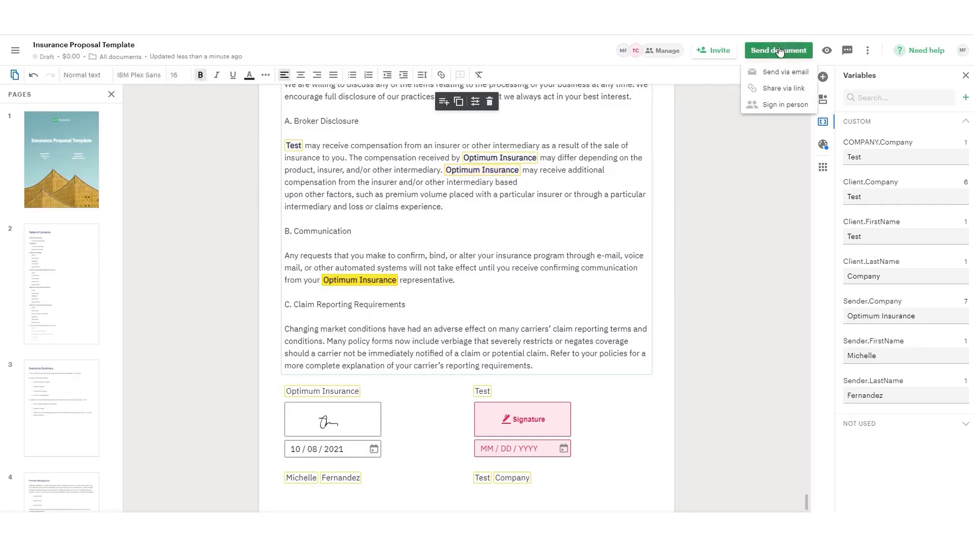
pyautogui.click(784, 71)
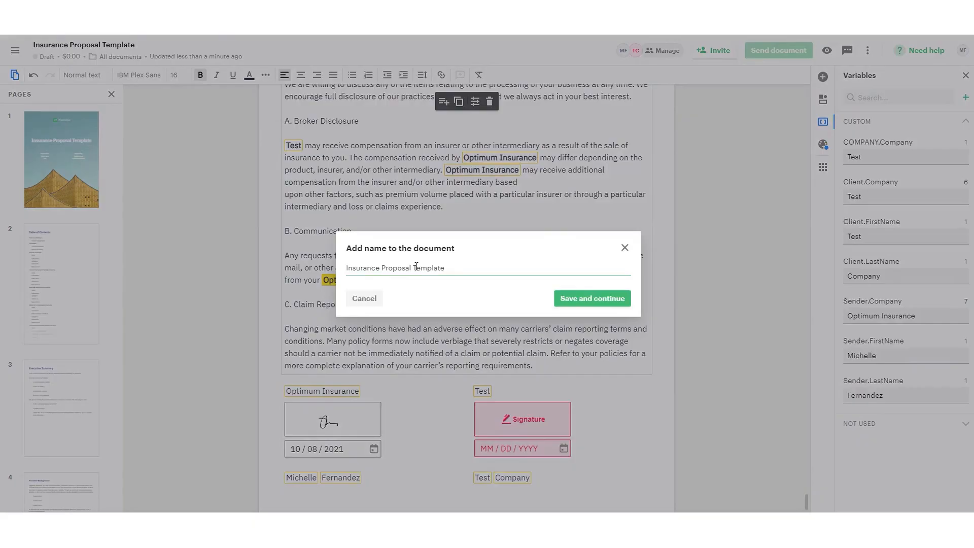
pyautogui.press('Backspace')
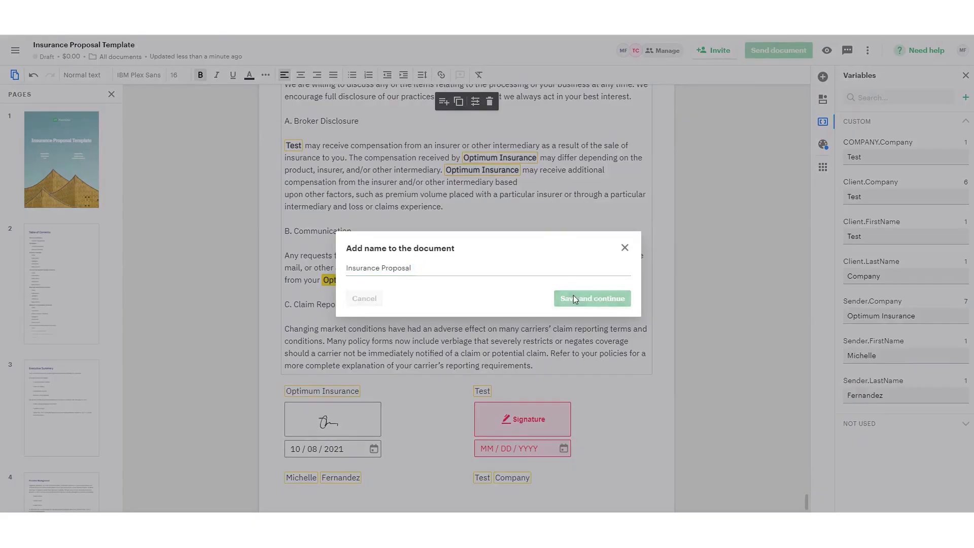
pyautogui.click(592, 298)
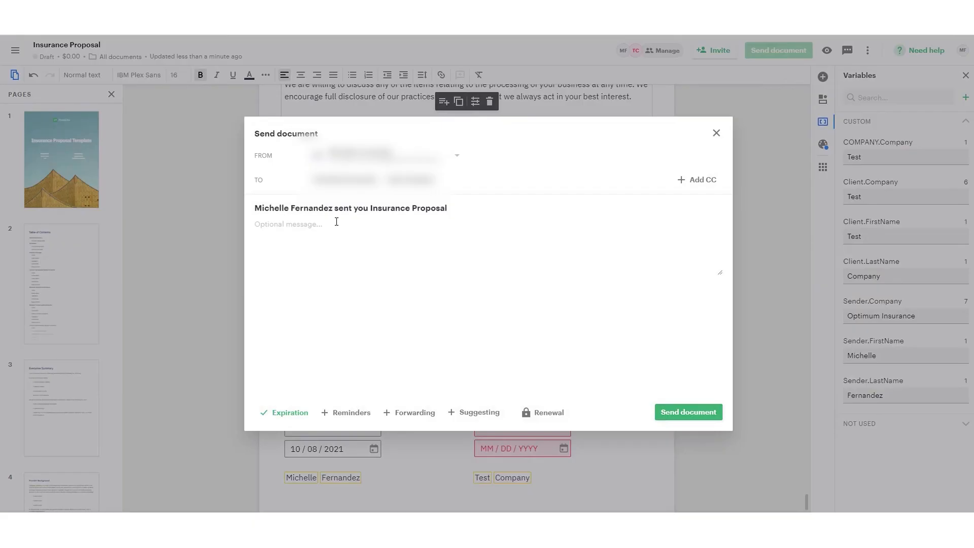
# - Write a short 'Hi' note about the attached proposal and send the email to the client
pyautogui.write('Hi')
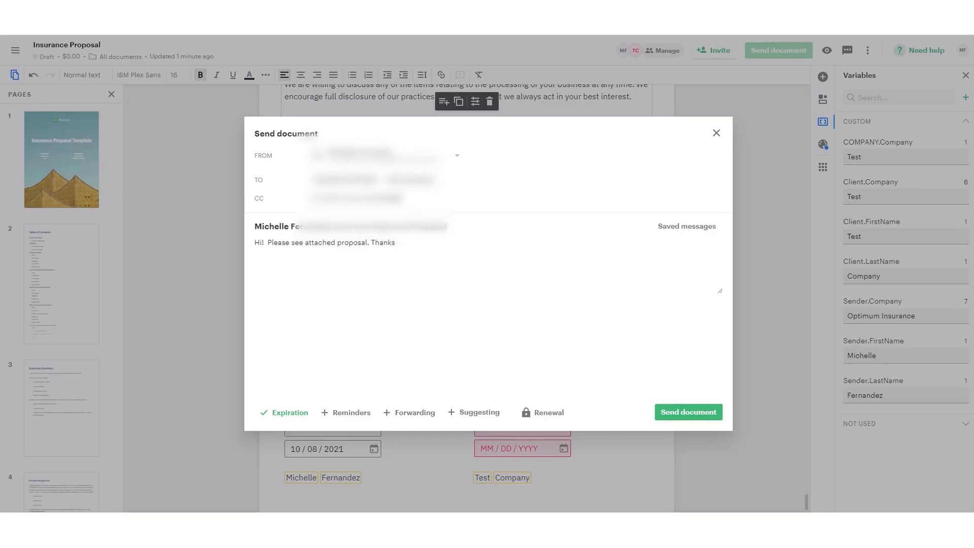
pyautogui.click(688, 412)
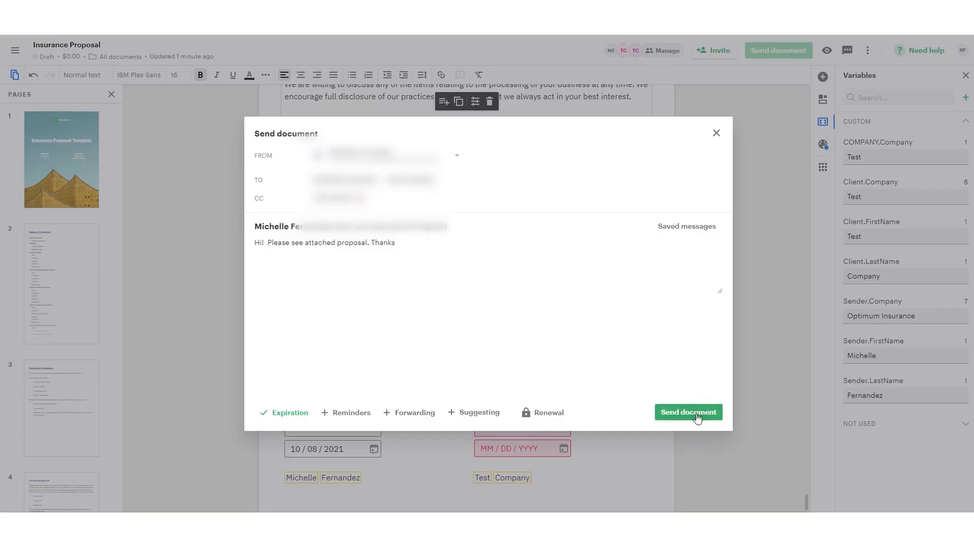
pyautogui.click(688, 412)
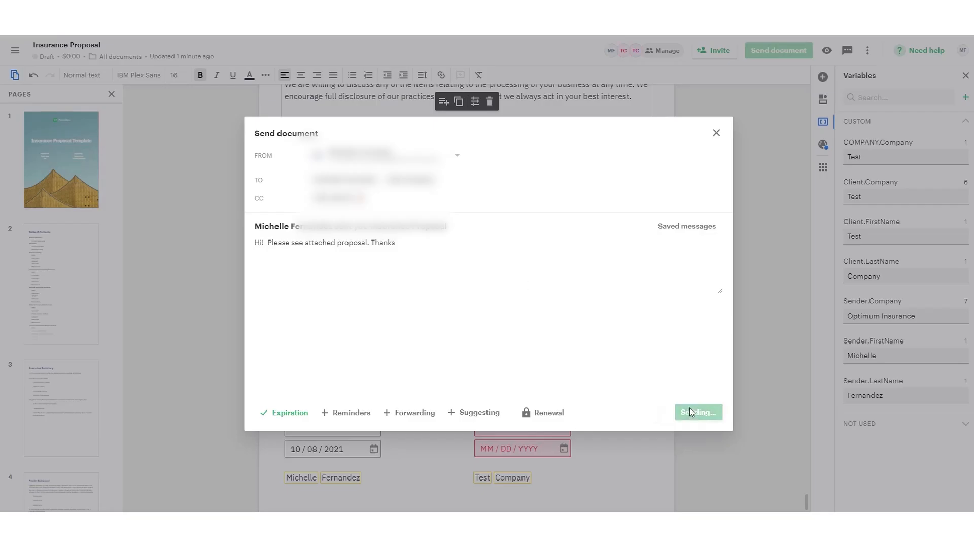
pyautogui.click(698, 412)
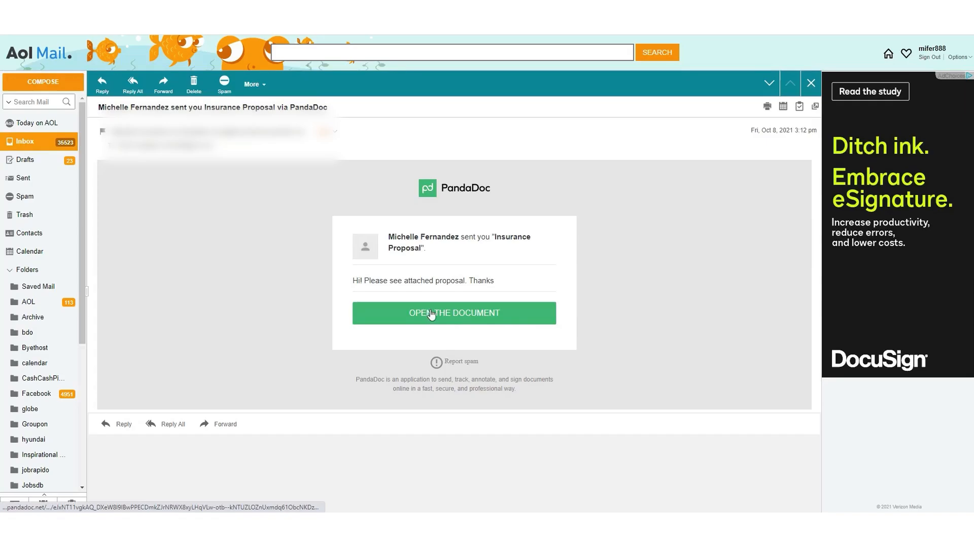
# - Open the Insurance Proposal document from the received PandaDoc email
pyautogui.click(455, 313)
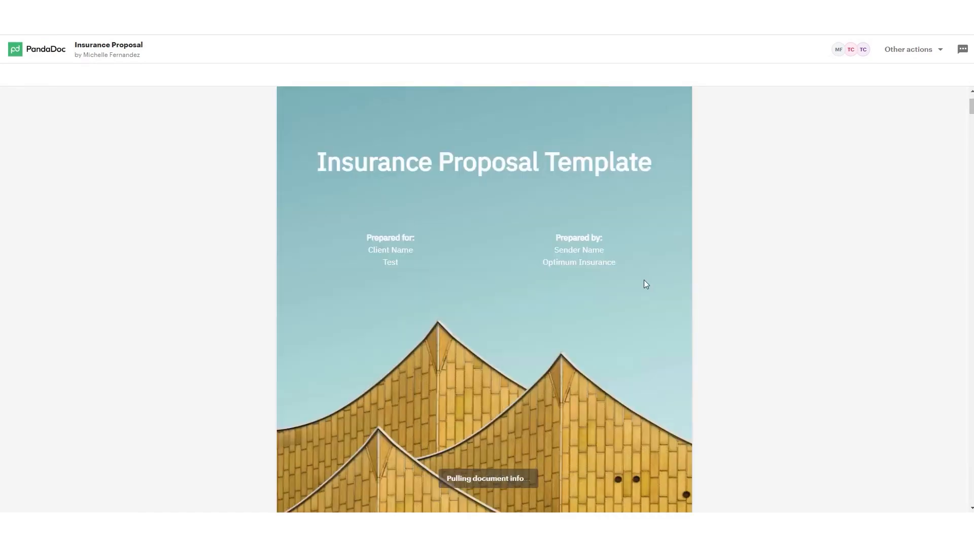
# - Scroll the received proposal down to Test Company's empty signature and date fields
pyautogui.scroll(-3)
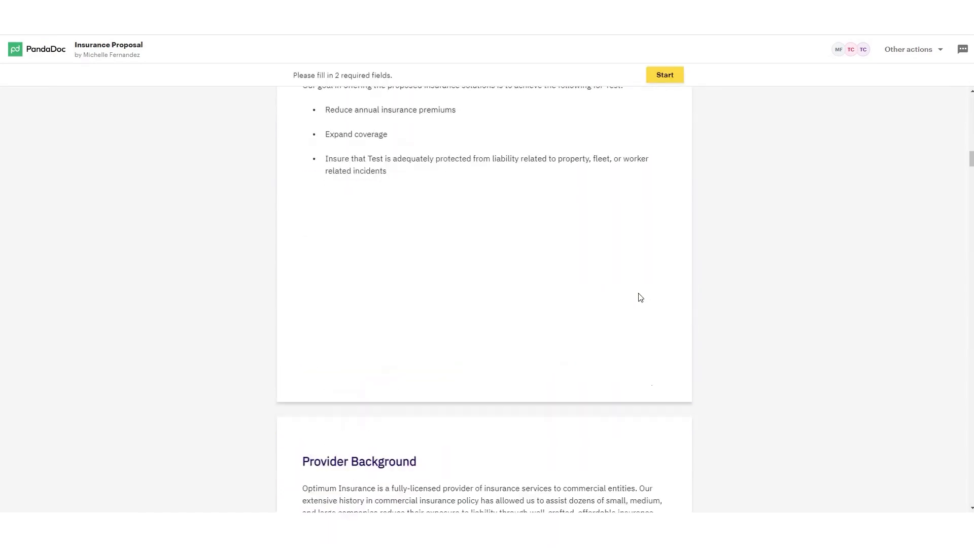
pyautogui.scroll(-3)
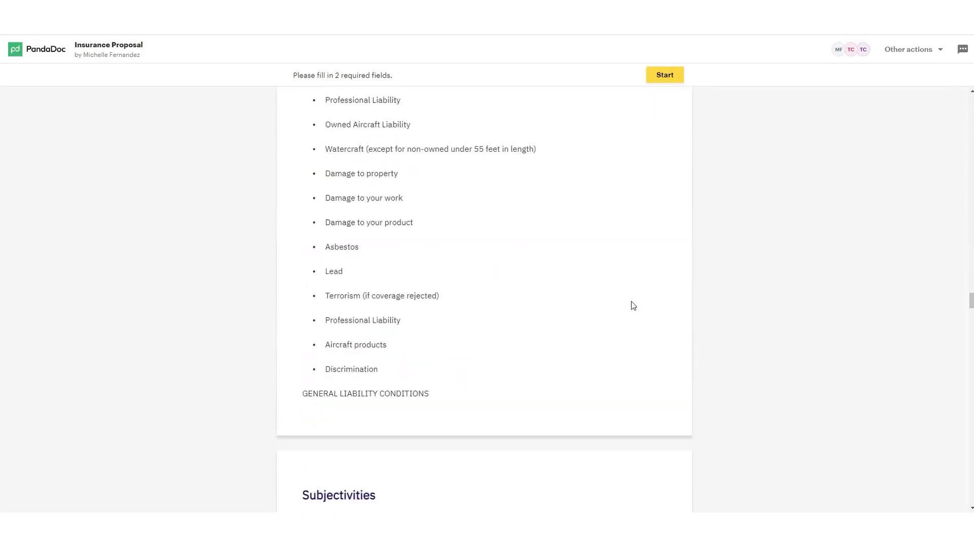
pyautogui.scroll(-3)
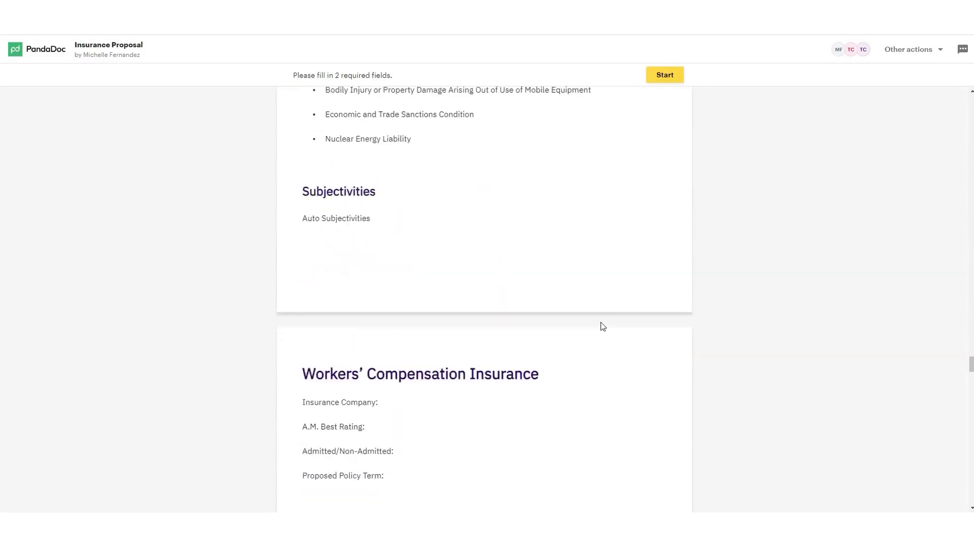
pyautogui.scroll(-3)
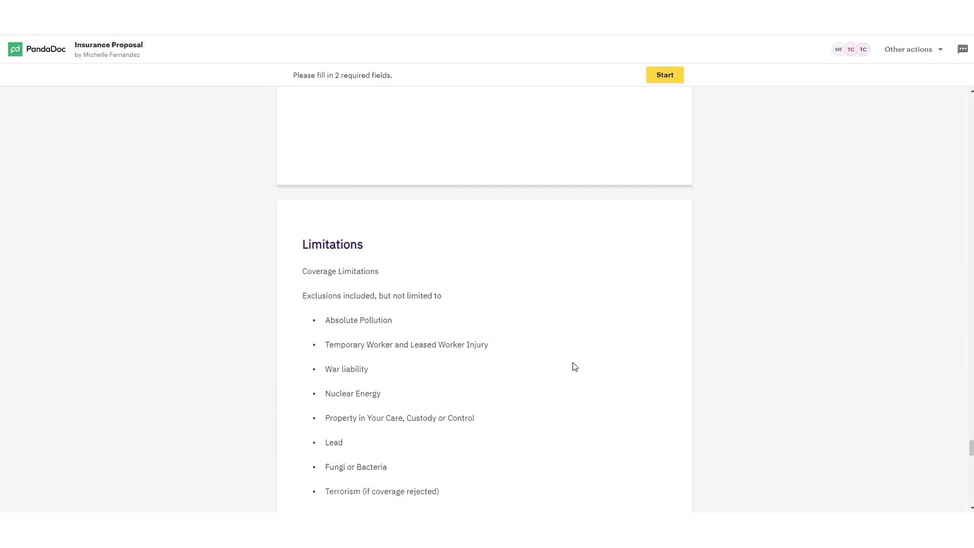
pyautogui.scroll(-3)
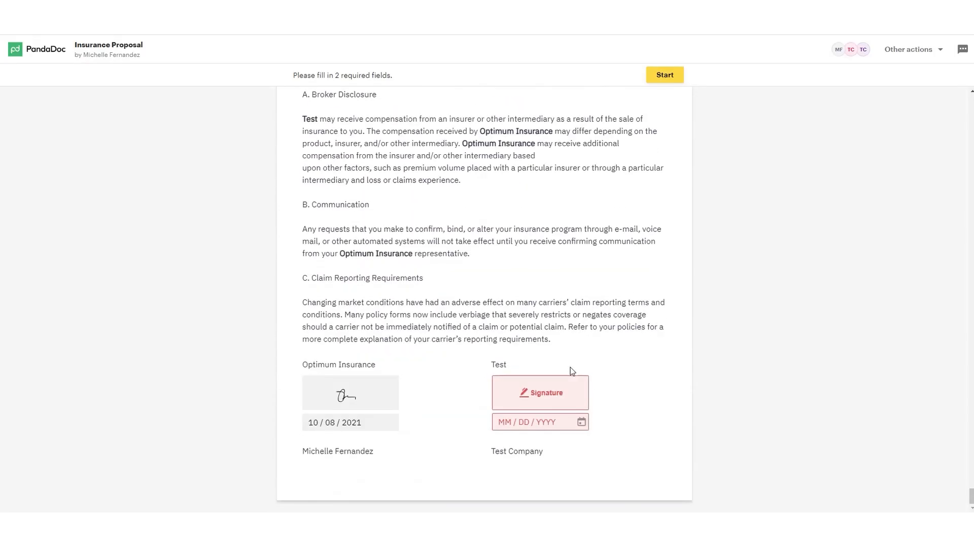
pyautogui.moveTo(540, 392)
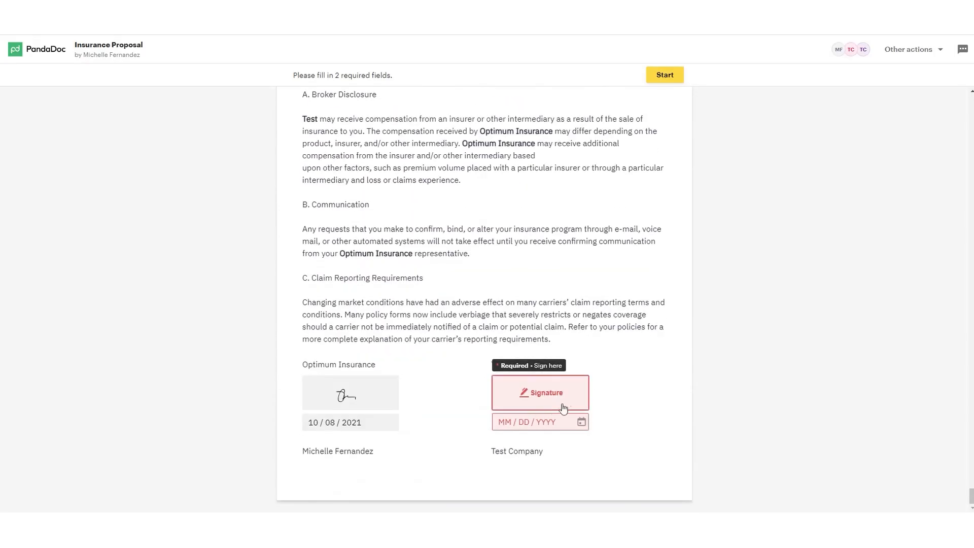
# - Sign the client's signature field with a hand-drawn signature and open the signing date calendar
pyautogui.click(540, 391)
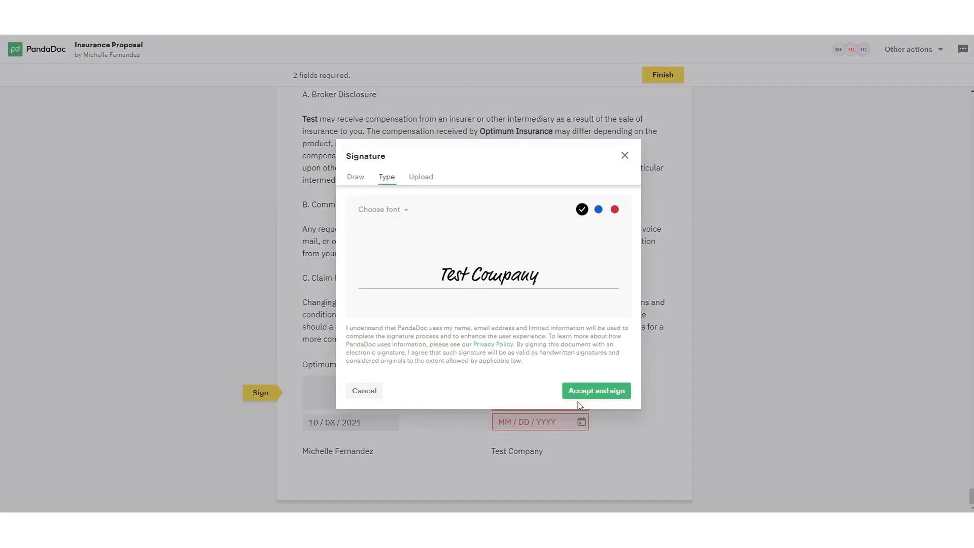
pyautogui.click(355, 177)
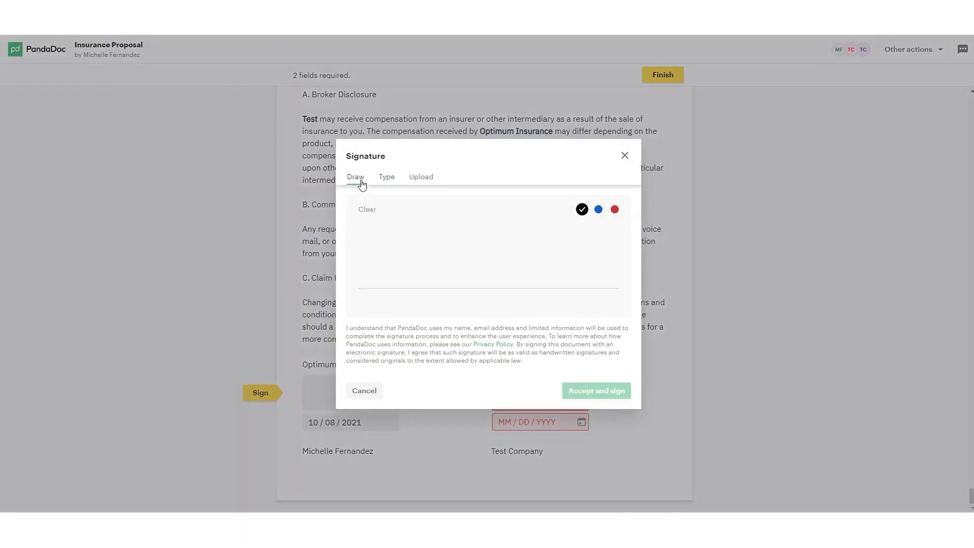
pyautogui.moveTo(439, 254); pyautogui.dragTo(541, 286)
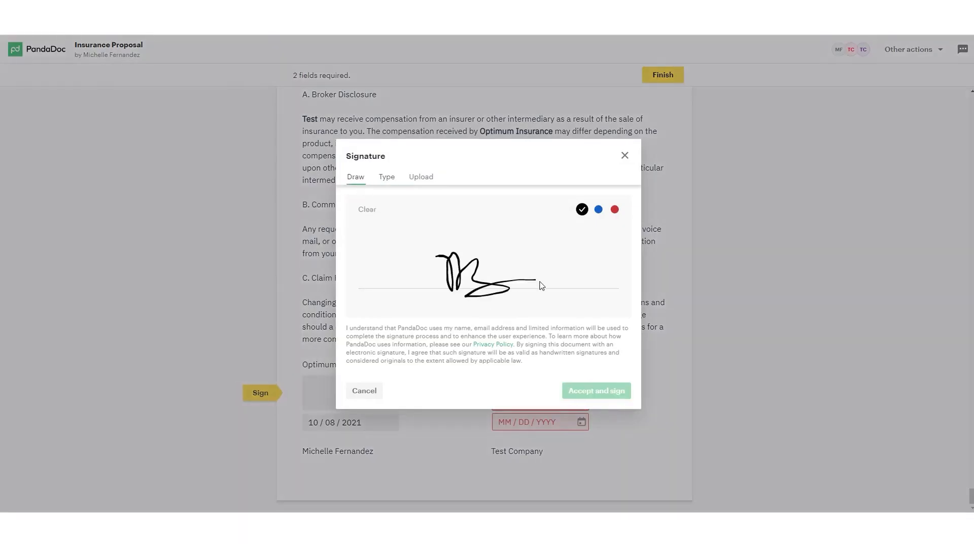
pyautogui.click(596, 390)
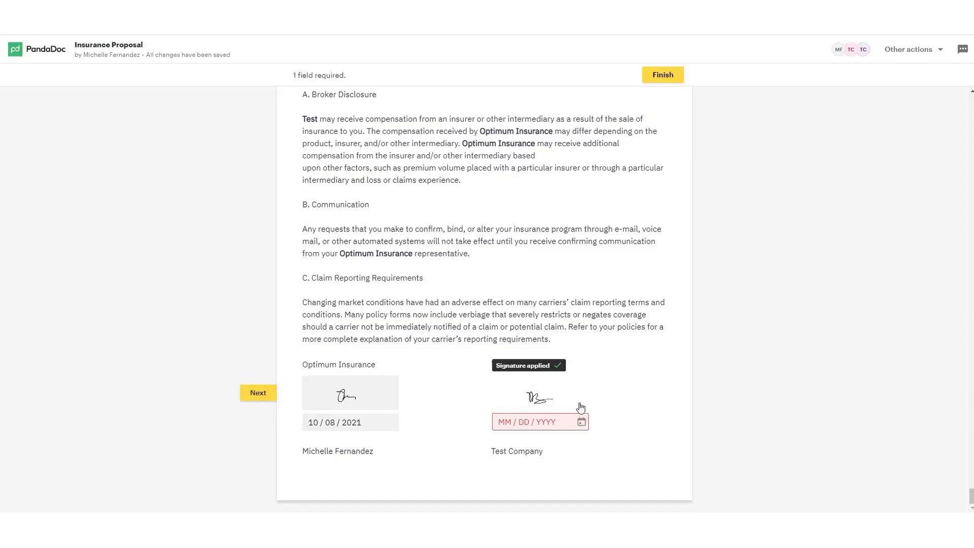
pyautogui.click(539, 422)
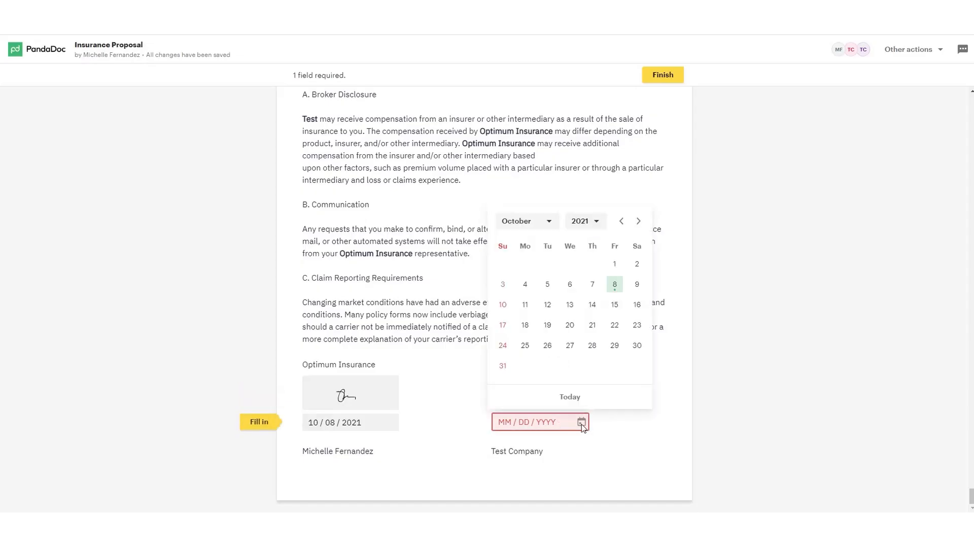
pyautogui.click(615, 284)
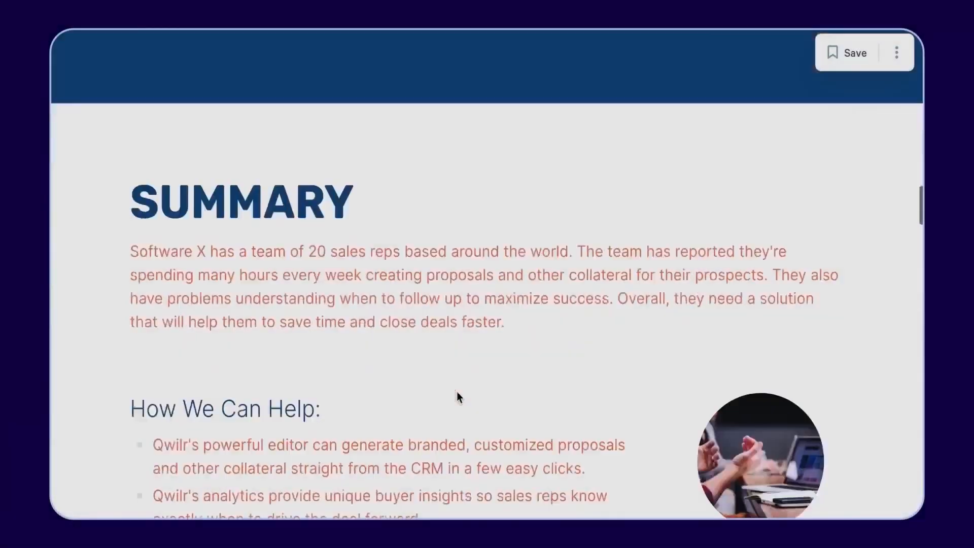
# - Scroll the Qwilr sample proposal through testimonials to its accept-and-sign section
pyautogui.scroll(-3)
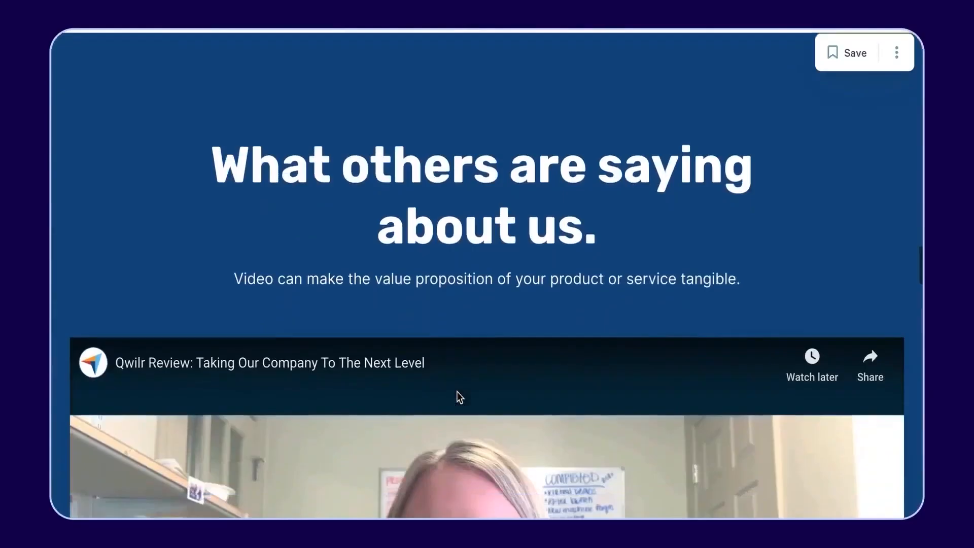
pyautogui.scroll(-3)
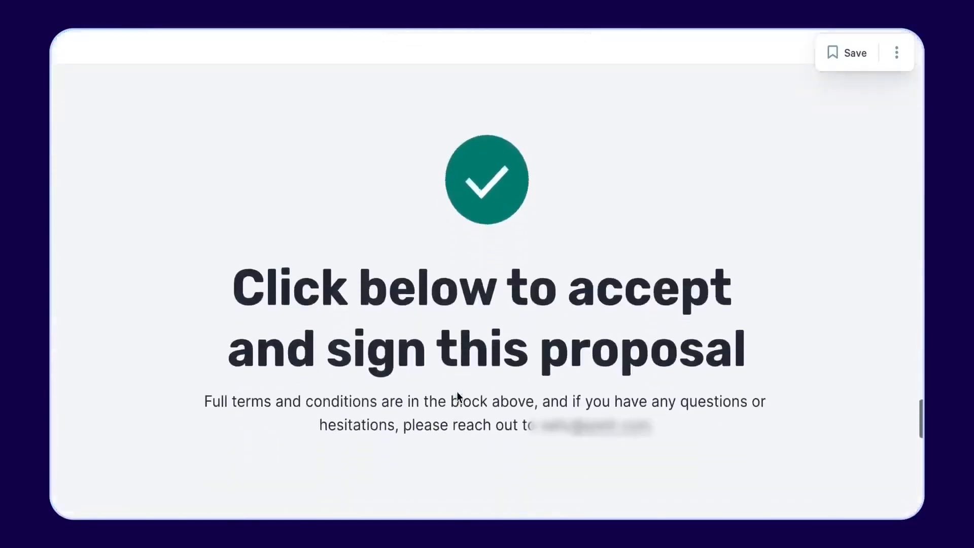
pyautogui.scroll(-3)
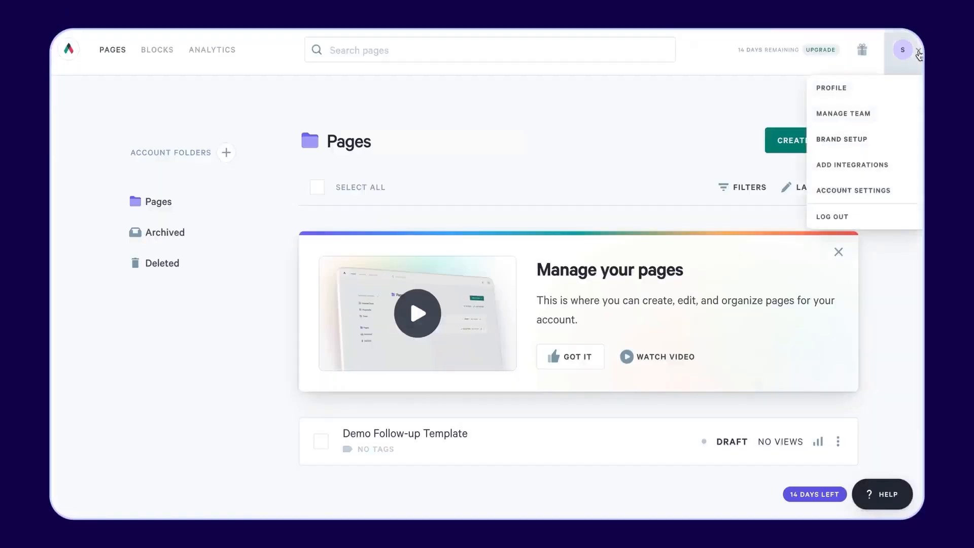
# - Review the brand colours in Brand Setup and show the saved blocks library
pyautogui.click(842, 139)
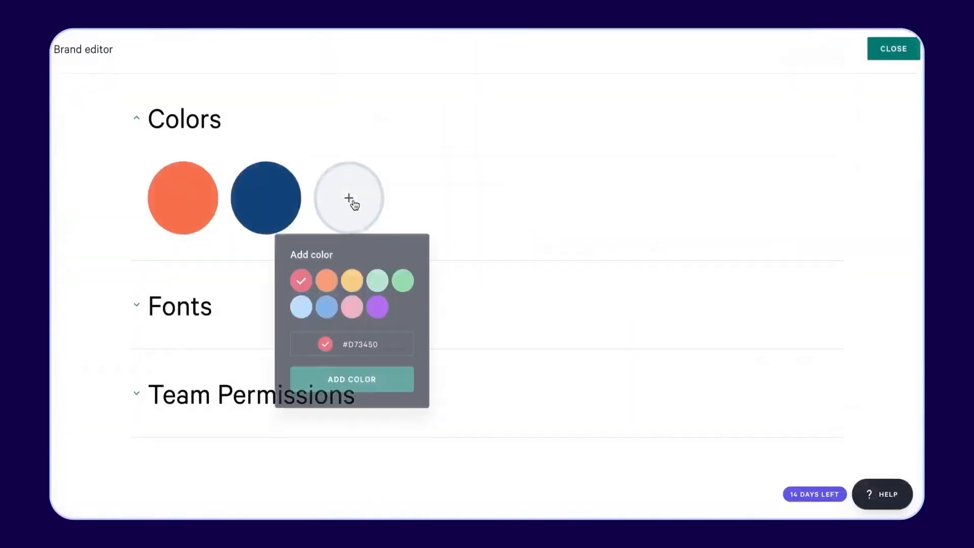
pyautogui.click(351, 379)
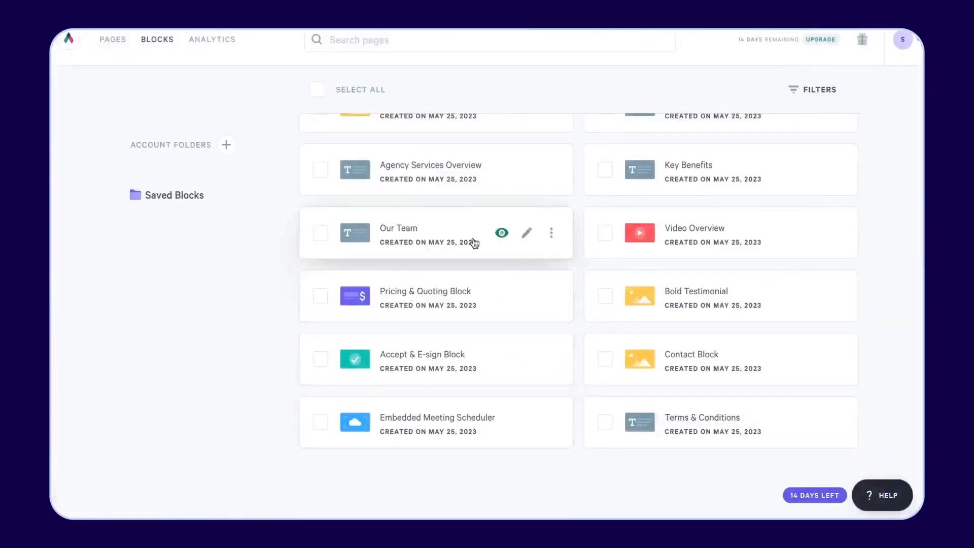
pyautogui.click(502, 233)
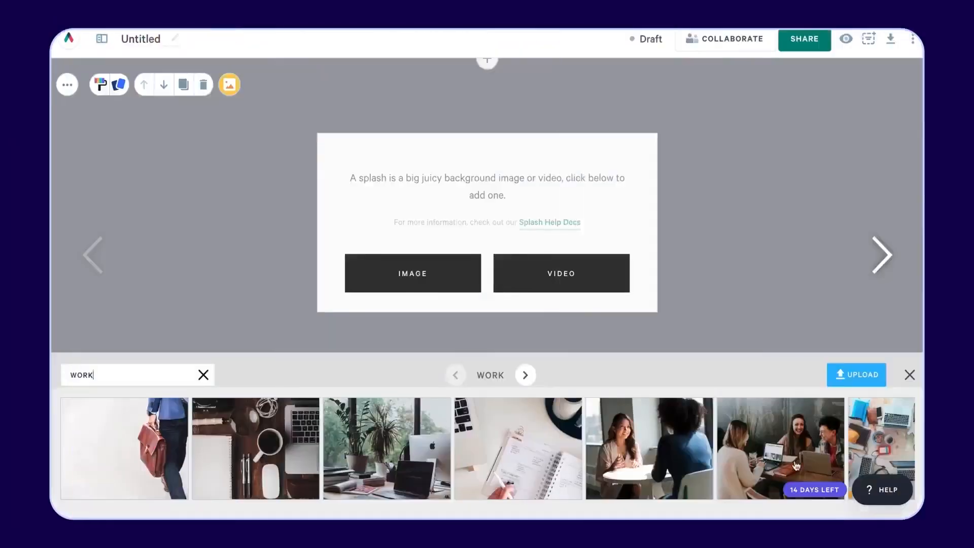
# - Scroll the Demo Follow-up Template to the DEMO RECORDING heading and start editing there
pyautogui.click(779, 447)
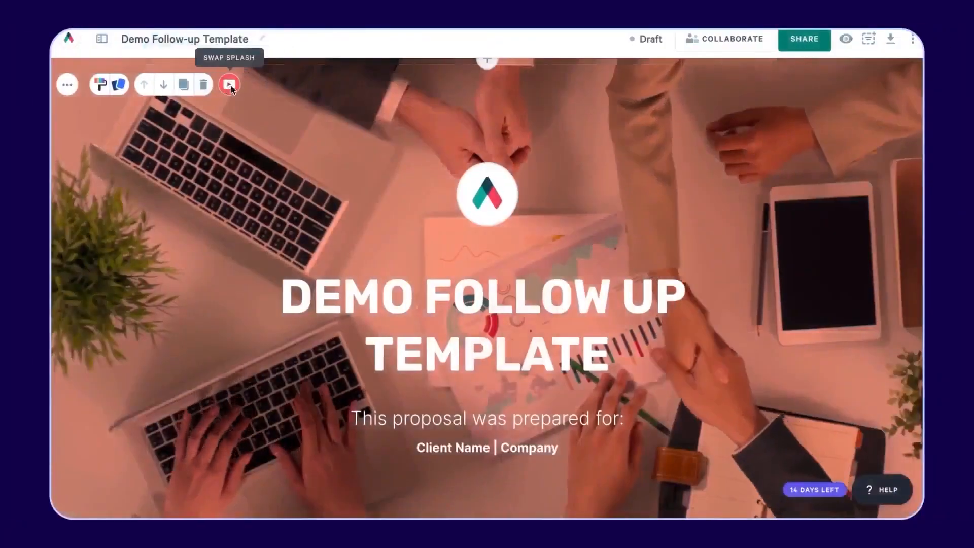
pyautogui.click(228, 84)
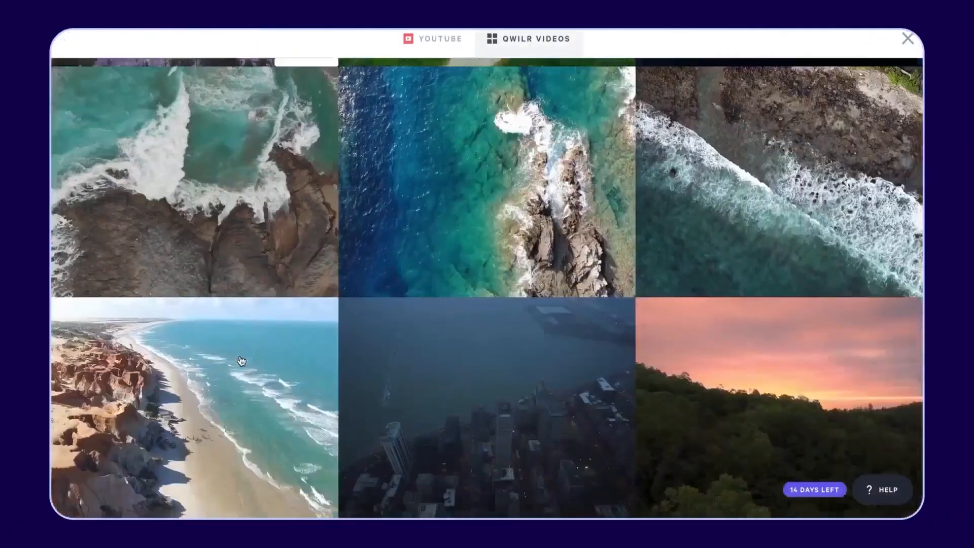
pyautogui.scroll(-3)
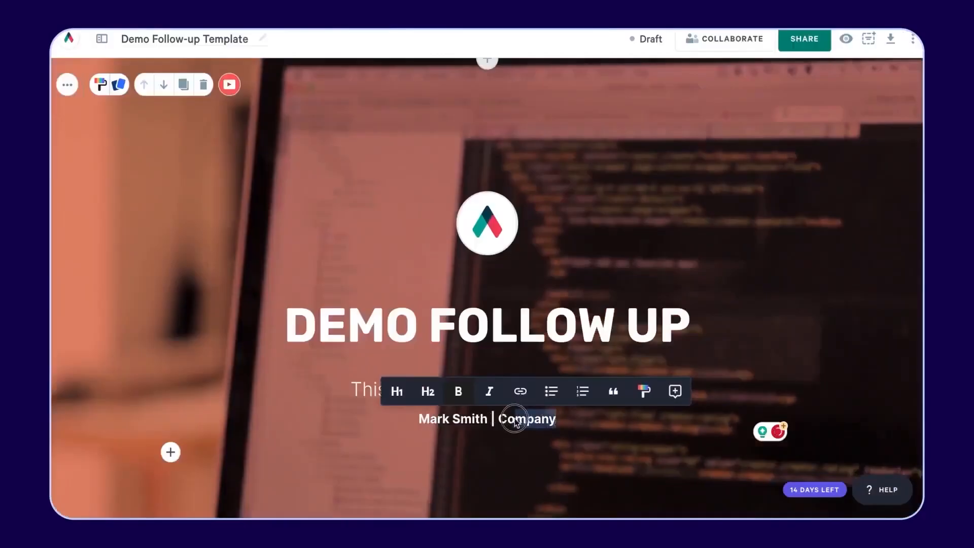
pyautogui.write('So')
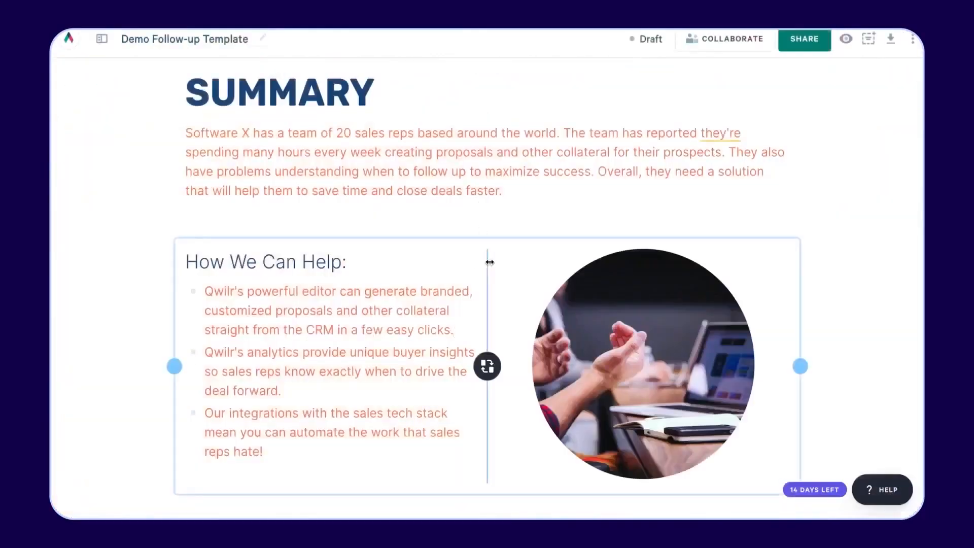
pyautogui.click(167, 242)
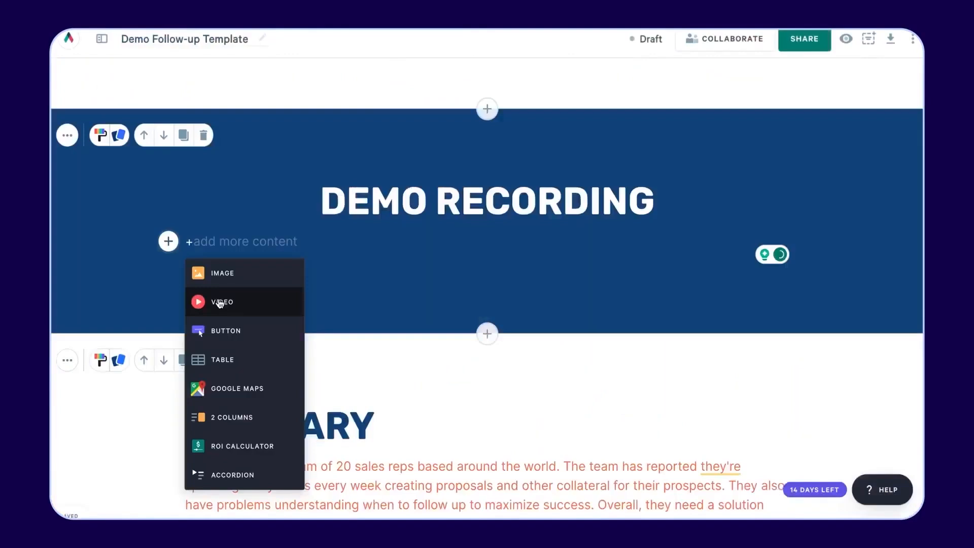
pyautogui.click(221, 302)
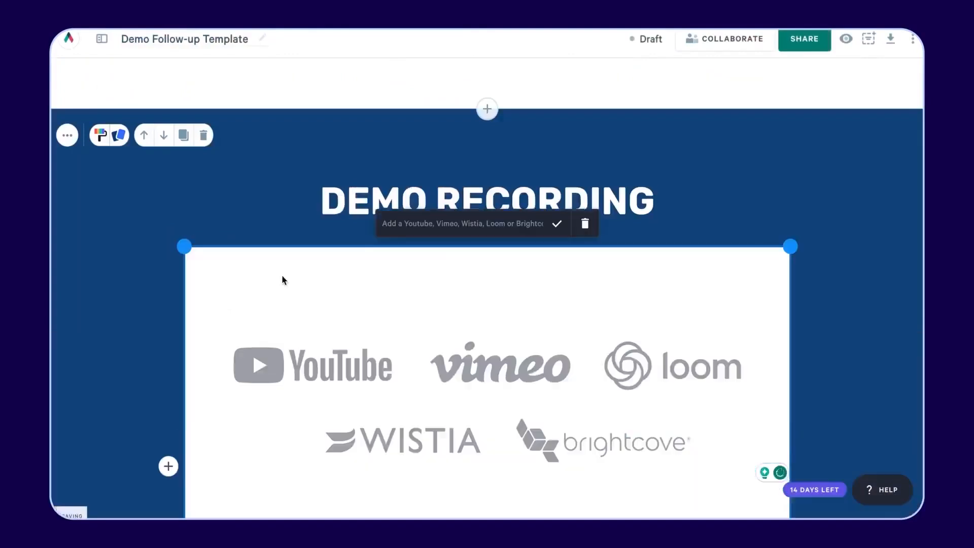
pyautogui.write('www.youtube.com/watch?v=bSu_pW2u1IY&t=25s')
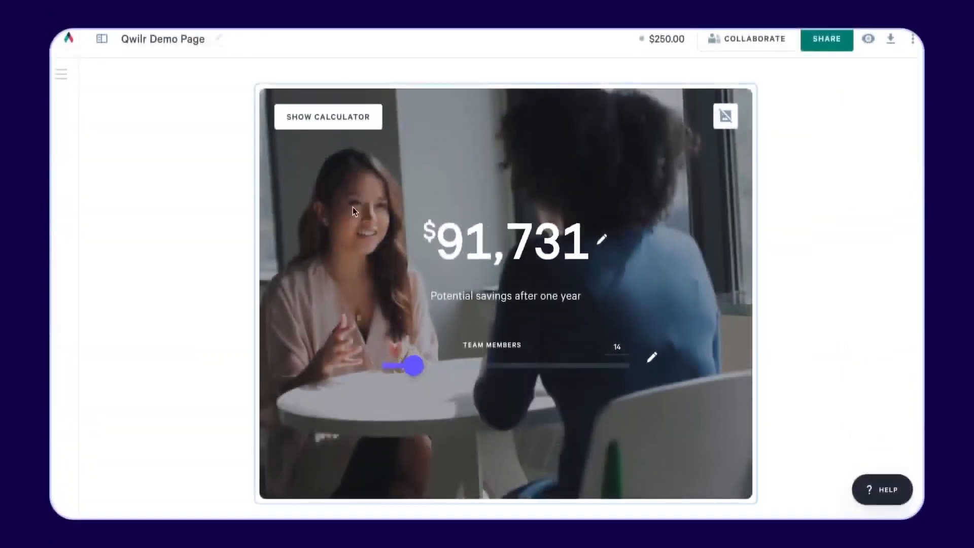
pyautogui.click(328, 116)
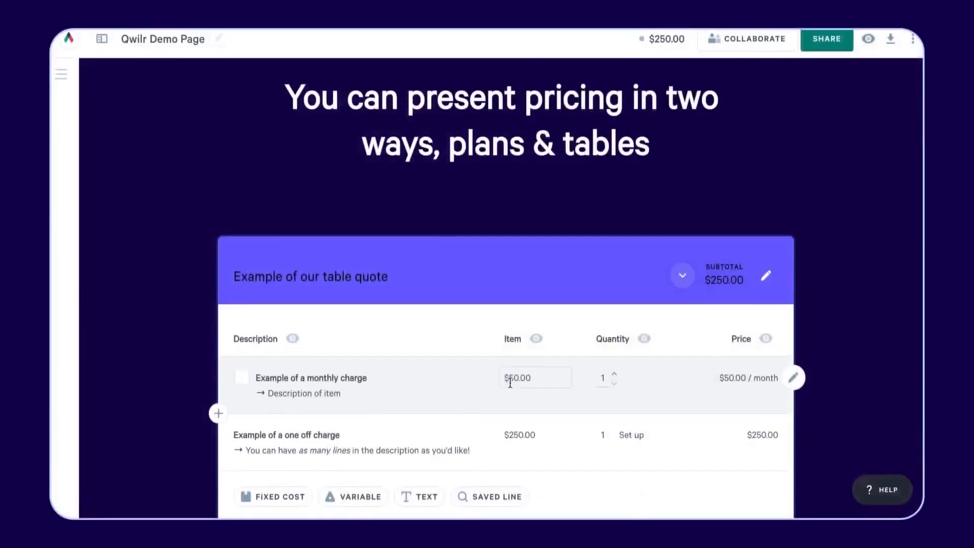
pyautogui.scroll(-3)
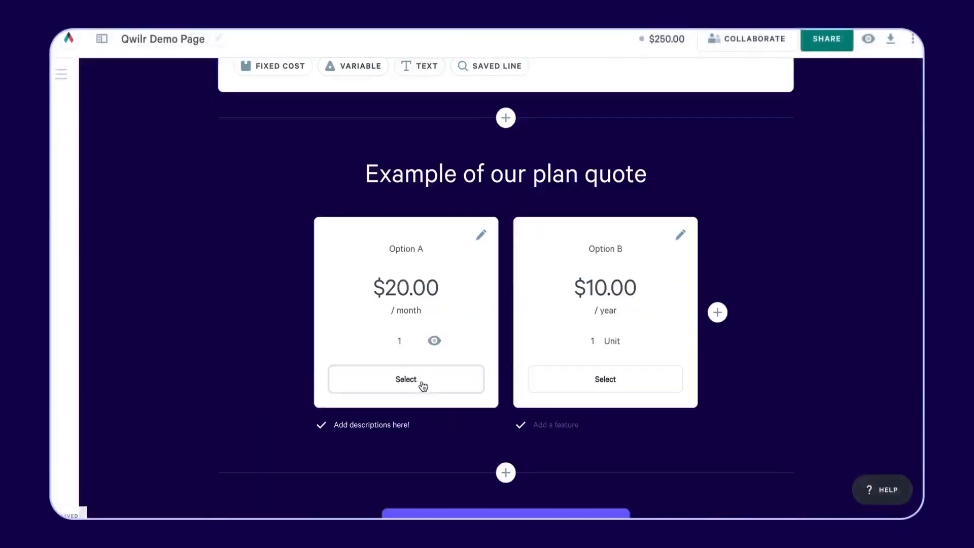
pyautogui.click(406, 378)
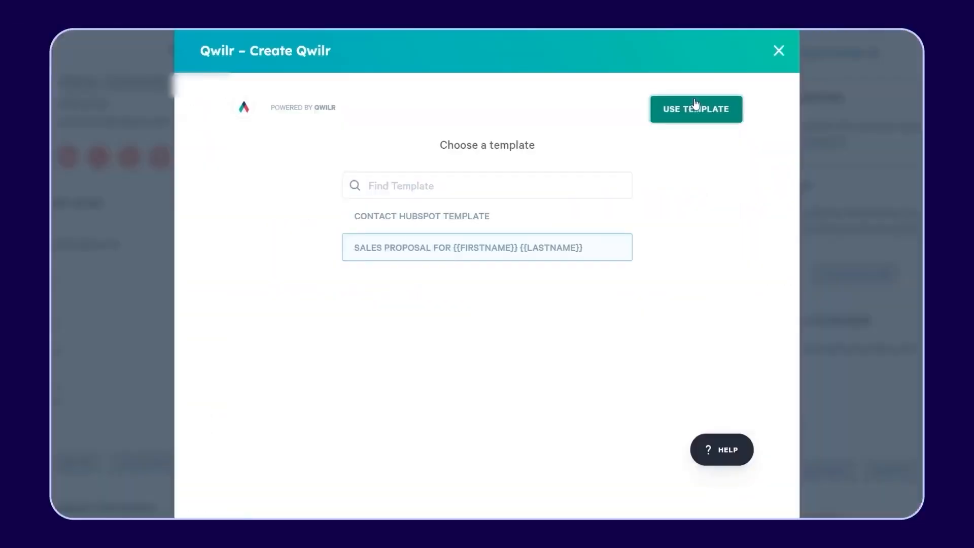
# - Create a page from the Sales Proposal template and review its live shareable link in Share settings
pyautogui.click(695, 109)
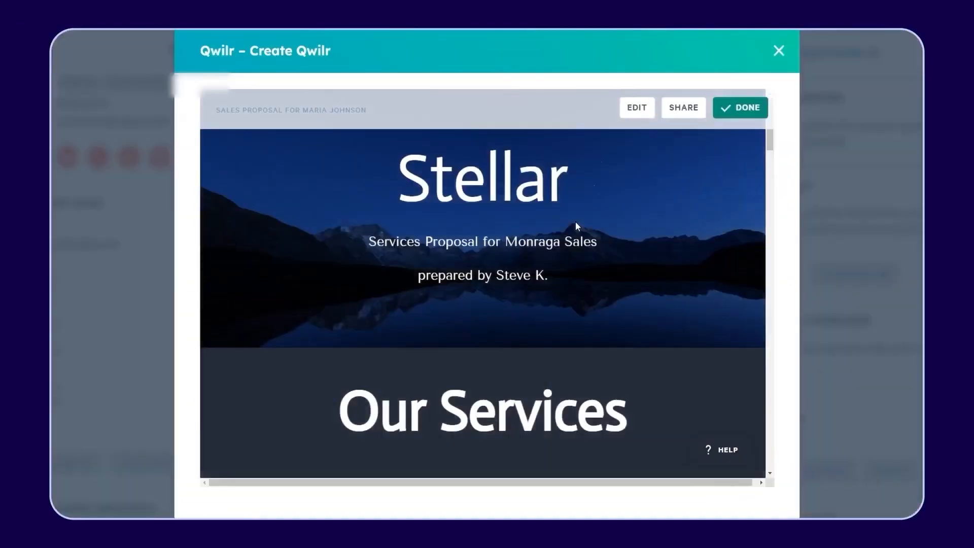
pyautogui.scroll(-3)
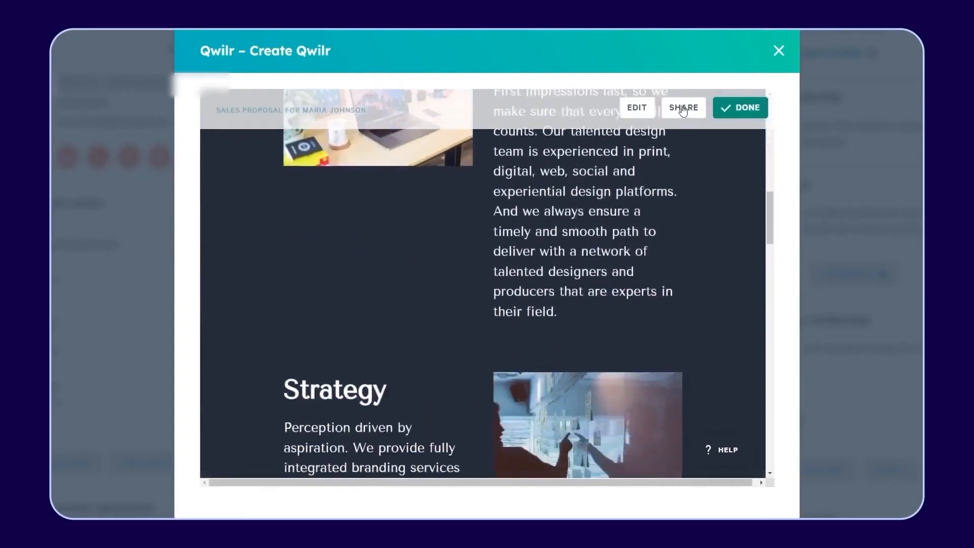
pyautogui.click(682, 108)
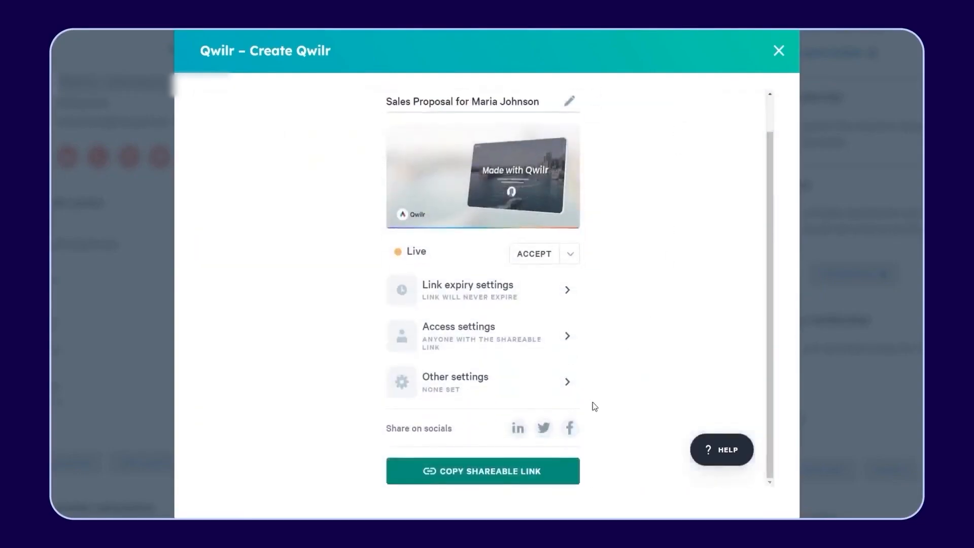
pyautogui.click(483, 471)
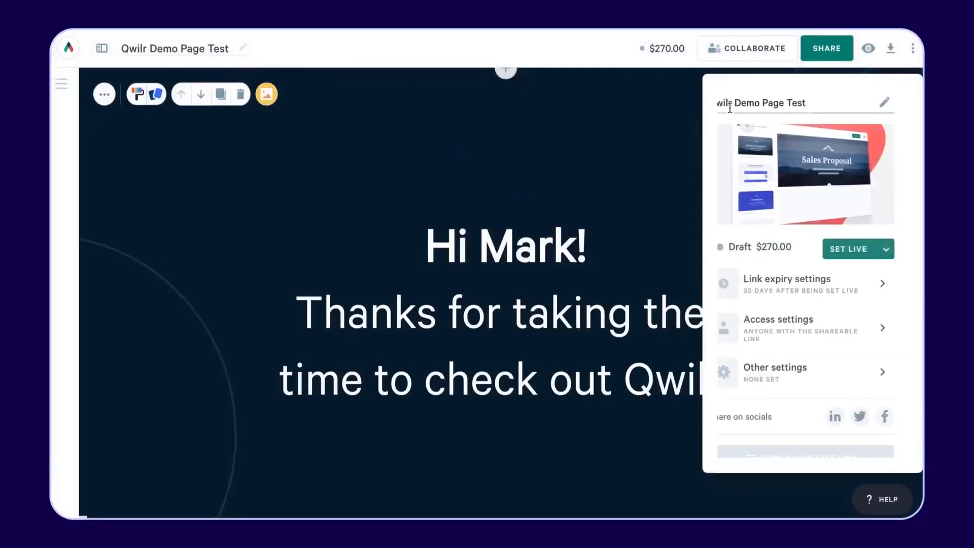
pyautogui.click(778, 328)
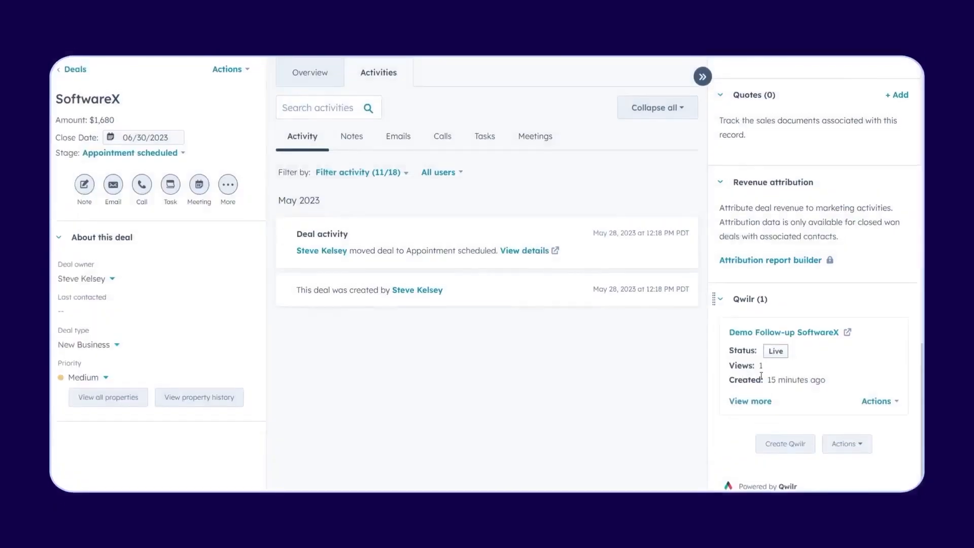
# - Check the Qwilr card on the SoftwareX deal showing the page Live with 1 view
pyautogui.doubleClick(761, 365)
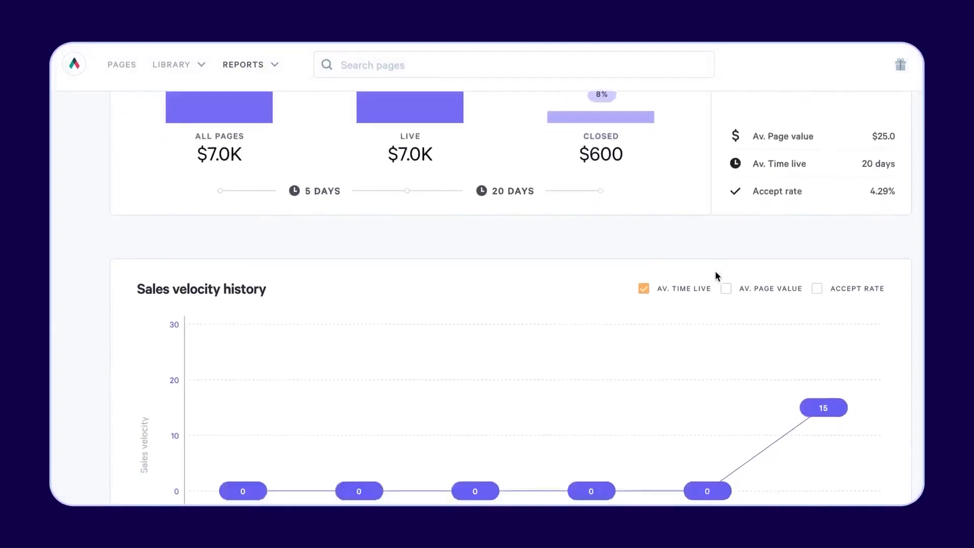
# - Review the sales velocity report and a proposal's viewers and average time-per-block chart
pyautogui.scroll(-3)
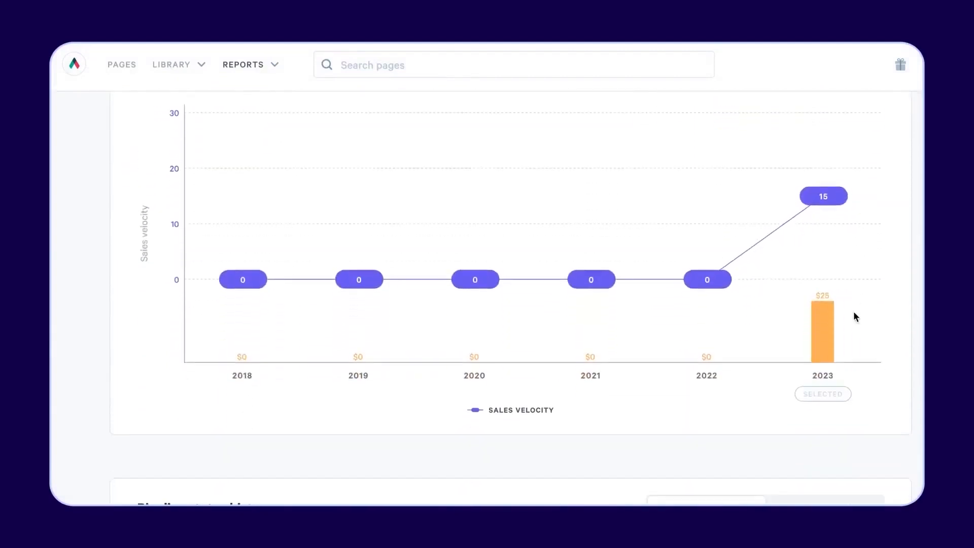
pyautogui.scroll(-3)
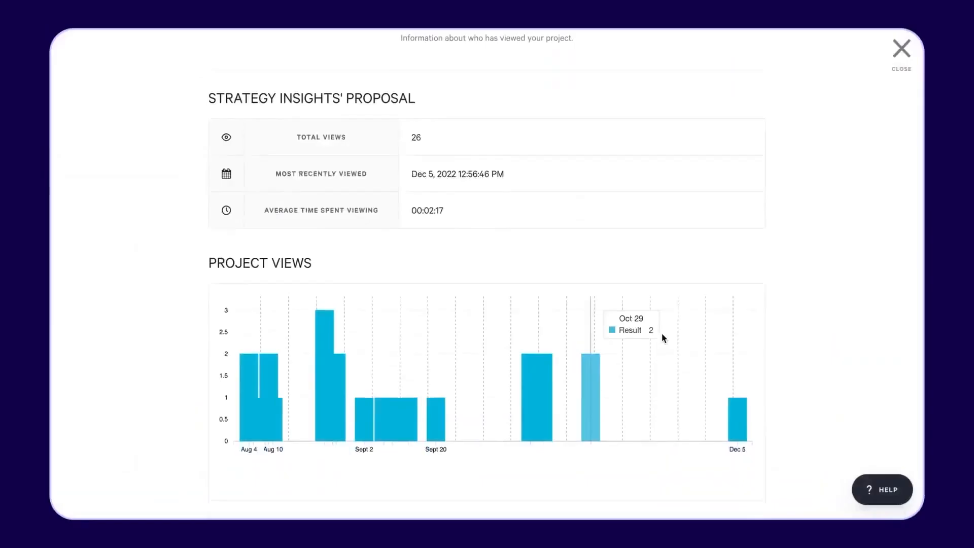
pyautogui.scroll(-3)
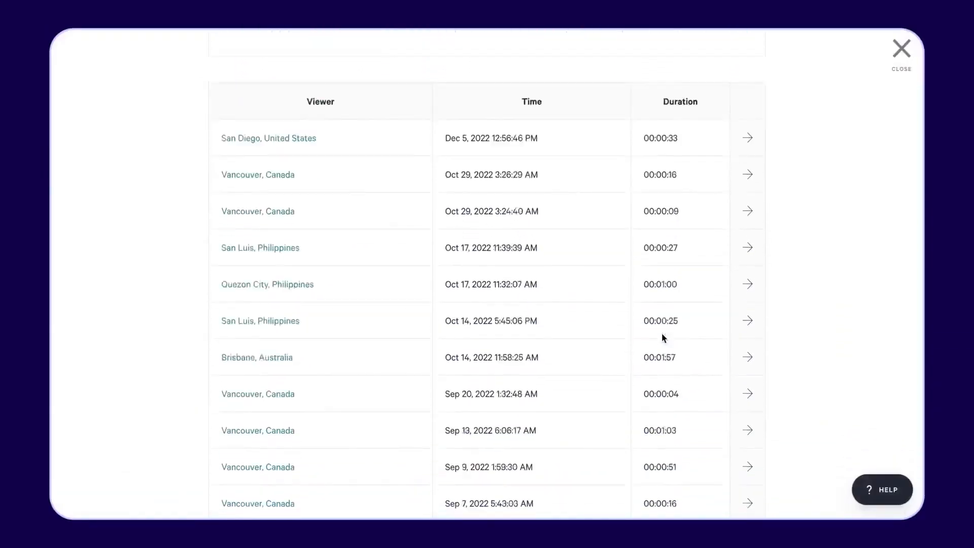
pyautogui.scroll(-3)
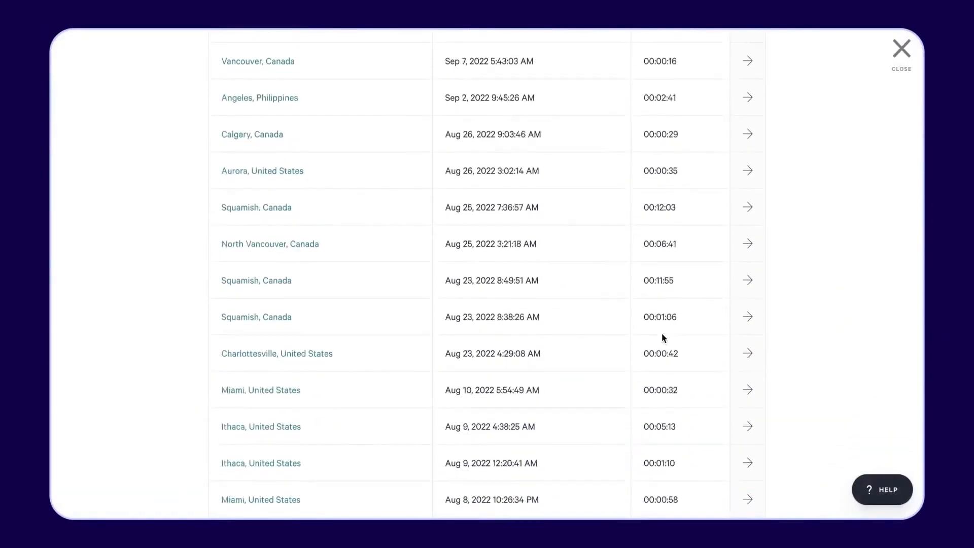
pyautogui.scroll(-3)
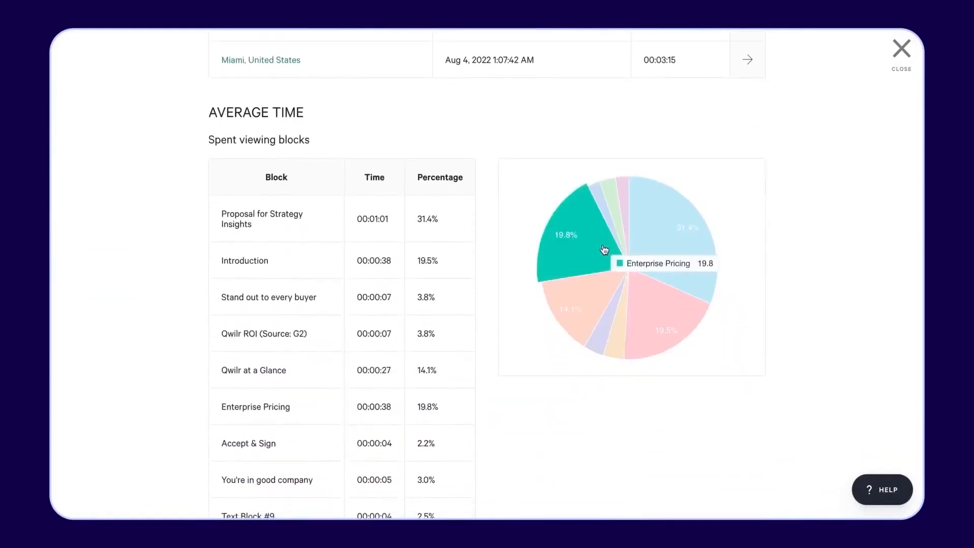
pyautogui.moveTo(665, 313)
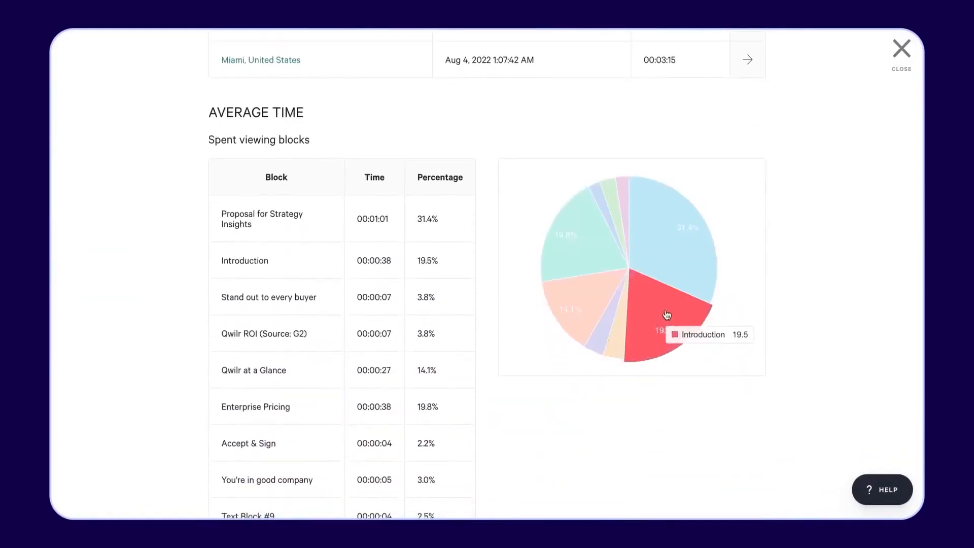
pyautogui.scroll(-3)
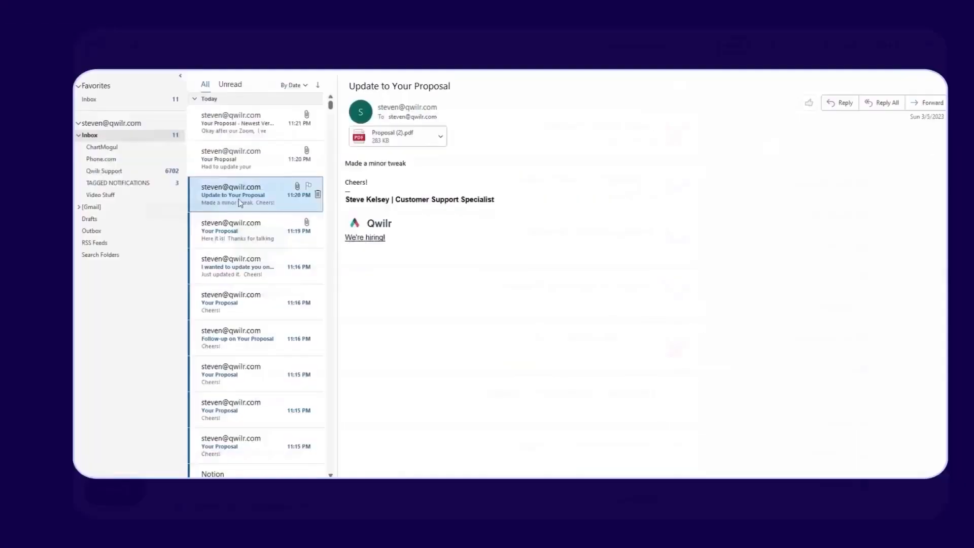
# - View the Update to Your Proposal email in Outlook
pyautogui.click(237, 231)
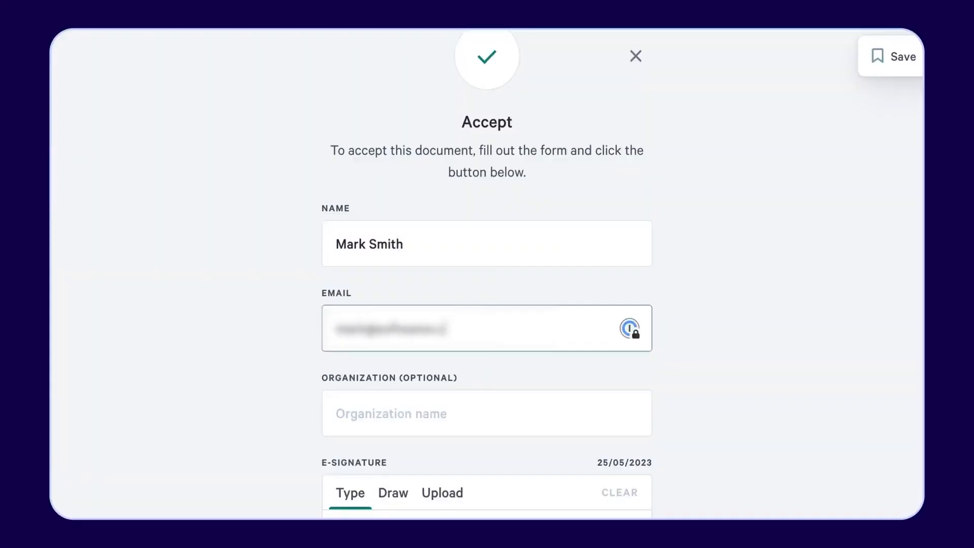
# - Accept and sign the proposal for organization SoftwareX, agreeing the e-signature is legally binding
pyautogui.write('Software')
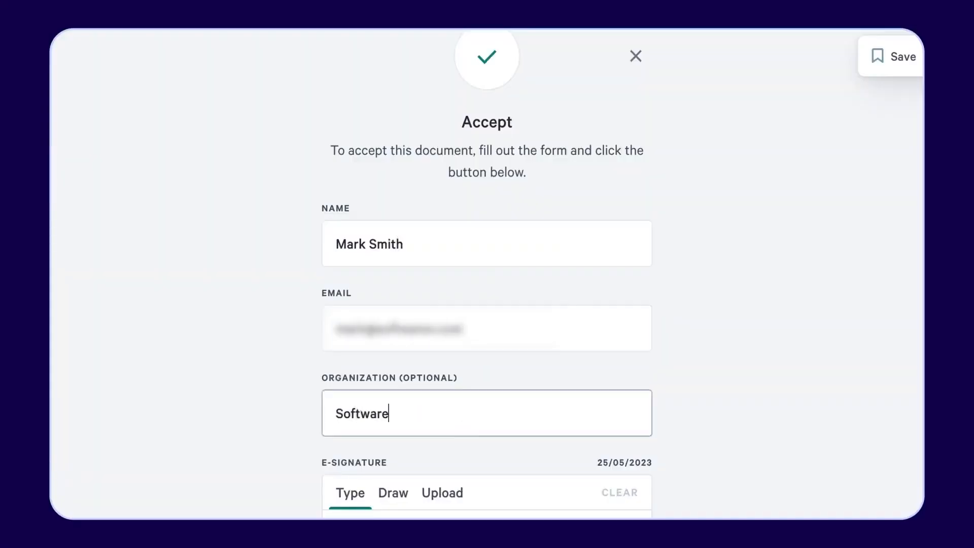
pyautogui.write('X')
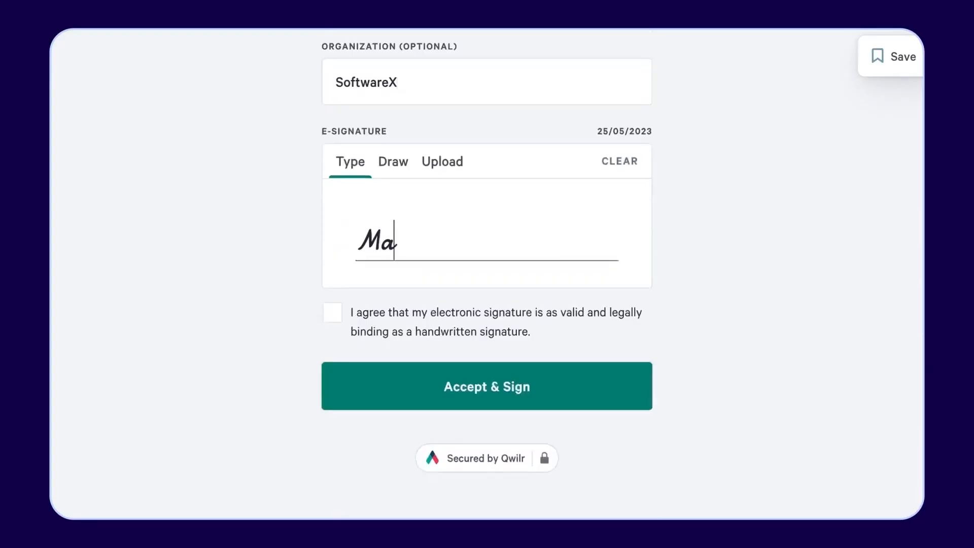
pyautogui.click(332, 313)
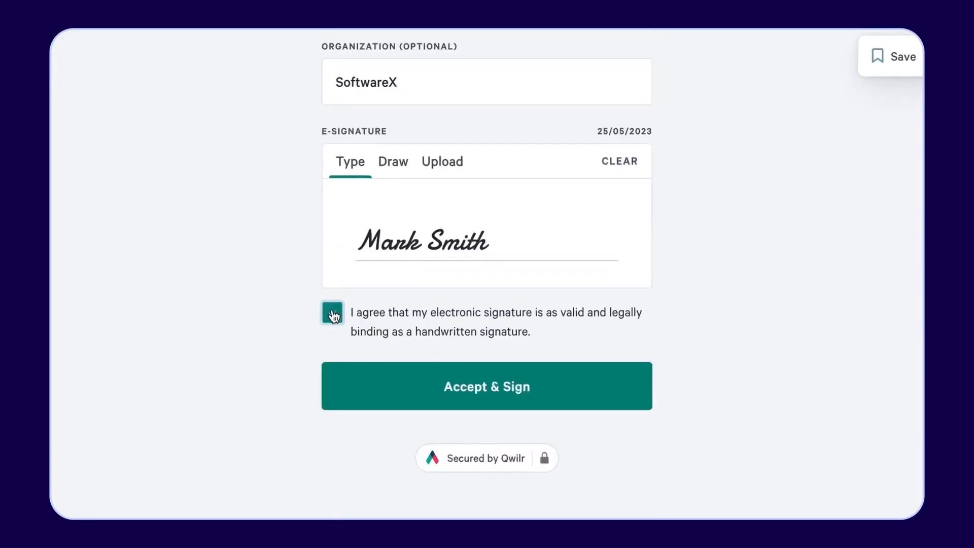
pyautogui.click(332, 313)
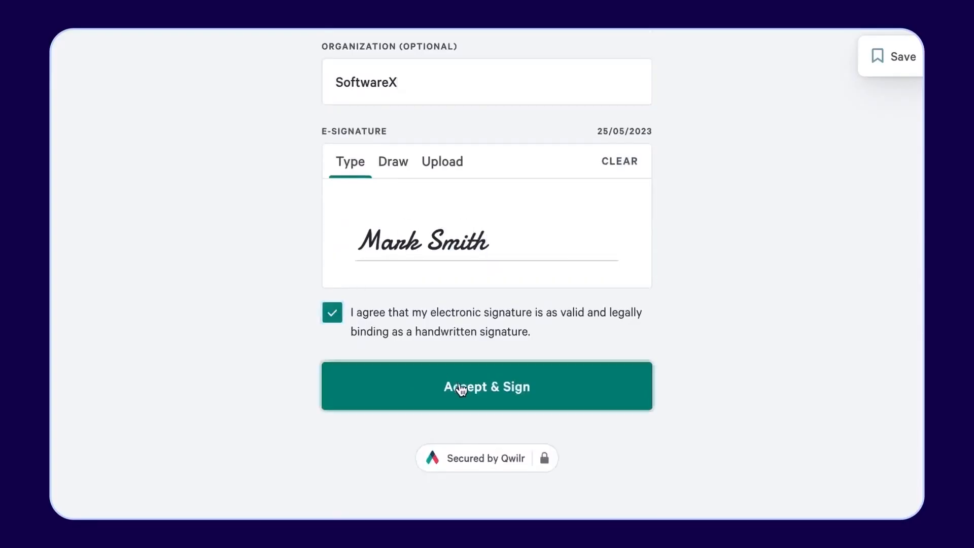
pyautogui.click(486, 386)
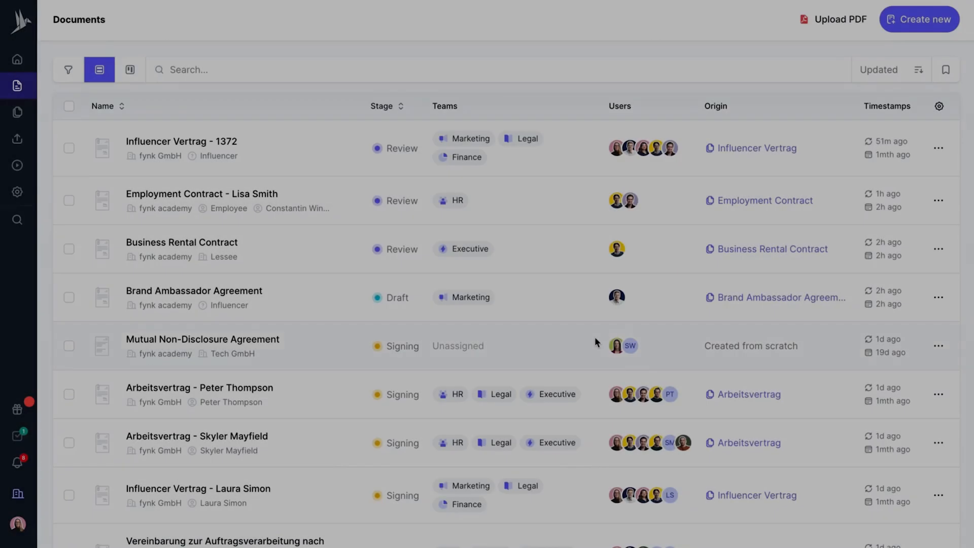
# - Review the fynk dashboard and its document calendar
pyautogui.click(18, 59)
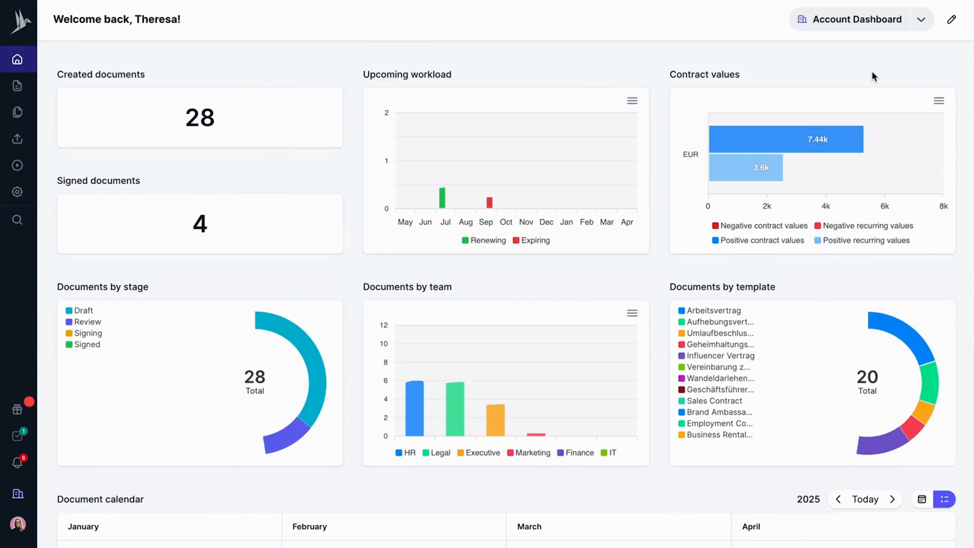
pyautogui.scroll(-3)
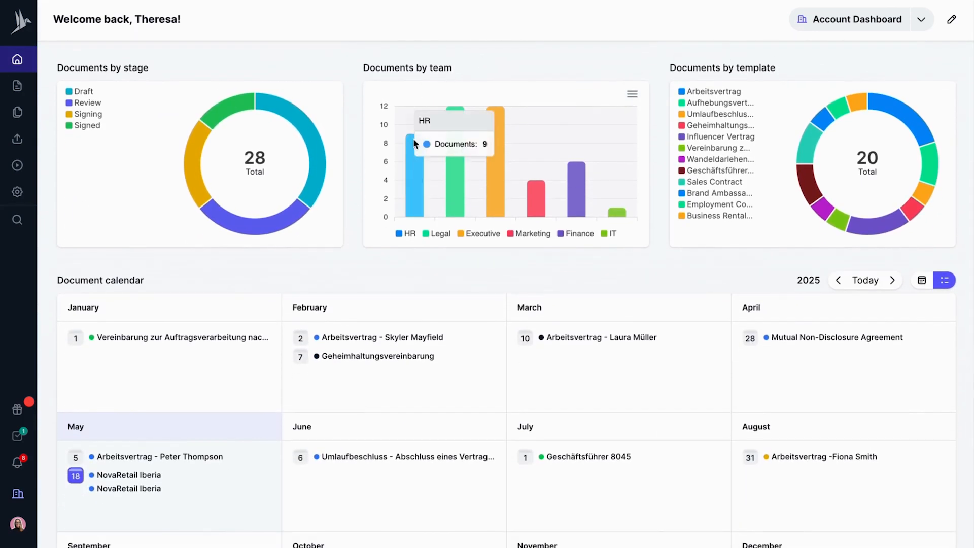
pyautogui.moveTo(382, 59)
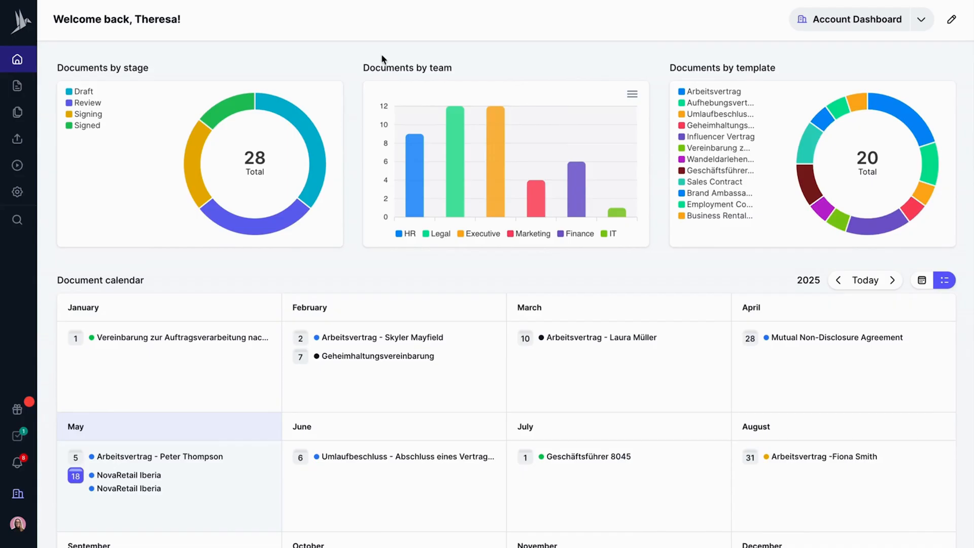
pyautogui.moveTo(88, 110)
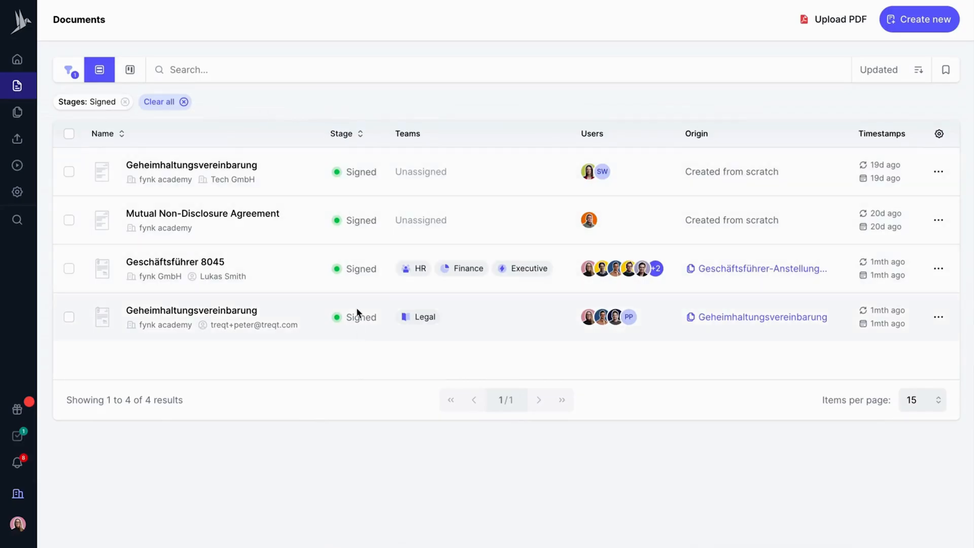
pyautogui.click(18, 58)
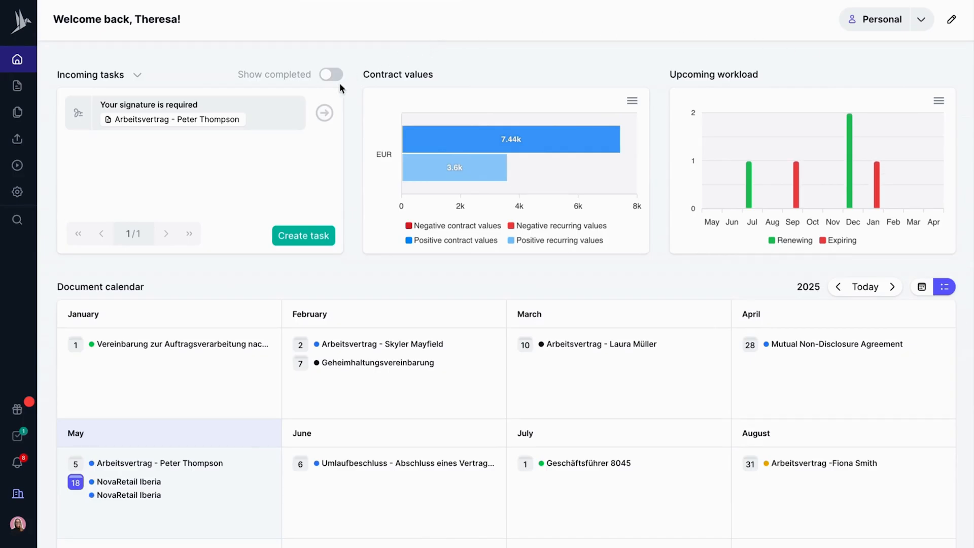
# - Toggle completed tasks in incoming tasks, then go to the Documents list
pyautogui.click(330, 74)
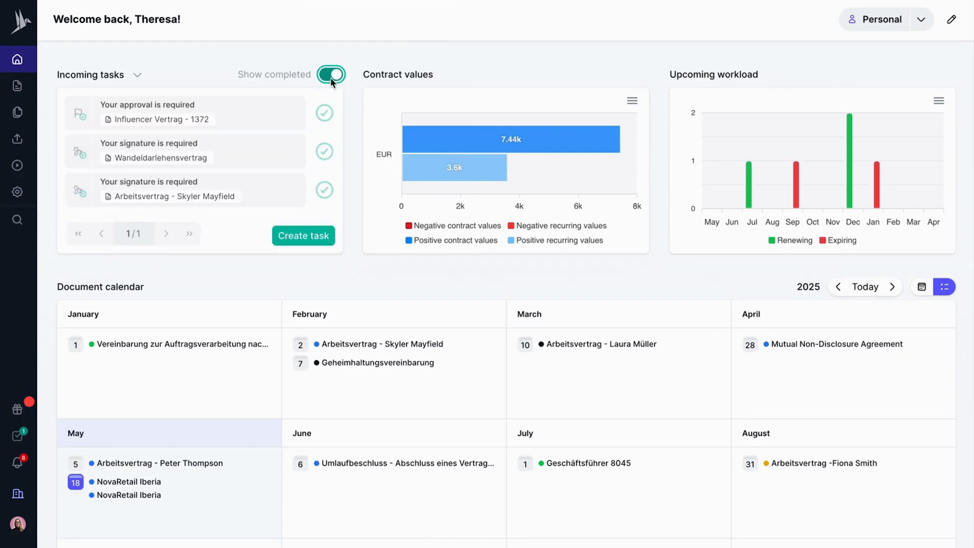
pyautogui.click(331, 74)
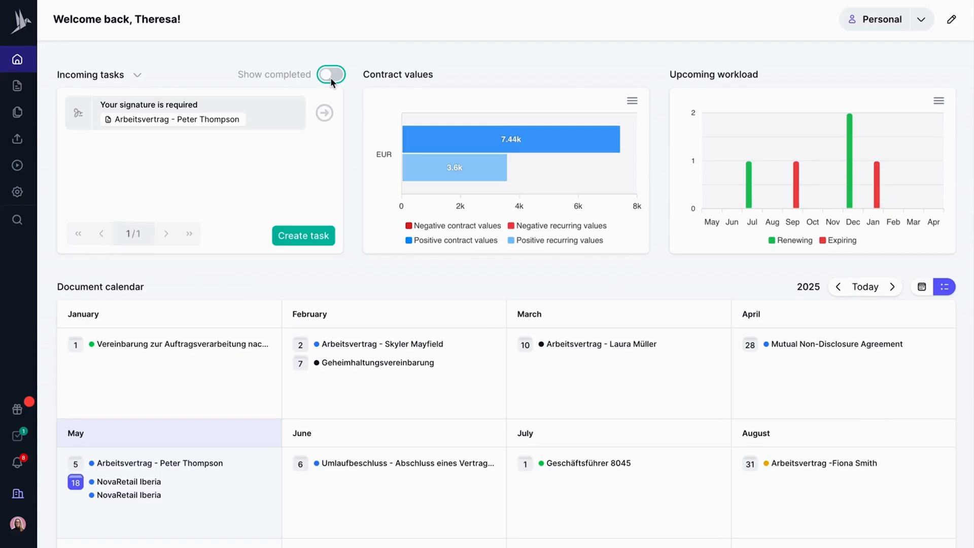
pyautogui.click(18, 85)
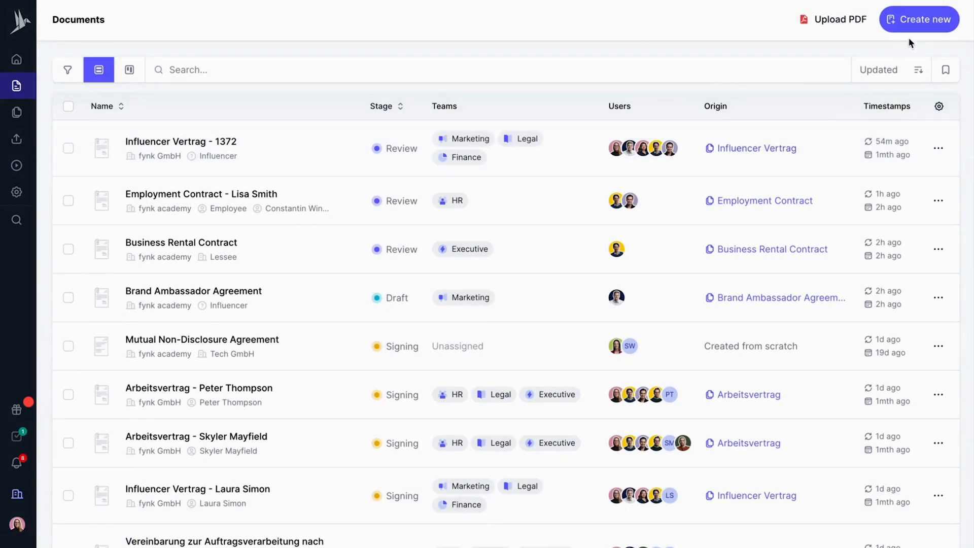
pyautogui.click(919, 20)
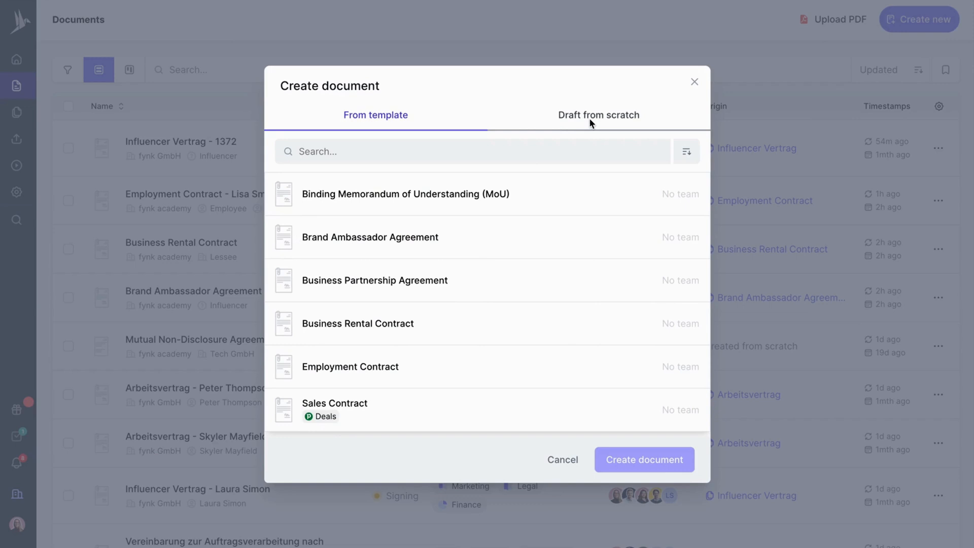
pyautogui.click(598, 114)
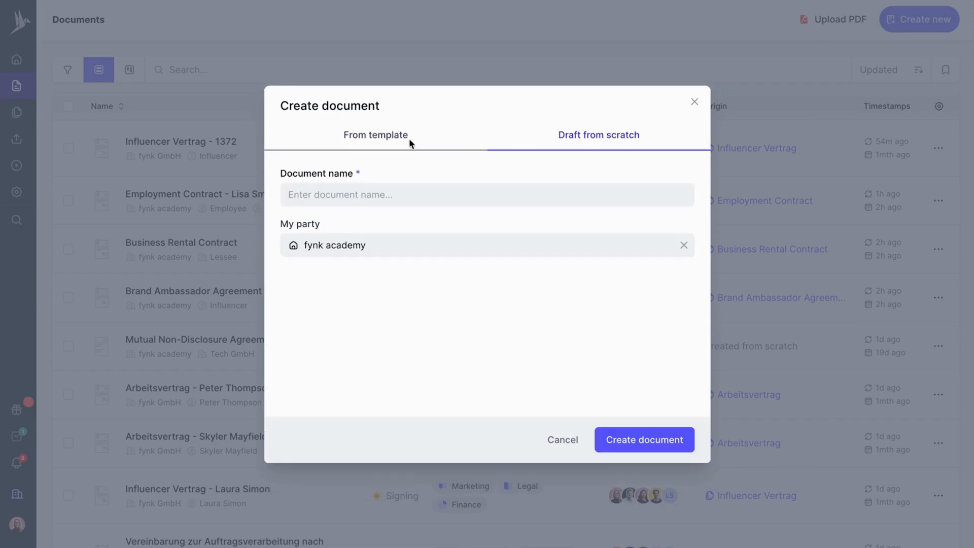
pyautogui.click(375, 135)
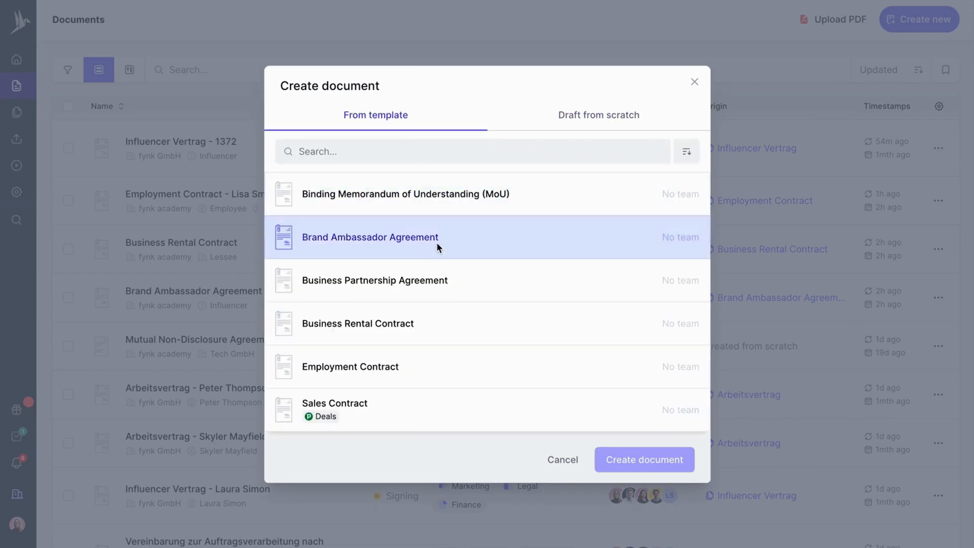
pyautogui.click(350, 366)
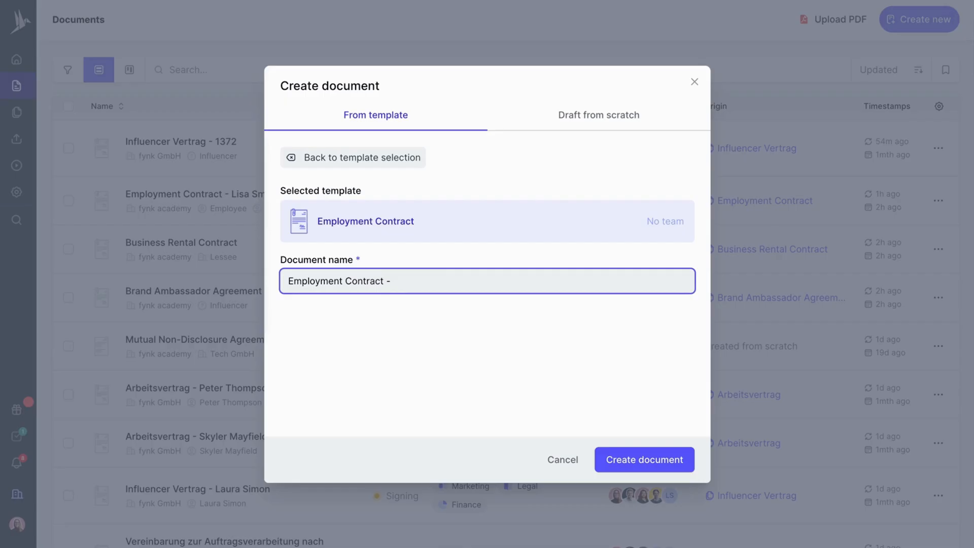
pyautogui.write('Schneider, E')
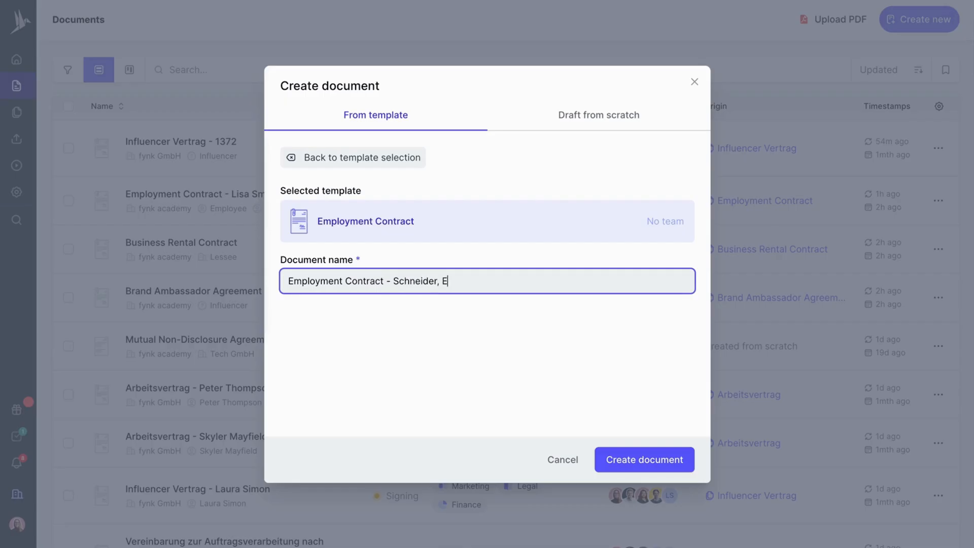
pyautogui.click(644, 459)
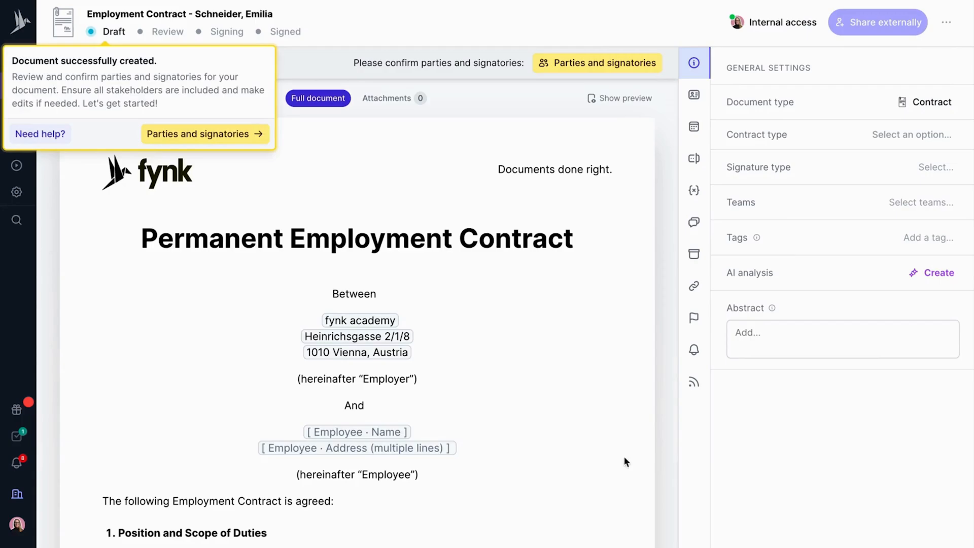
pyautogui.moveTo(228, 139)
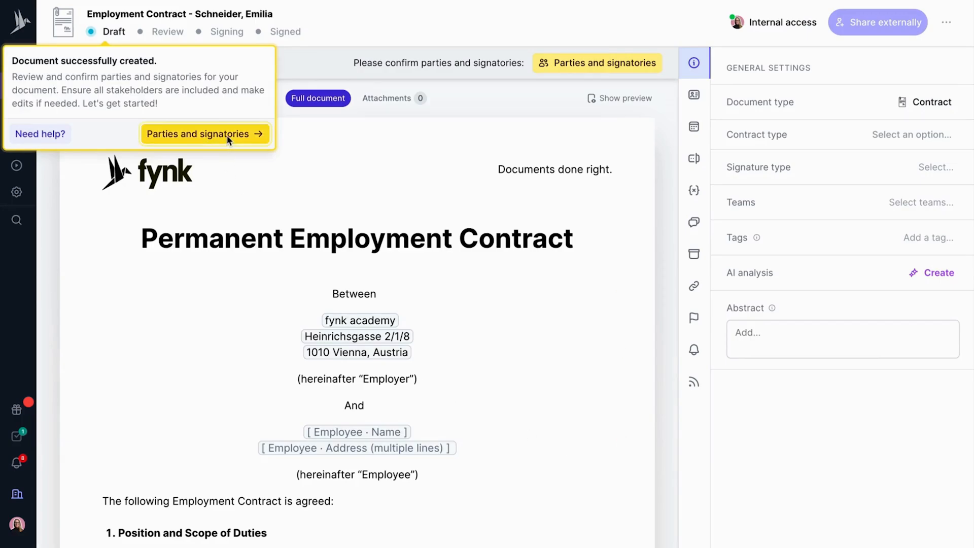
pyautogui.click(206, 134)
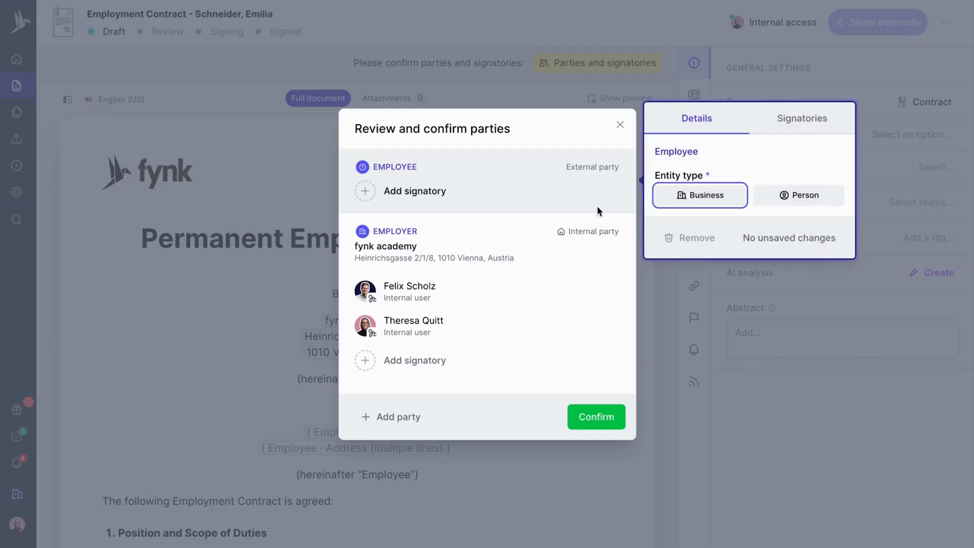
pyautogui.click(815, 140)
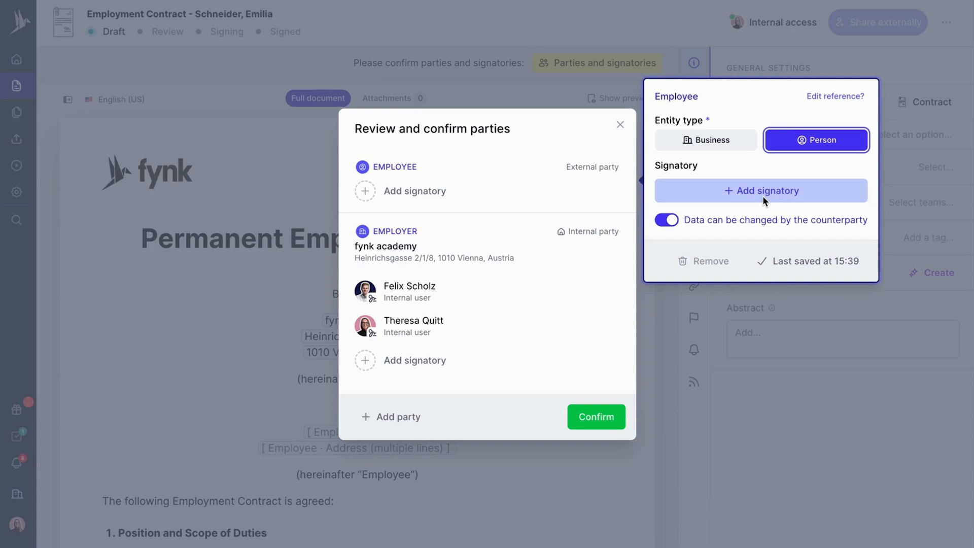
pyautogui.click(760, 191)
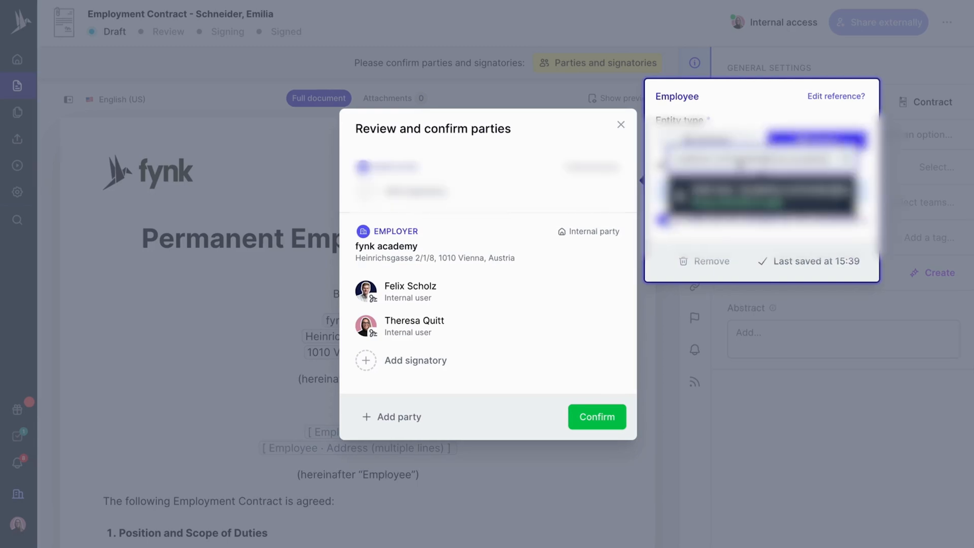
pyautogui.click(842, 84)
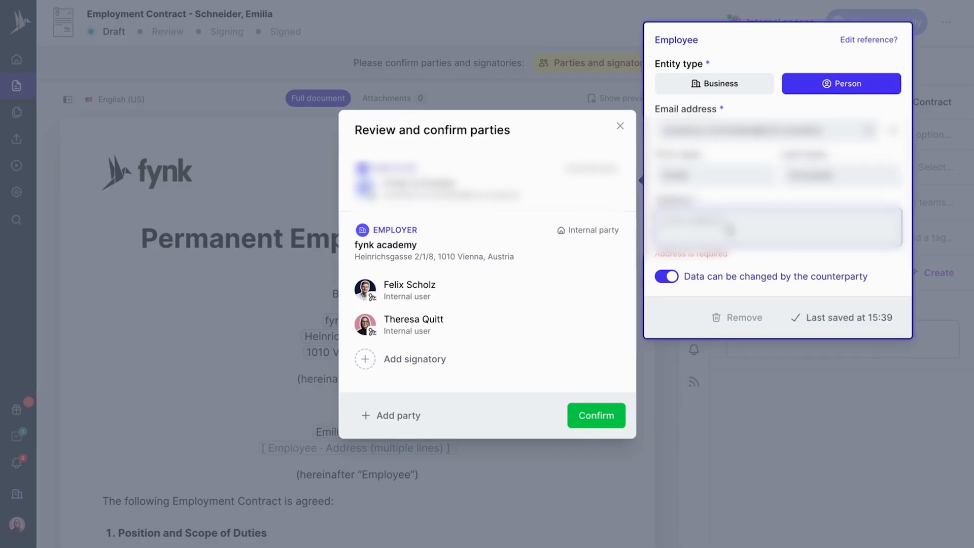
pyautogui.write('Kaiserstraße 112, 76133 Karlsruhe, Germany')
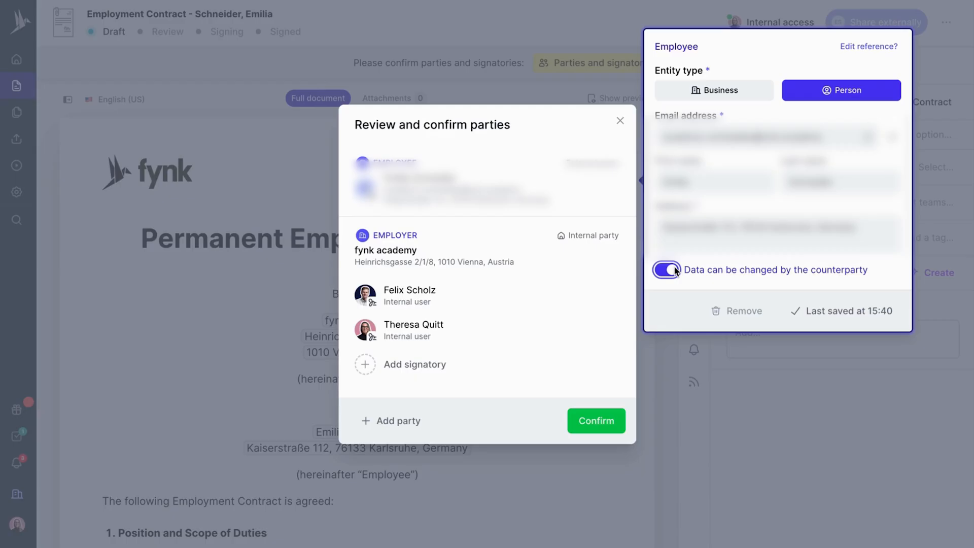
pyautogui.click(665, 270)
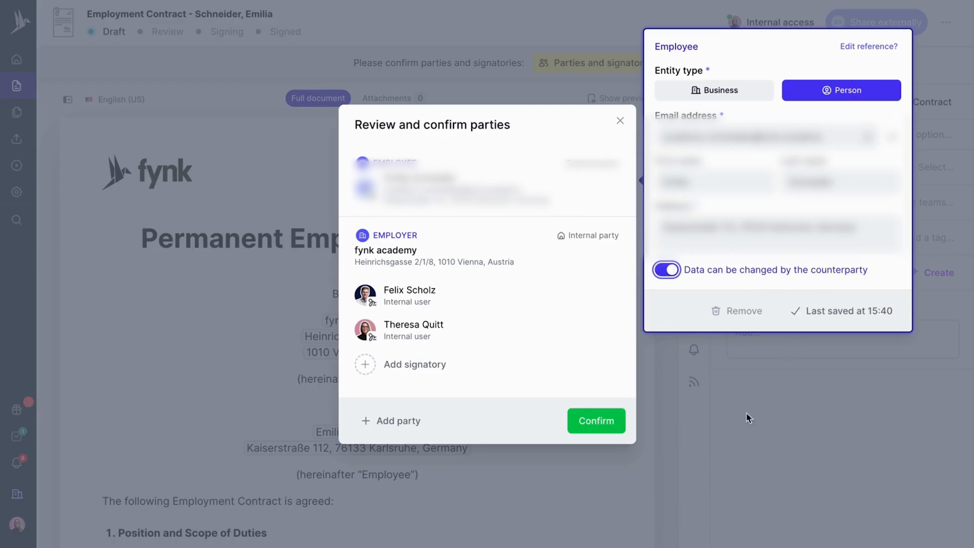
pyautogui.click(593, 420)
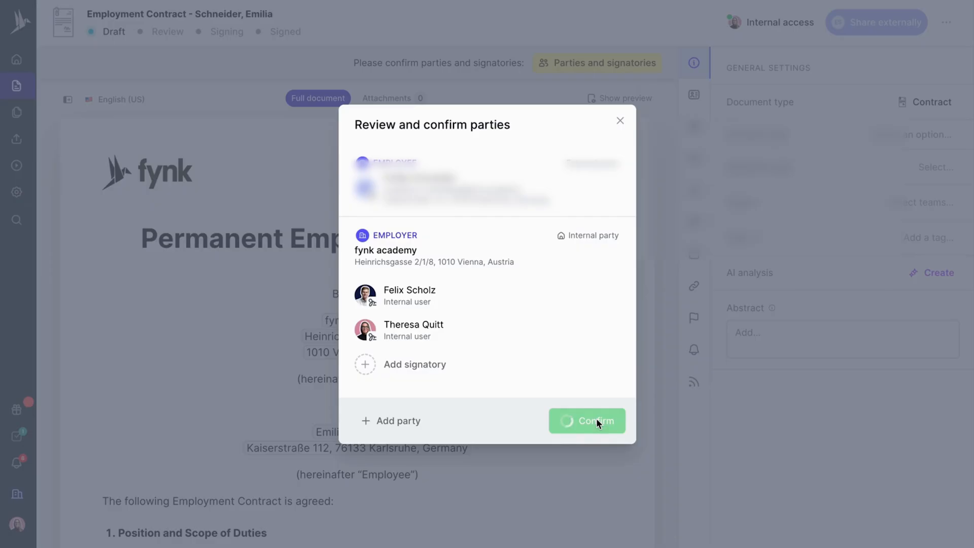
pyautogui.click(586, 420)
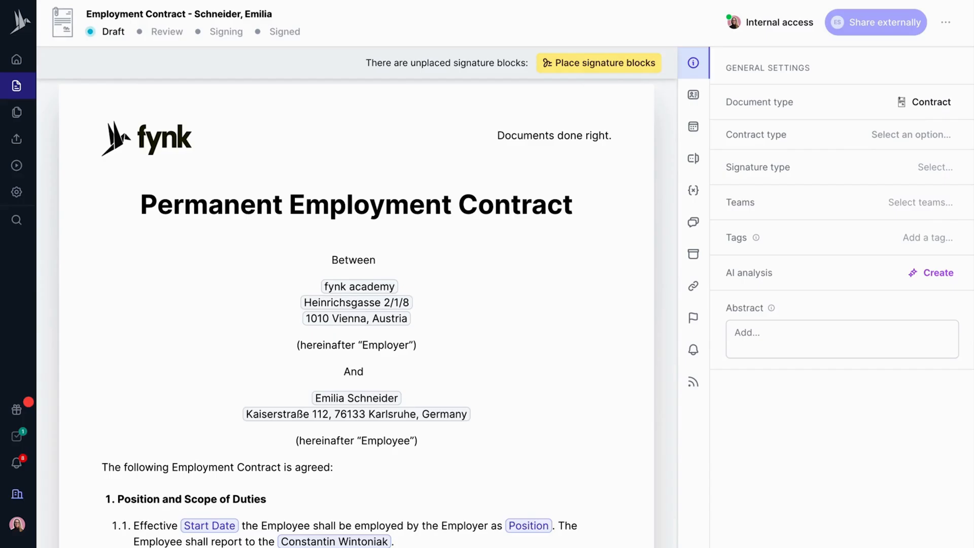
# - Place employee and employer signature blocks after the final provisions with Minimalistic style
pyautogui.click(599, 63)
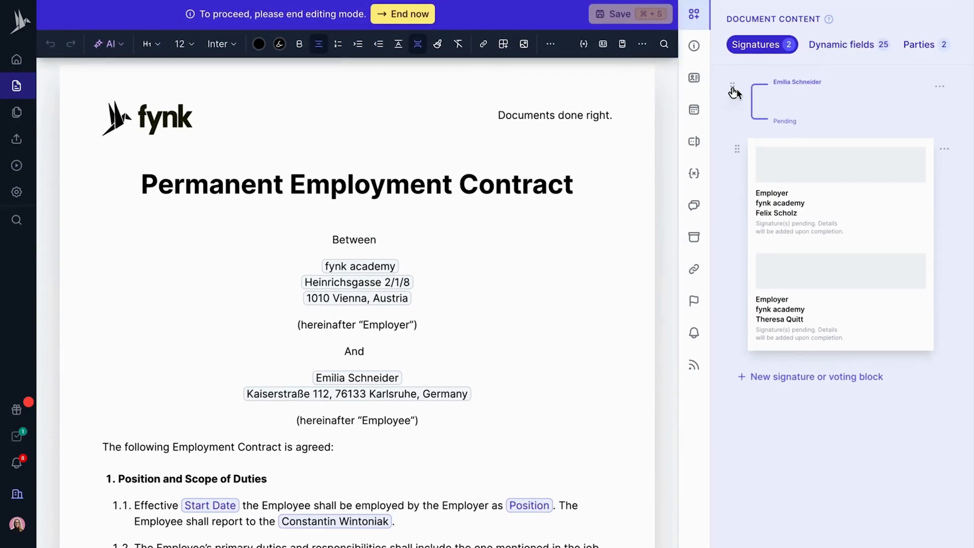
pyautogui.scroll(-3)
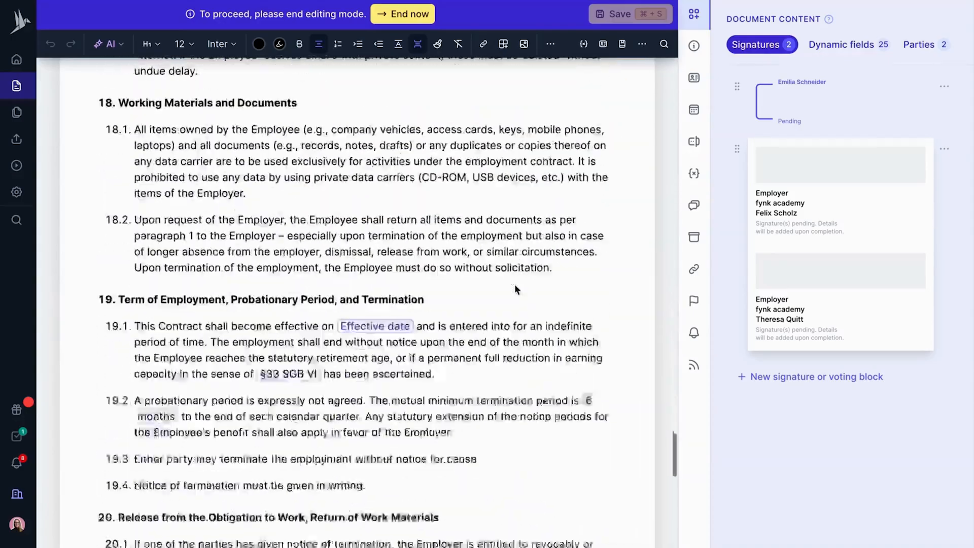
pyautogui.scroll(-3)
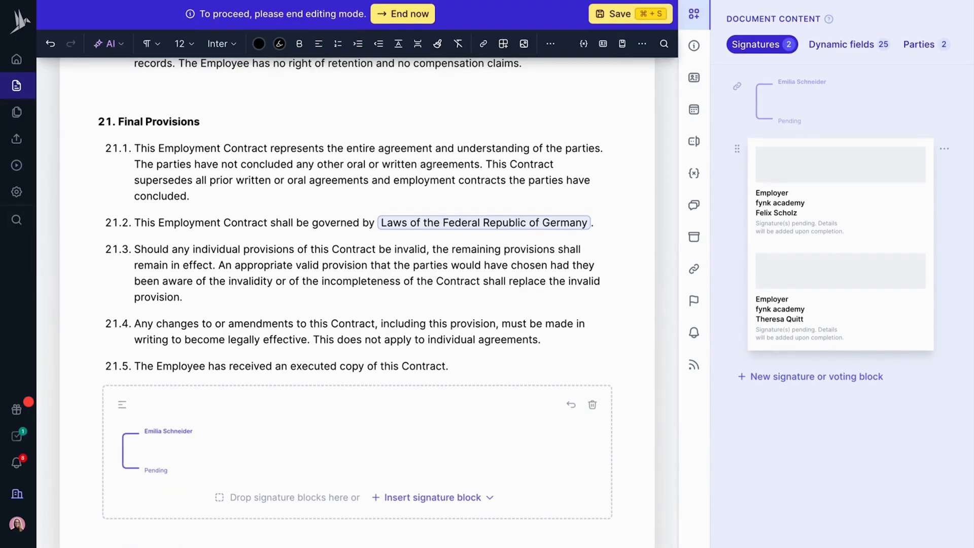
pyautogui.click(943, 150)
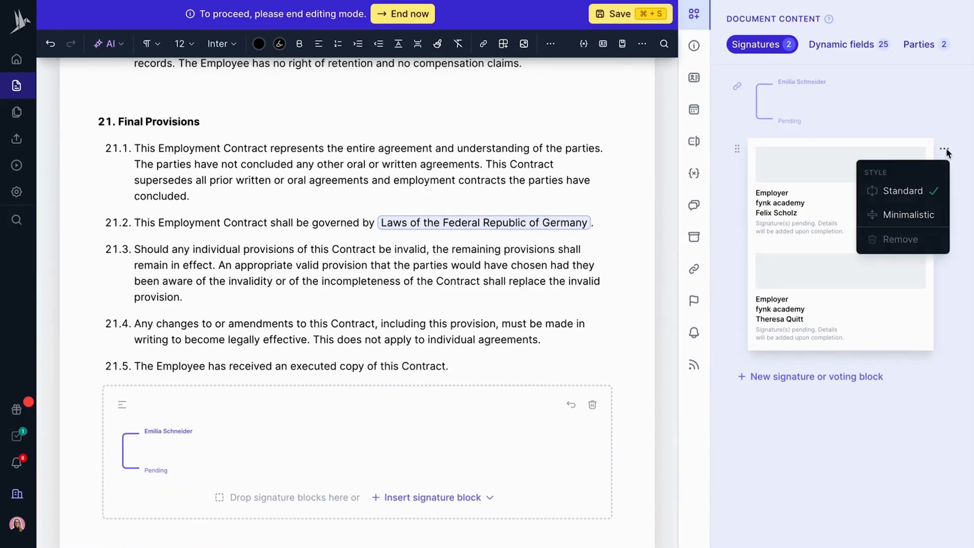
pyautogui.click(904, 214)
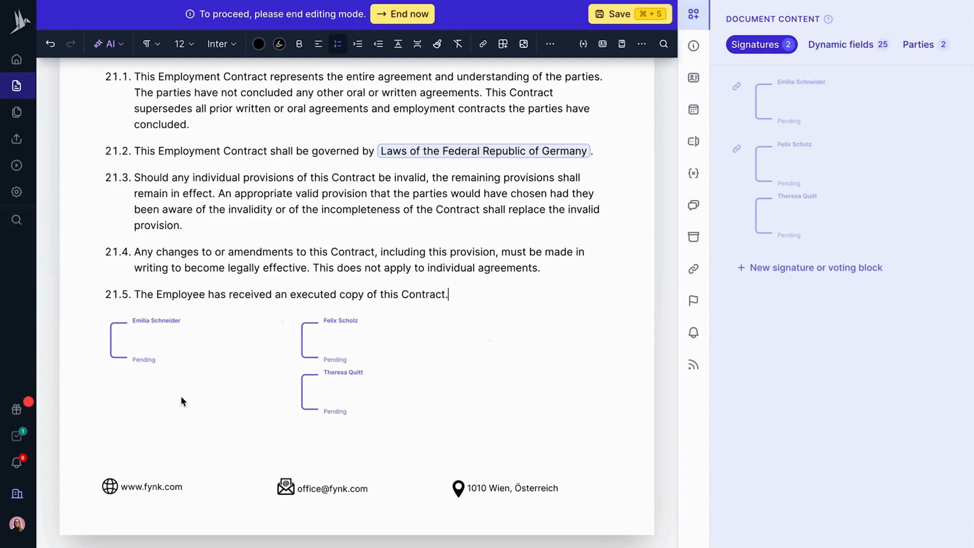
pyautogui.click(17, 436)
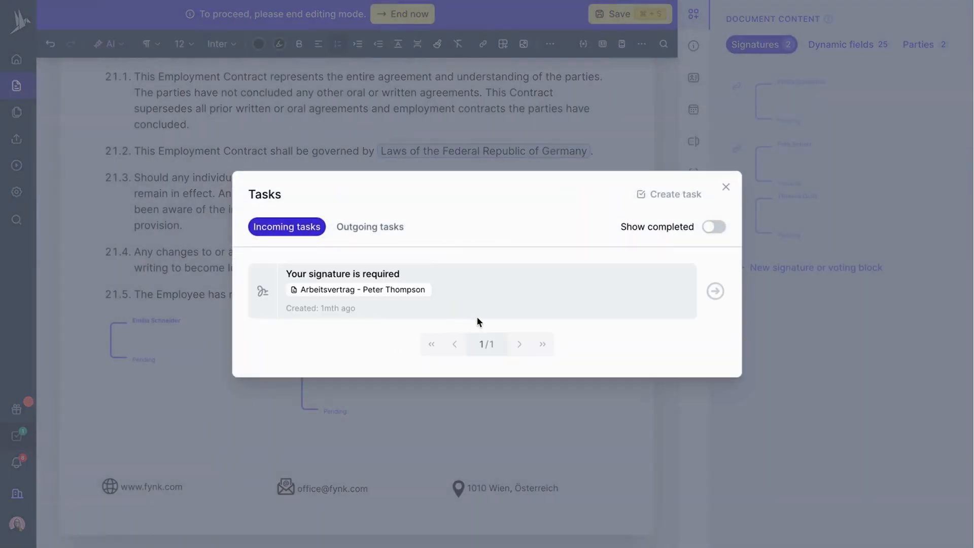
# - Create a task asking to fill Ms. Schneider's contract and attach the quality policy, due in a week
pyautogui.click(674, 195)
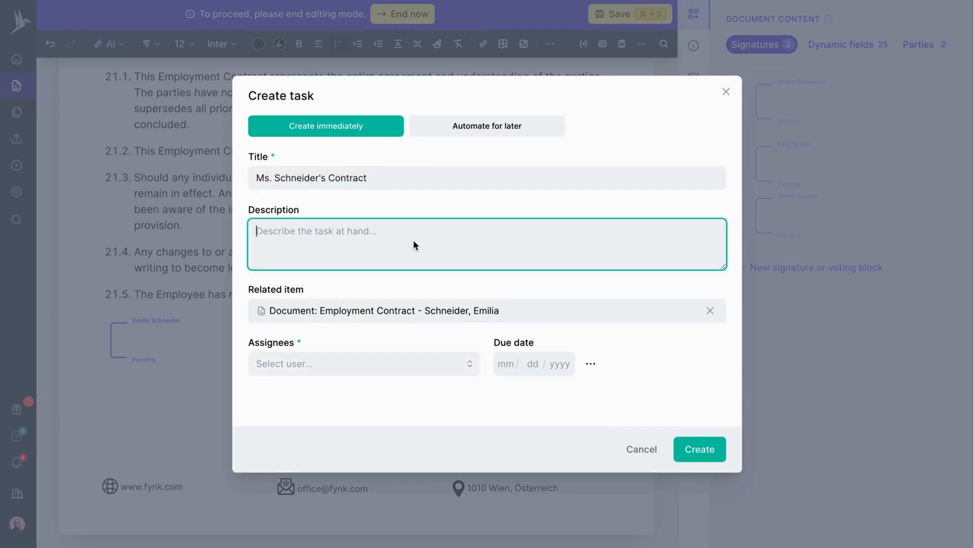
pyautogui.write("Can you please fill Ms. Schneider's contract and attach the quality policy as well?")
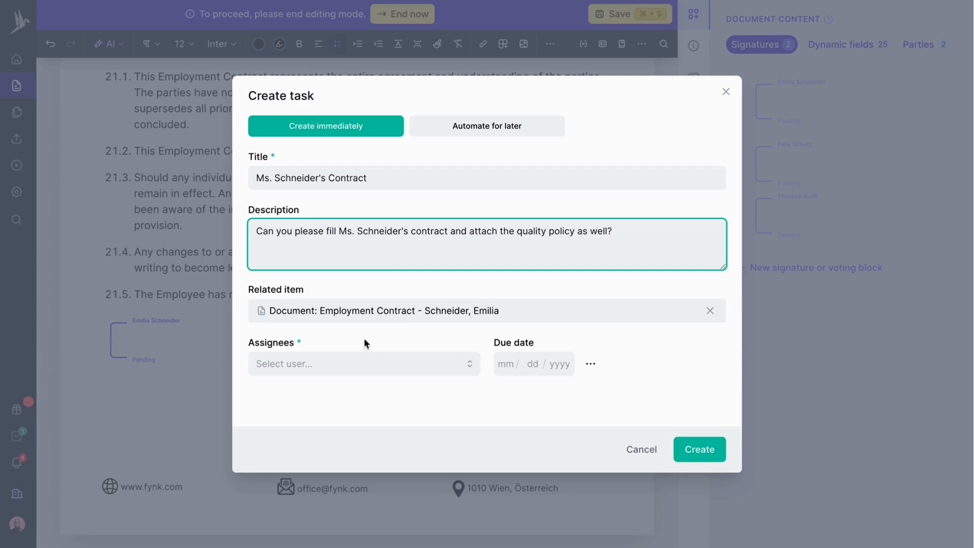
pyautogui.click(364, 363)
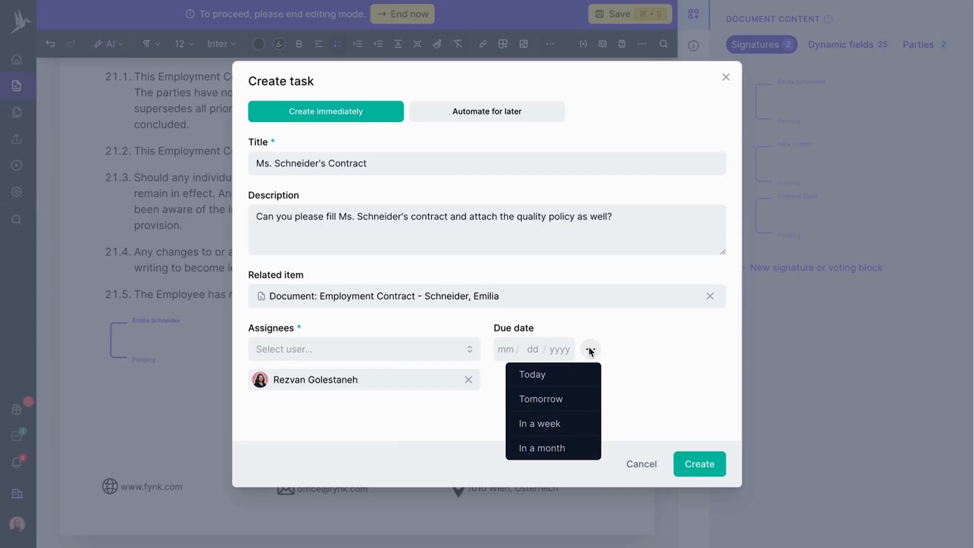
pyautogui.moveTo(547, 423)
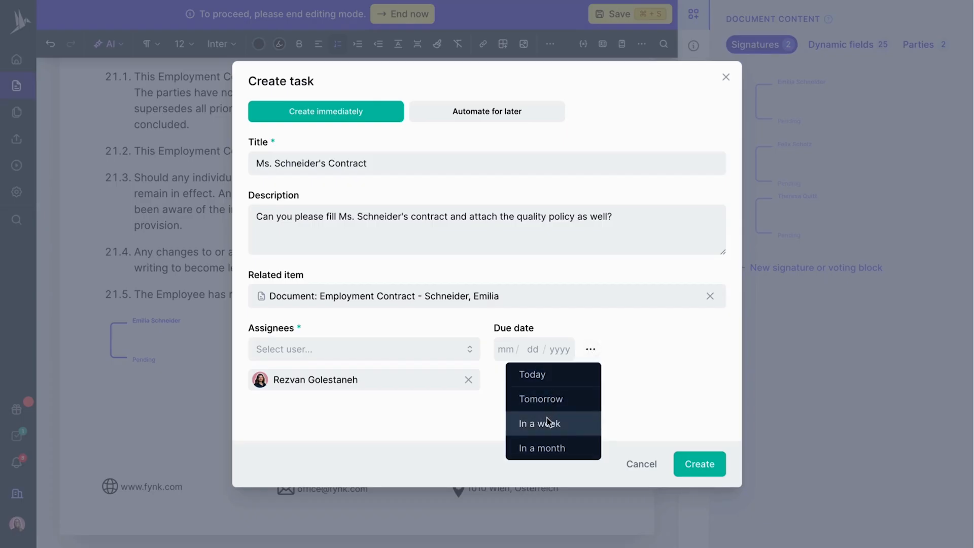
pyautogui.click(539, 423)
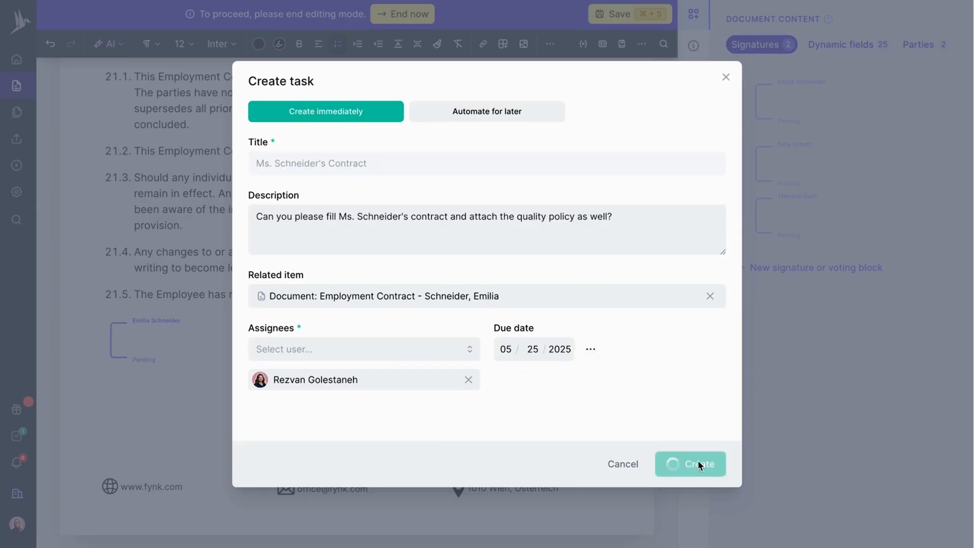
pyautogui.click(689, 464)
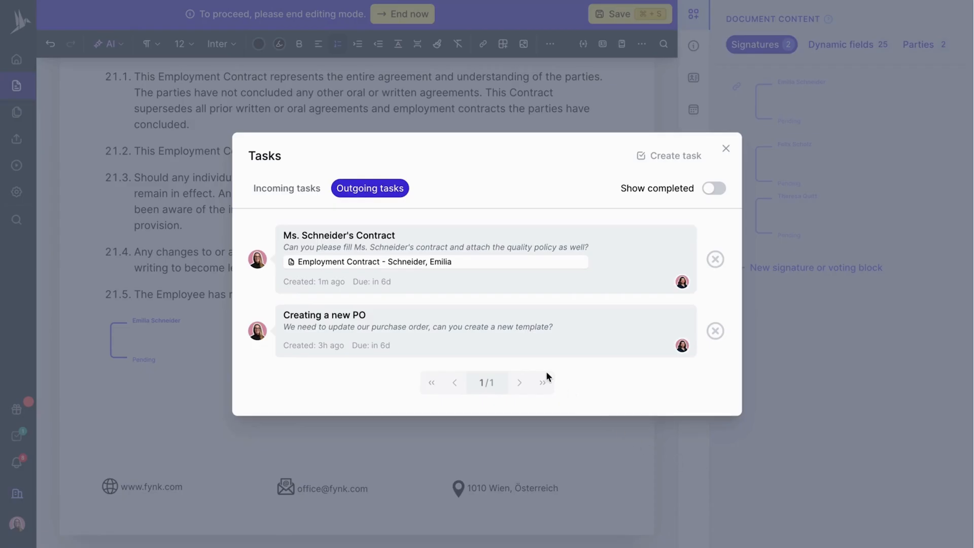
pyautogui.moveTo(407, 261)
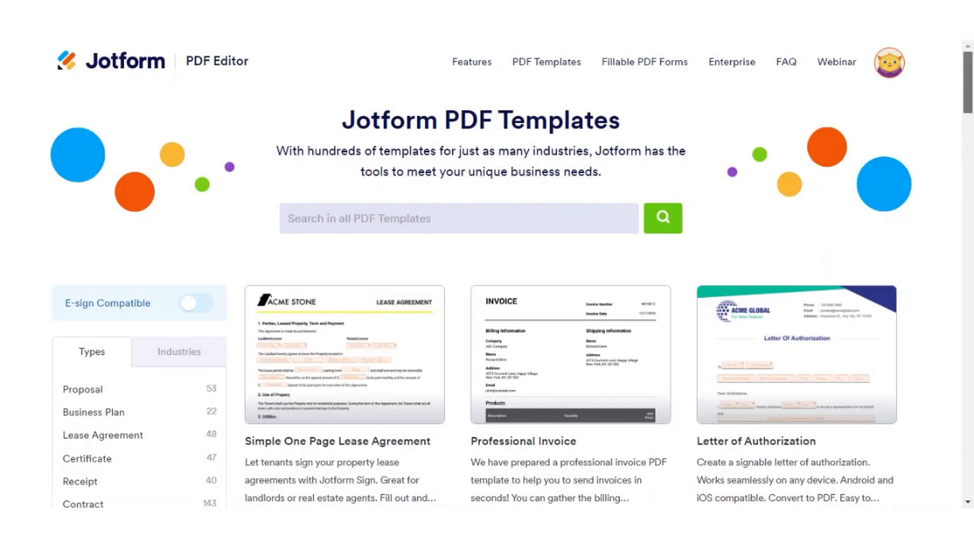
# - Browse the Proposal category of Jotform's PDF templates gallery down the list
pyautogui.scroll(-3)
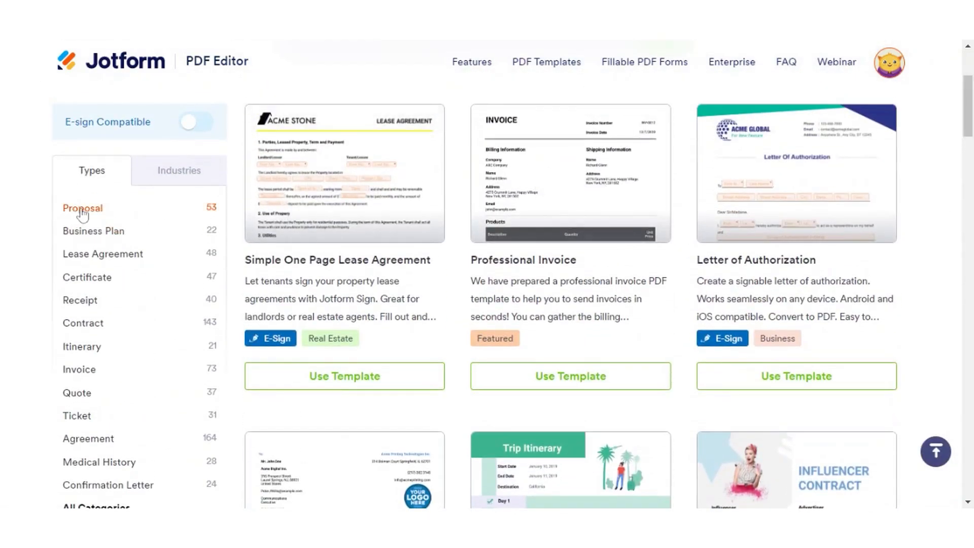
pyautogui.click(82, 208)
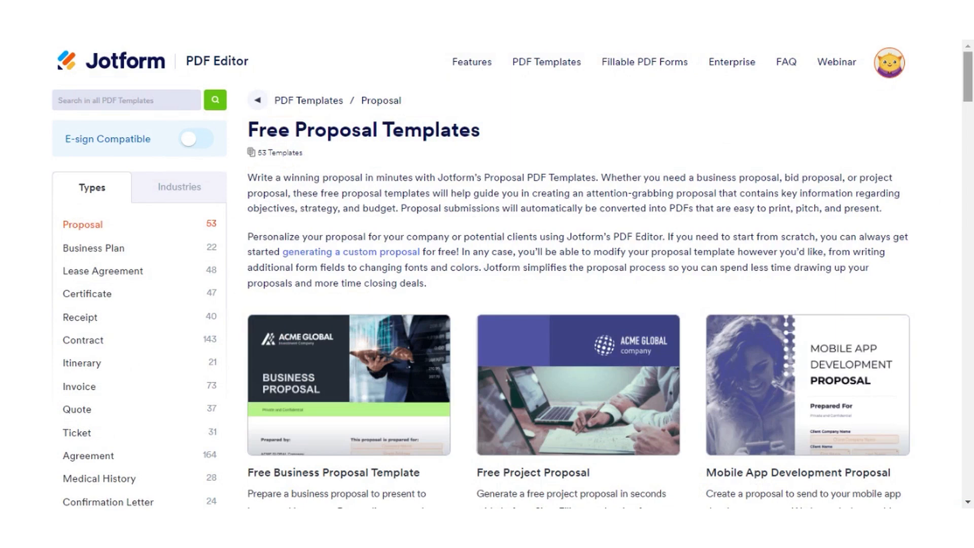
pyautogui.scroll(-3)
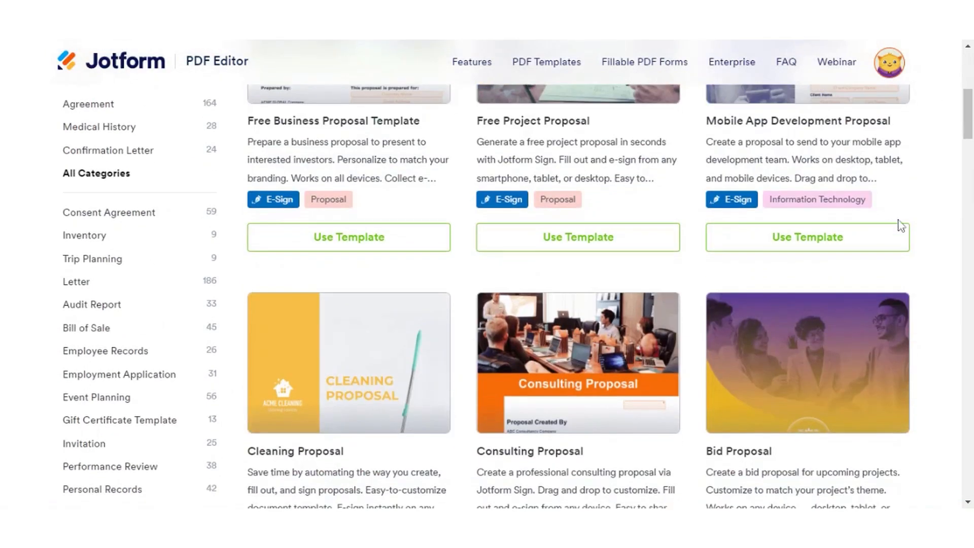
pyautogui.scroll(-3)
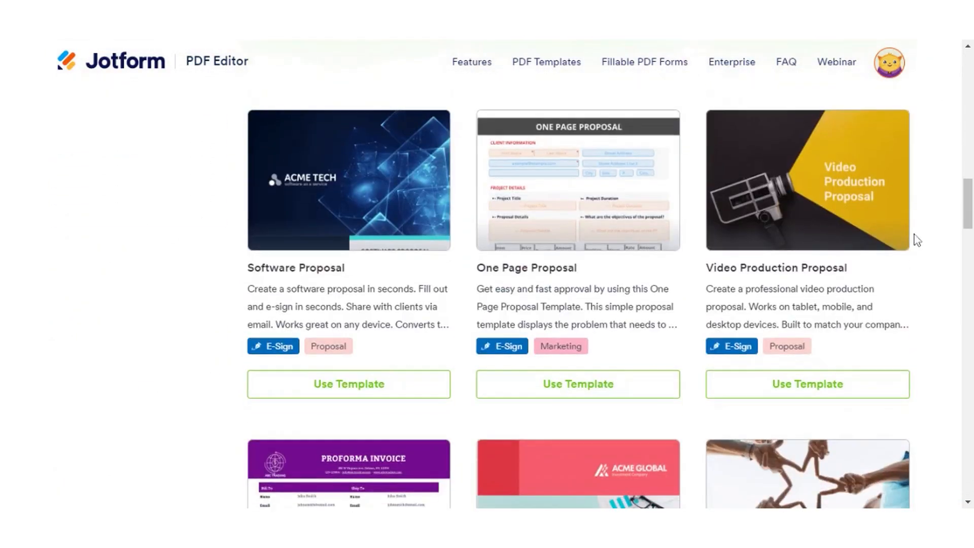
pyautogui.scroll(-3)
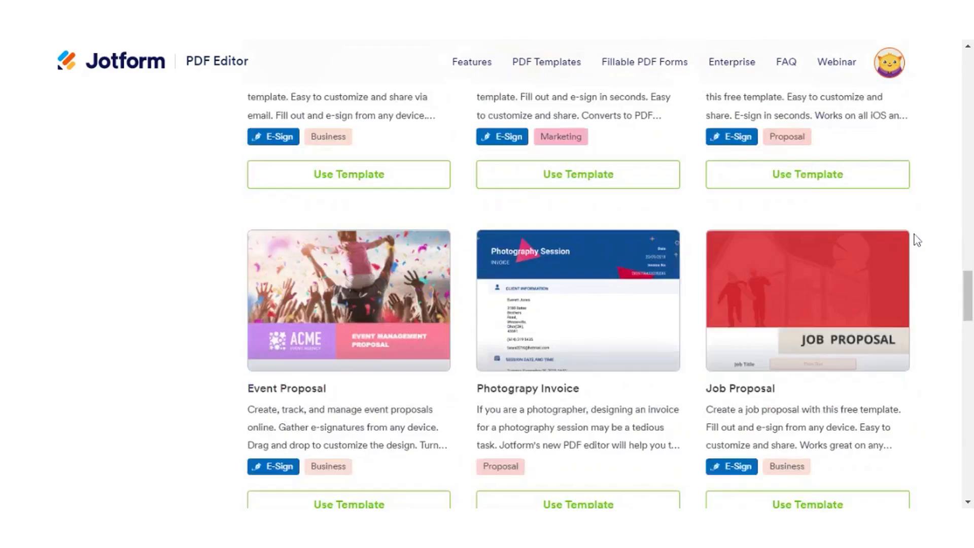
pyautogui.scroll(-3)
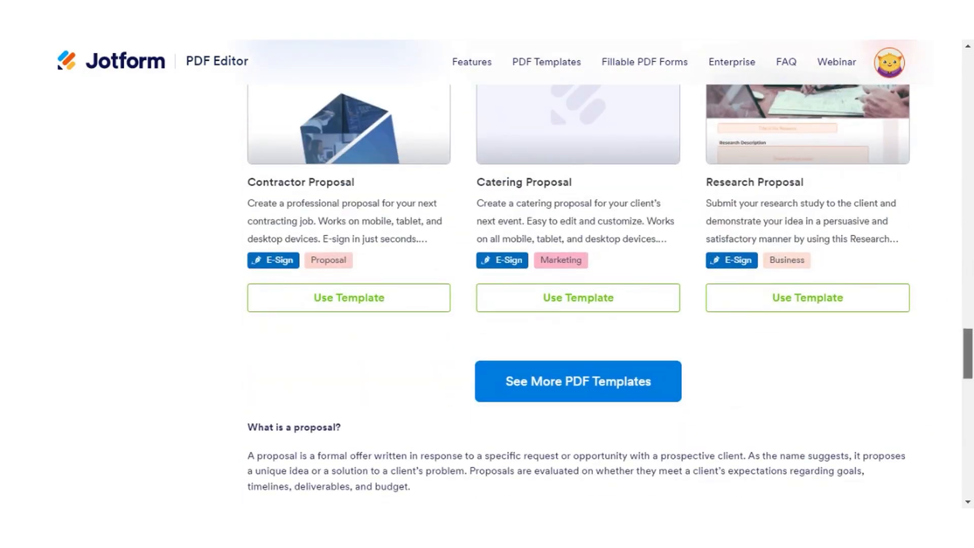
# - Return to the top and preview the Free Business Proposal Template
pyautogui.click(577, 381)
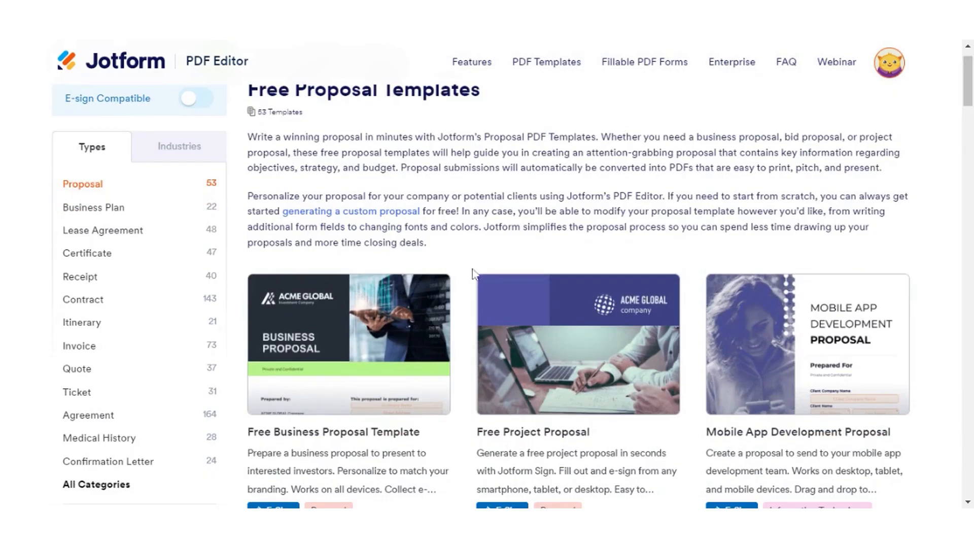
pyautogui.click(348, 344)
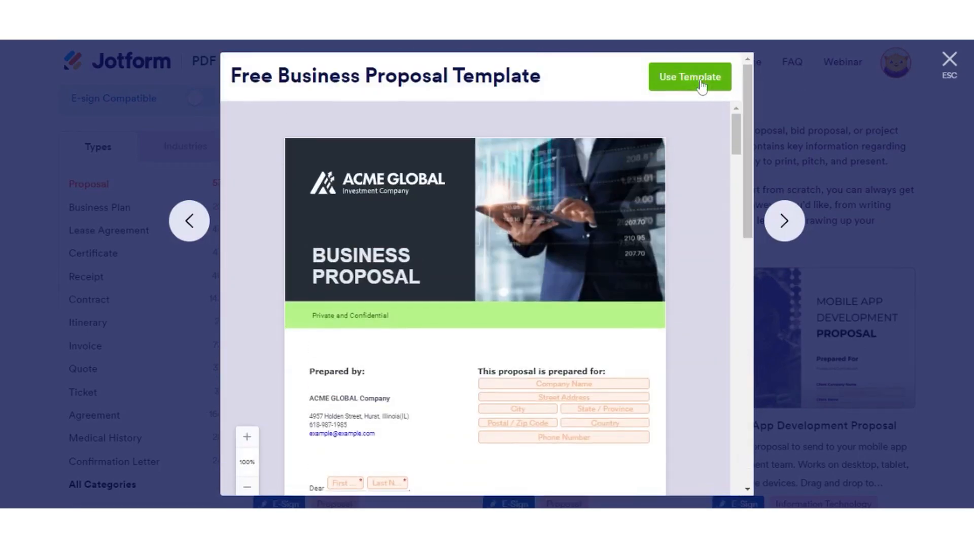
# - Start editing a copy of the template in Sign Builder and look through its pages
pyautogui.click(690, 76)
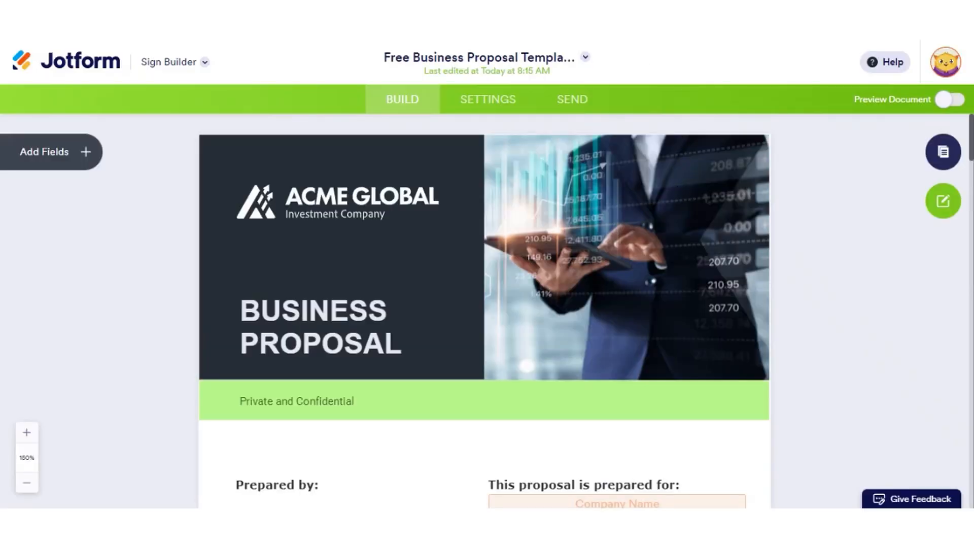
pyautogui.scroll(-3)
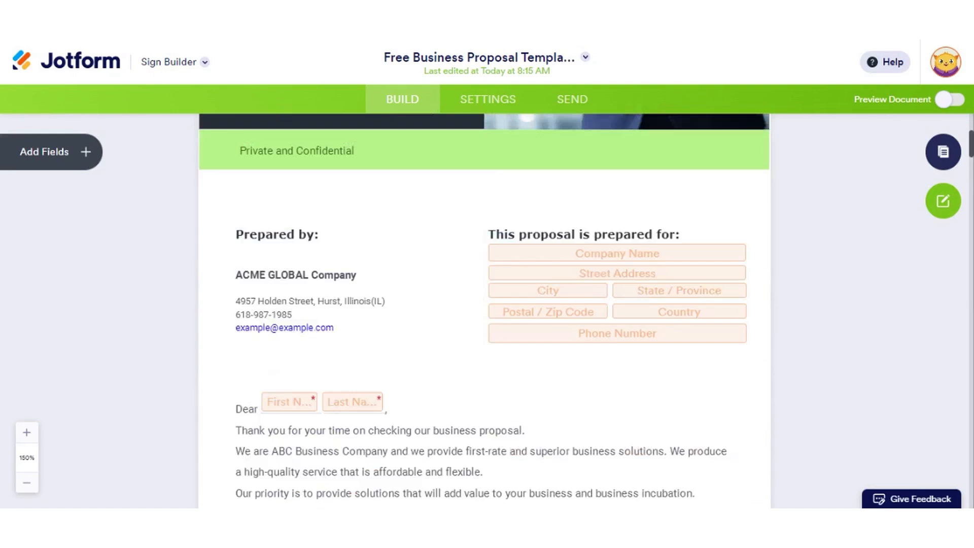
pyautogui.scroll(-3)
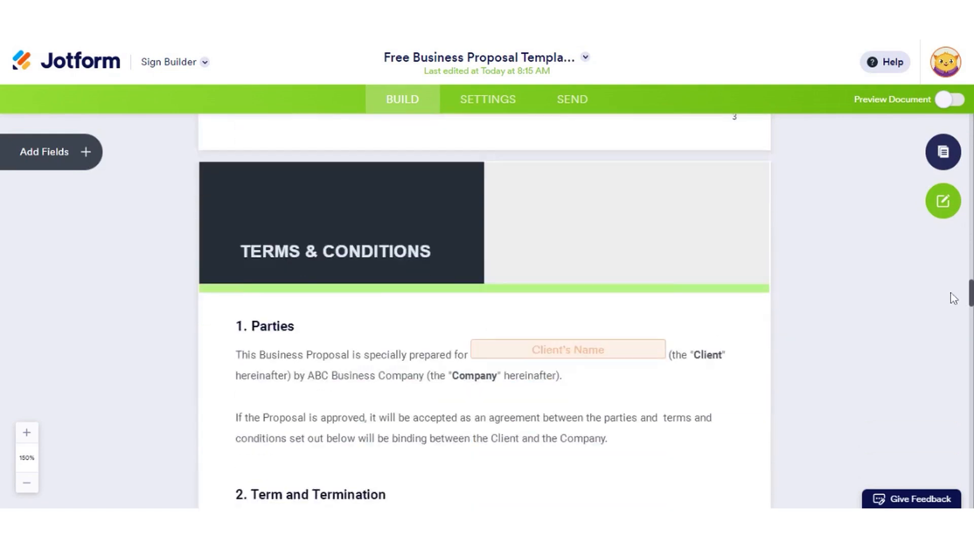
pyautogui.scroll(-3)
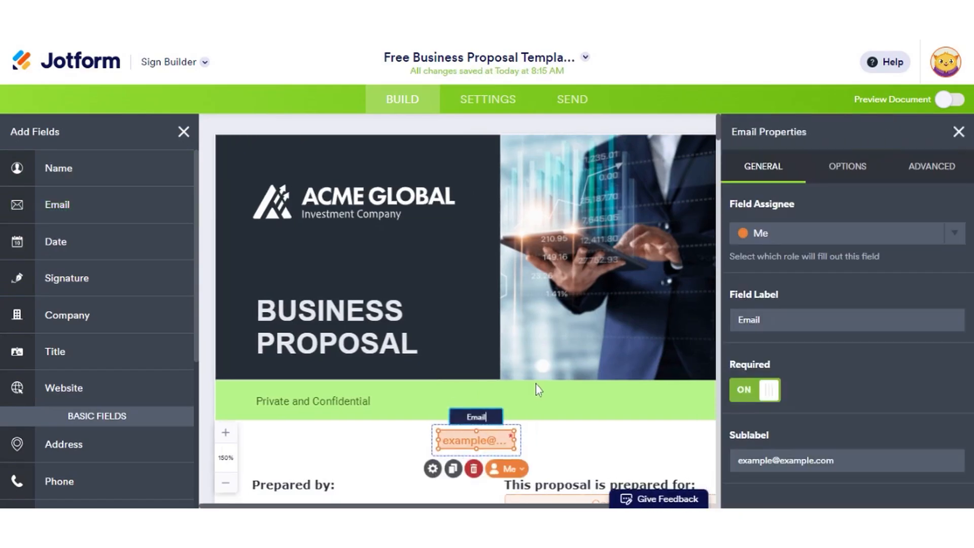
pyautogui.scroll(-3)
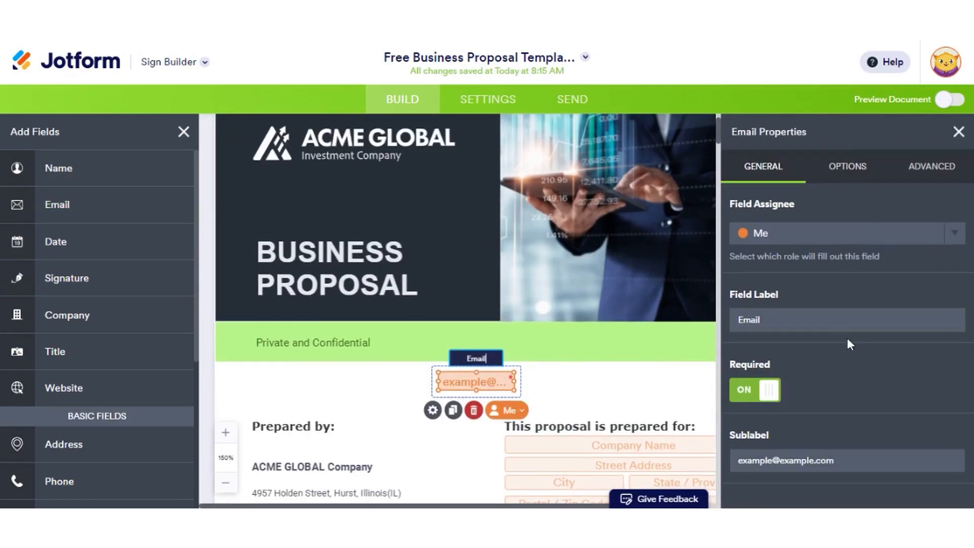
# - Dismiss the Email field's properties and switch to the document's general settings
pyautogui.click(846, 166)
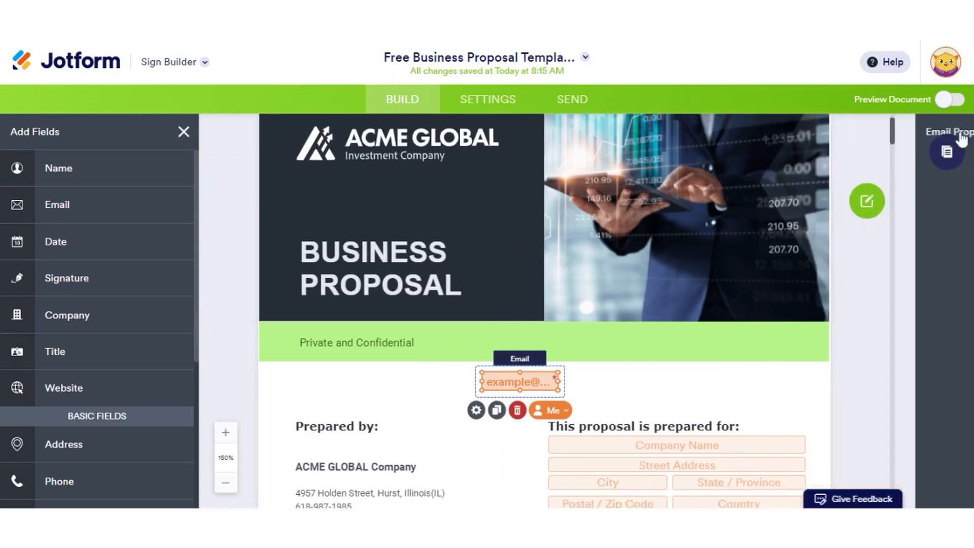
pyautogui.click(488, 98)
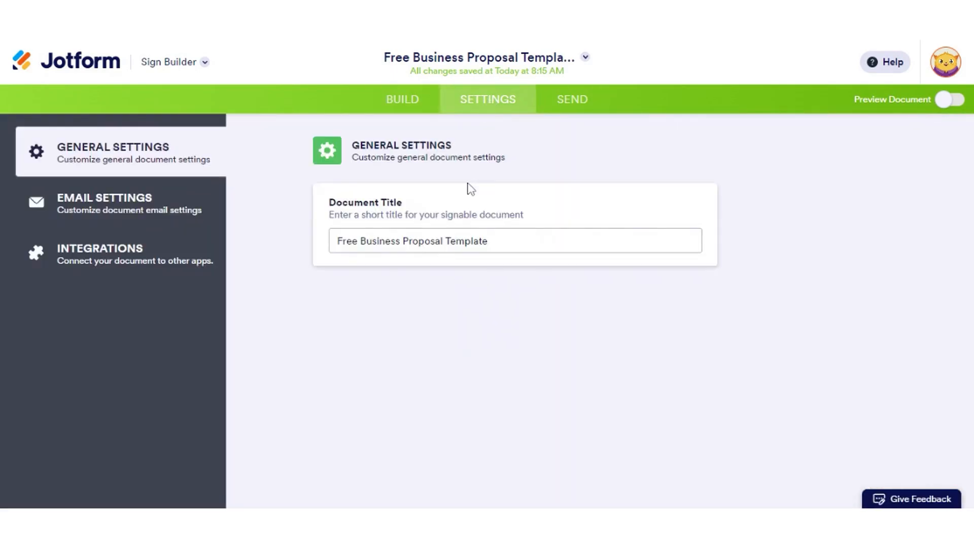
# - Review the Email and Integrations settings, then the Send to Sign page listing Me and Client
pyautogui.click(104, 202)
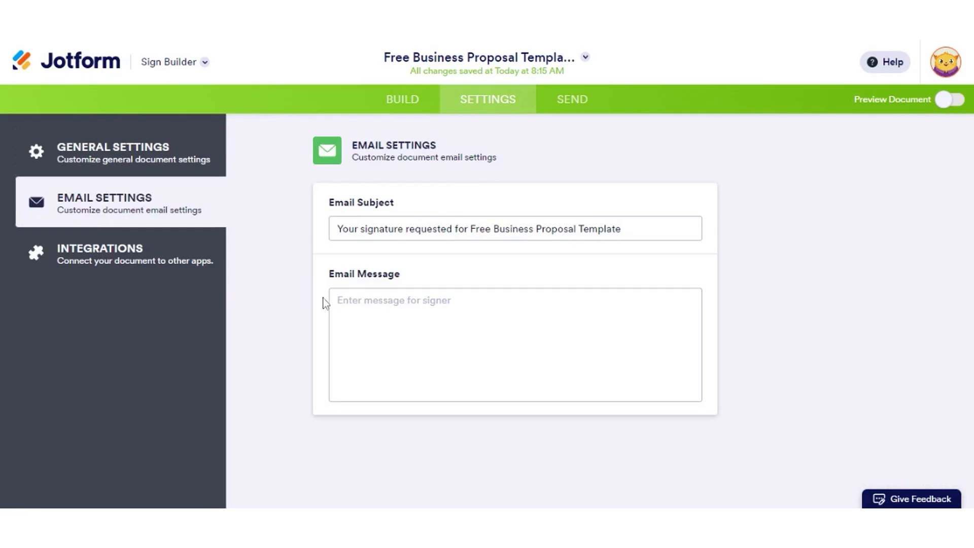
pyautogui.click(99, 254)
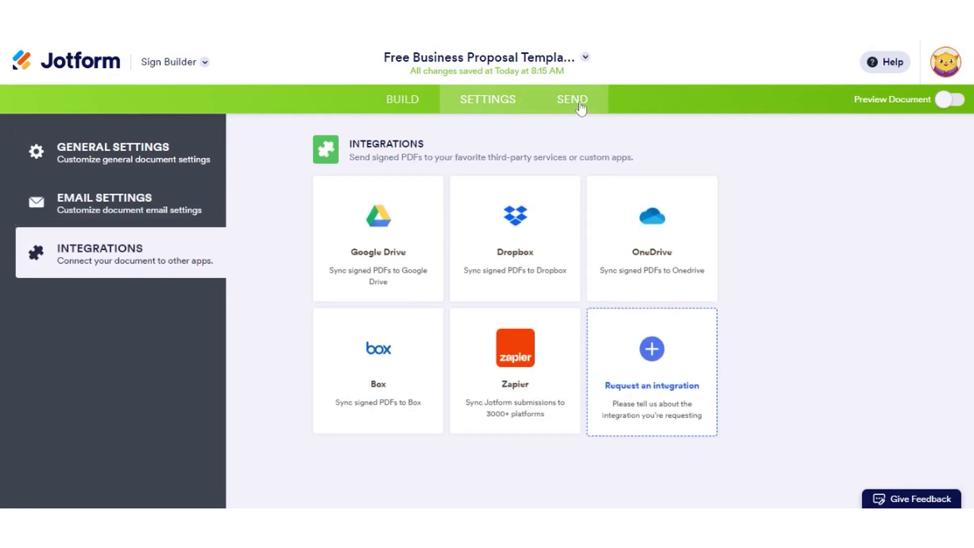
pyautogui.click(571, 100)
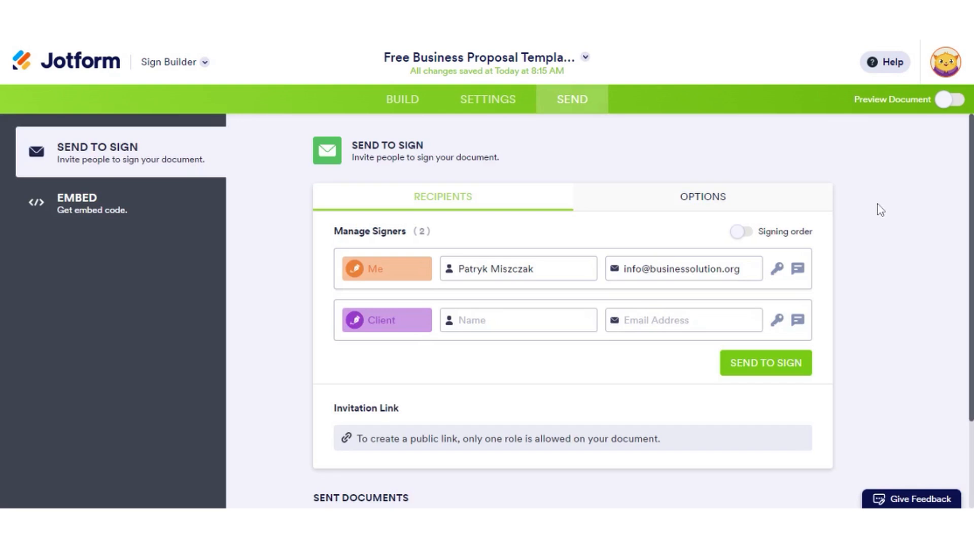
pyautogui.scroll(-3)
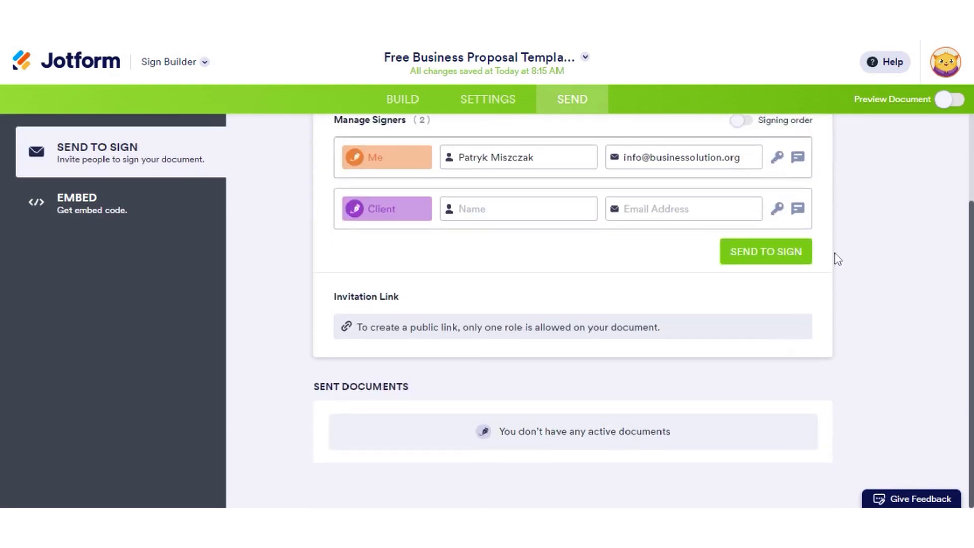
# - Check the Embed option, return to inviting signers and turn on the signer preview
pyautogui.click(77, 203)
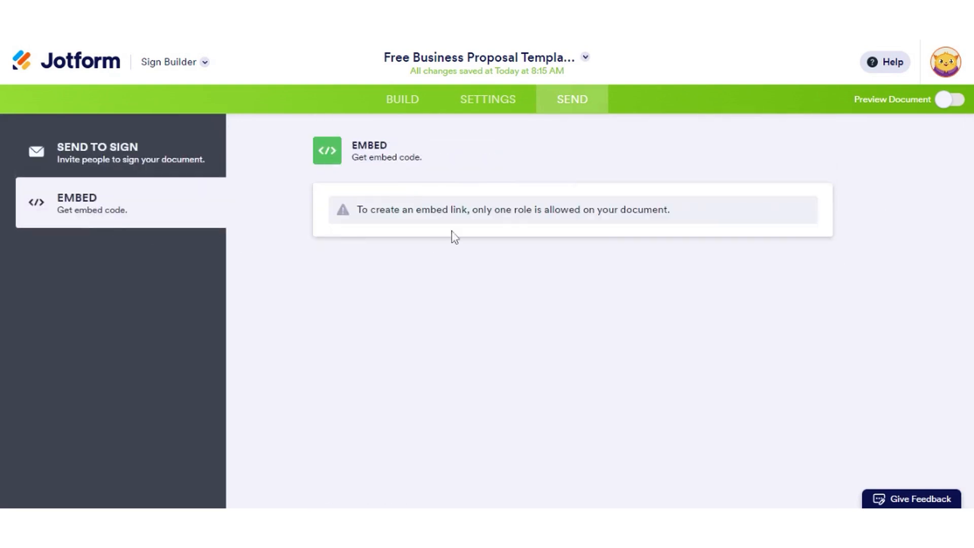
pyautogui.click(98, 152)
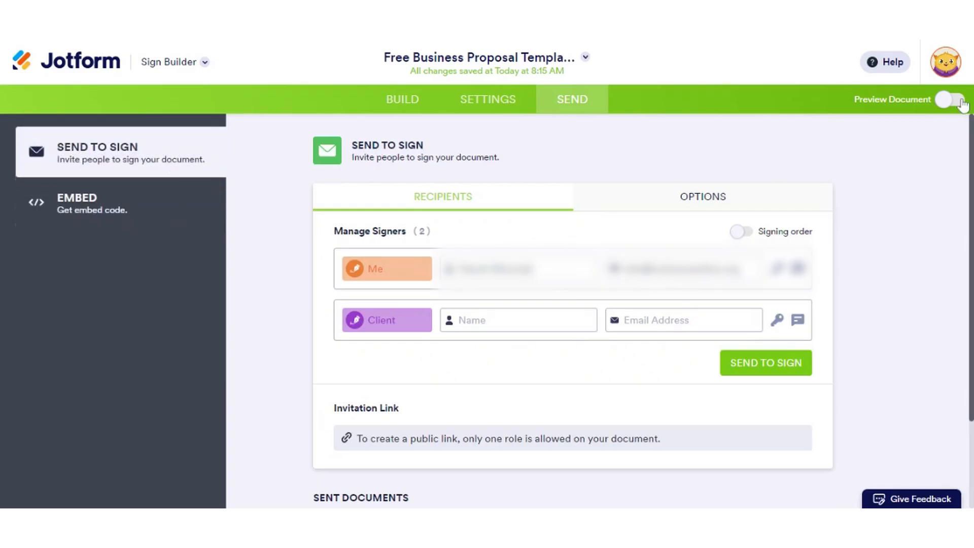
pyautogui.click(950, 100)
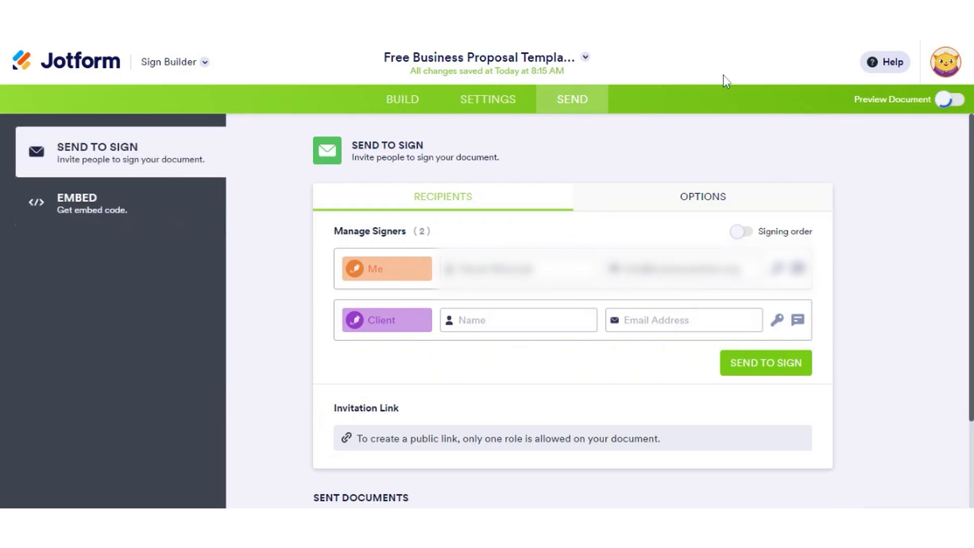
pyautogui.click(953, 100)
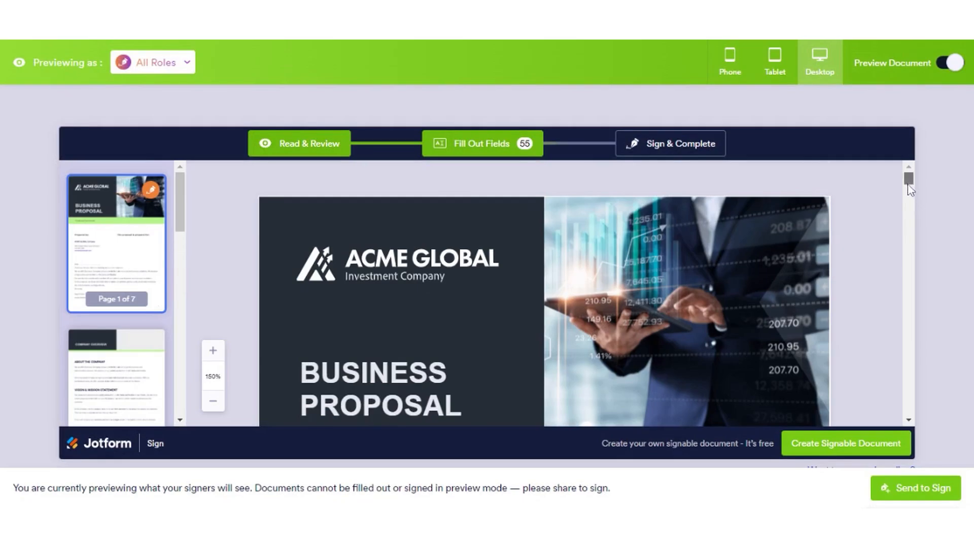
# - Scroll the signer preview of the proposal down to Services Offered
pyautogui.scroll(-3)
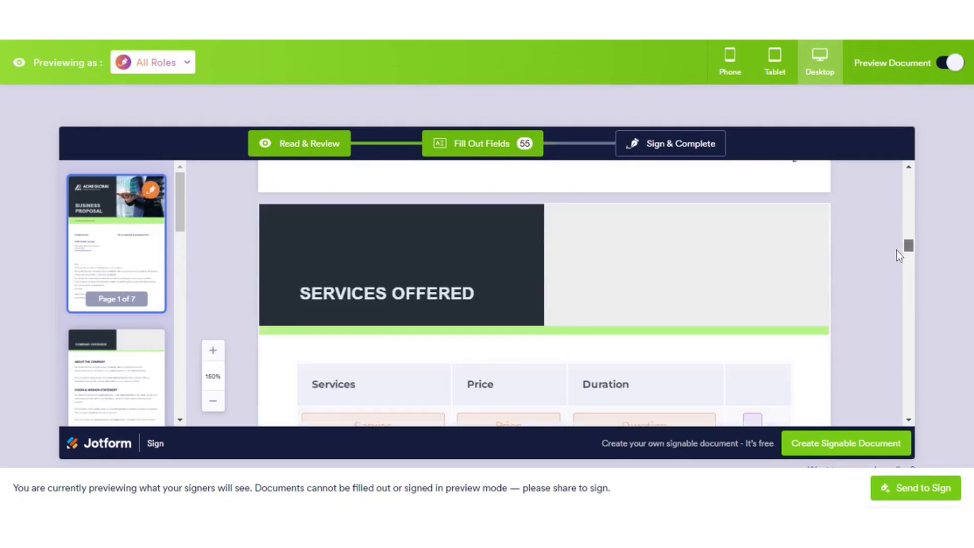
pyautogui.scroll(-3)
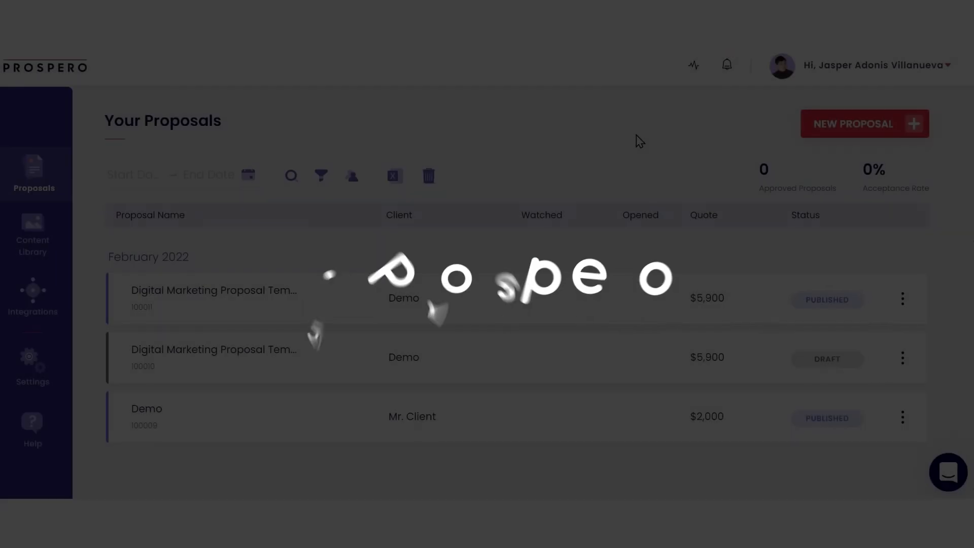
# - Start a new Prospero proposal and advance through project details, strengths (adding Best Service) and deliverables
pyautogui.click(863, 124)
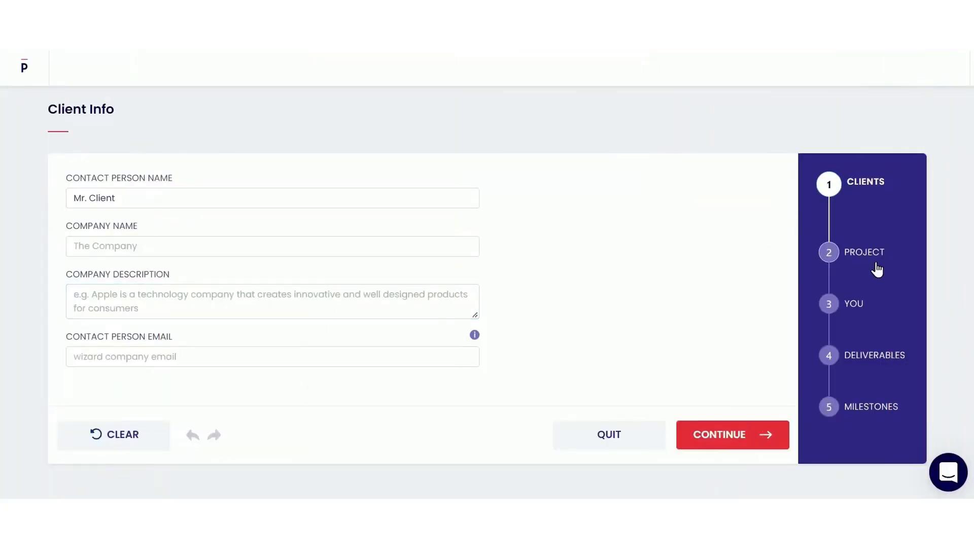
pyautogui.moveTo(878, 413)
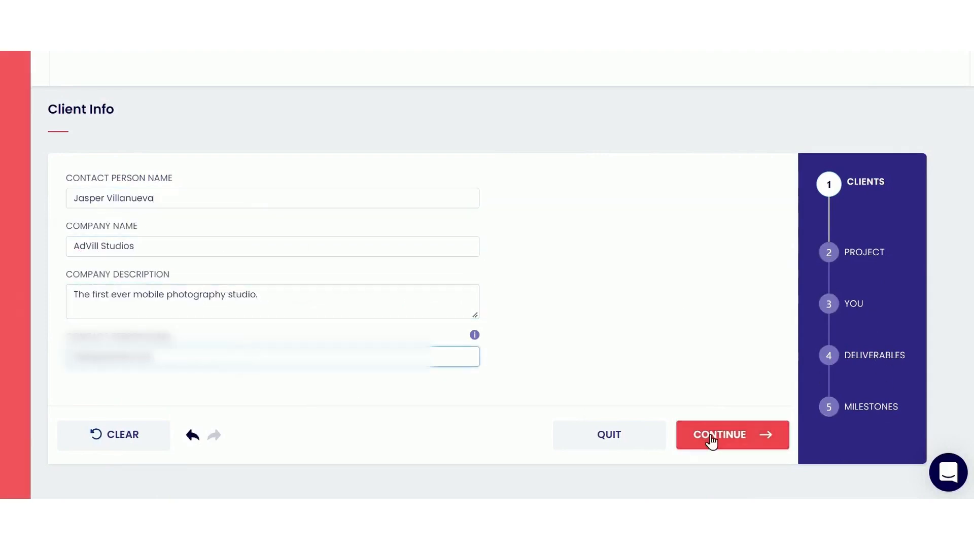
pyautogui.click(731, 434)
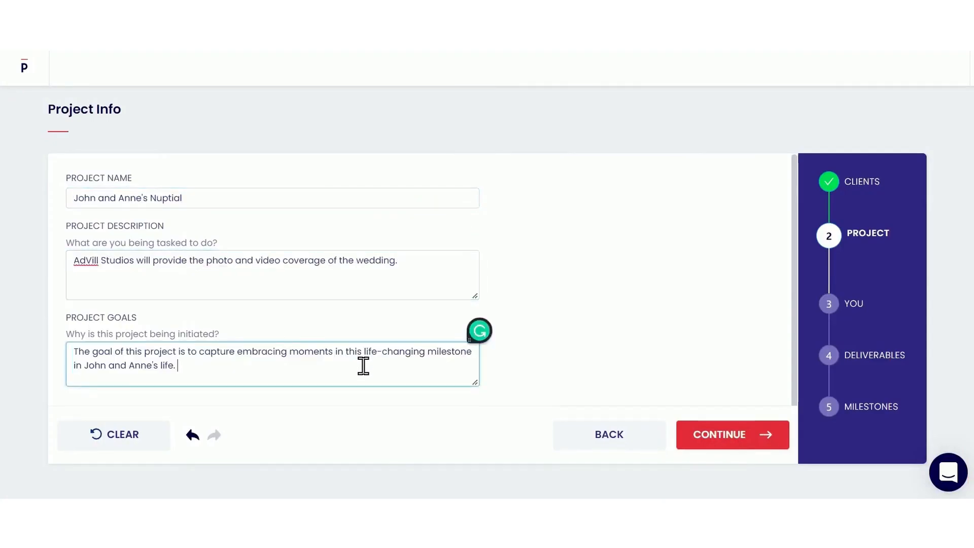
pyautogui.click(731, 434)
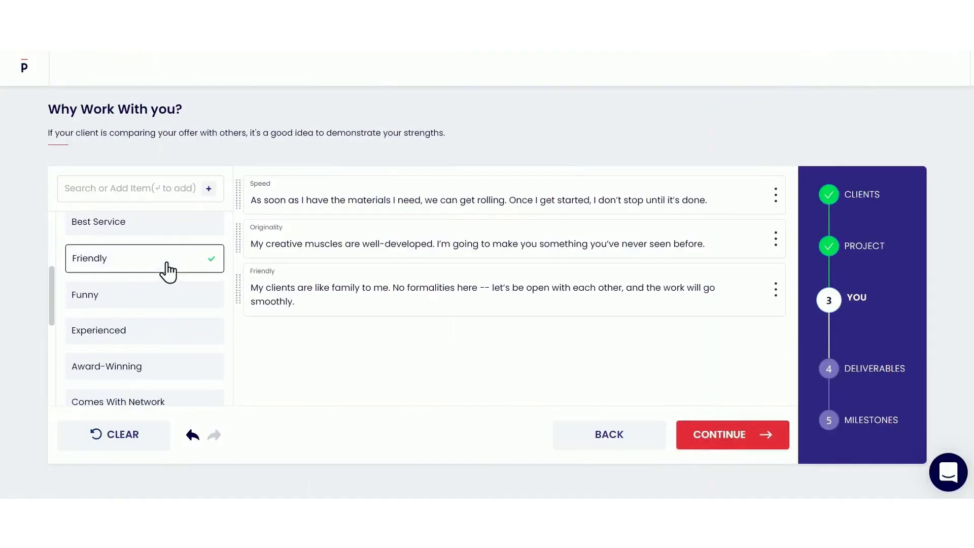
pyautogui.click(144, 222)
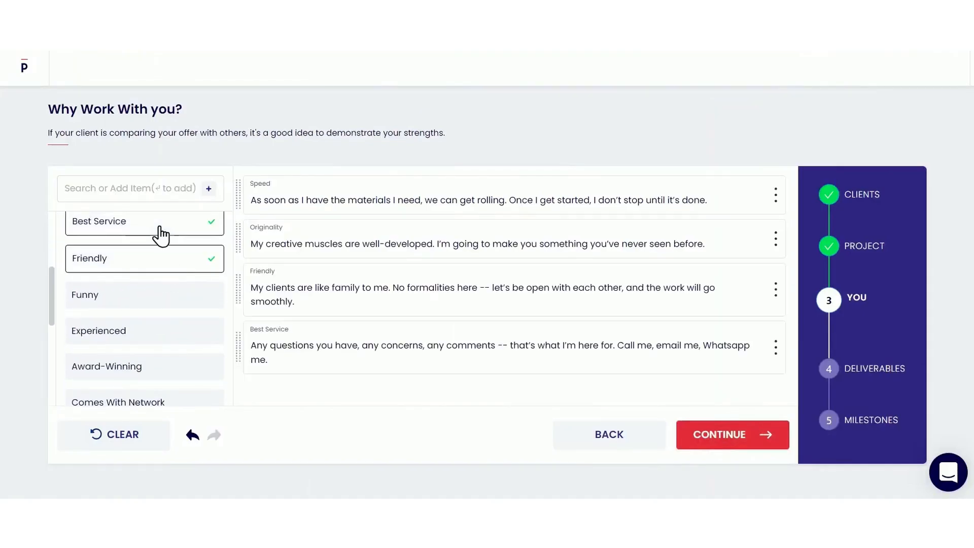
pyautogui.click(731, 434)
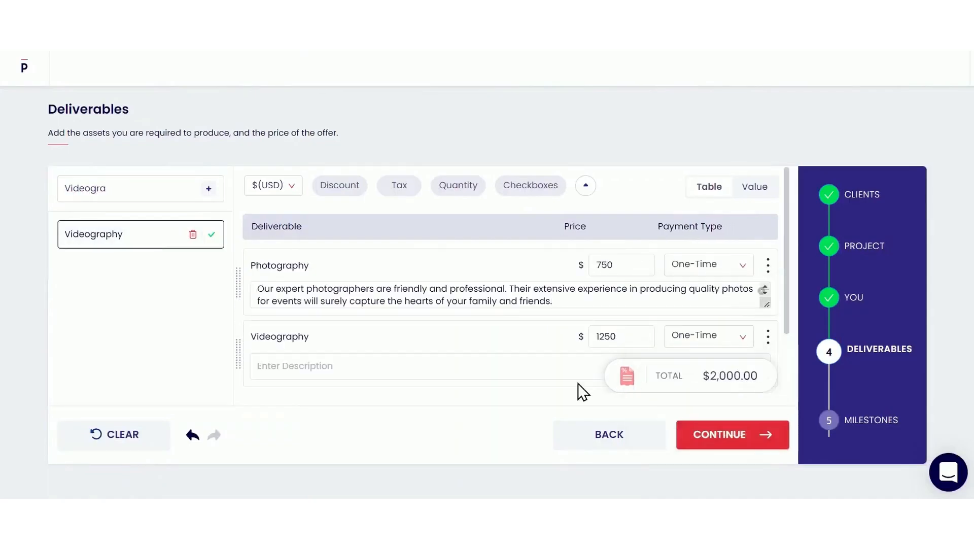
pyautogui.click(731, 434)
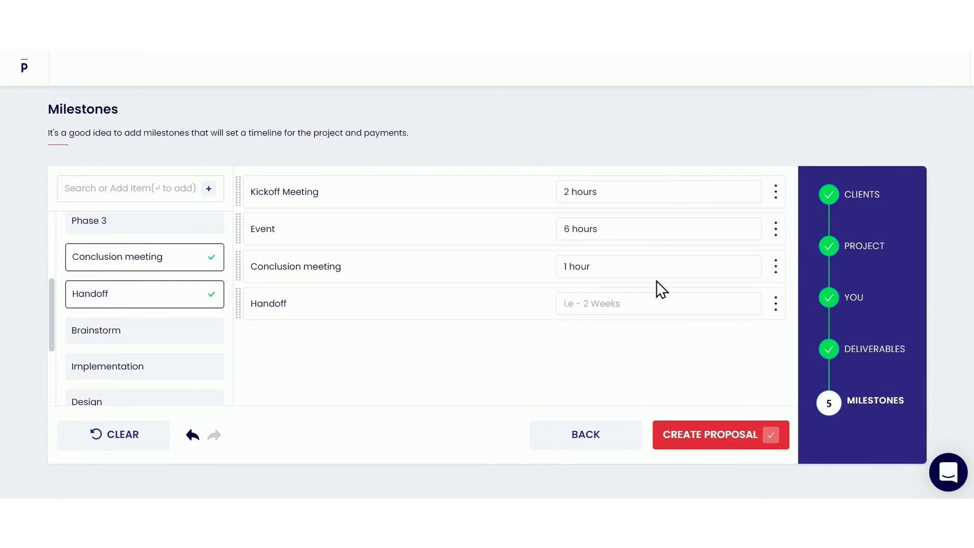
# - Enter 'Online' as the Handoff milestone's value
pyautogui.write('Online')
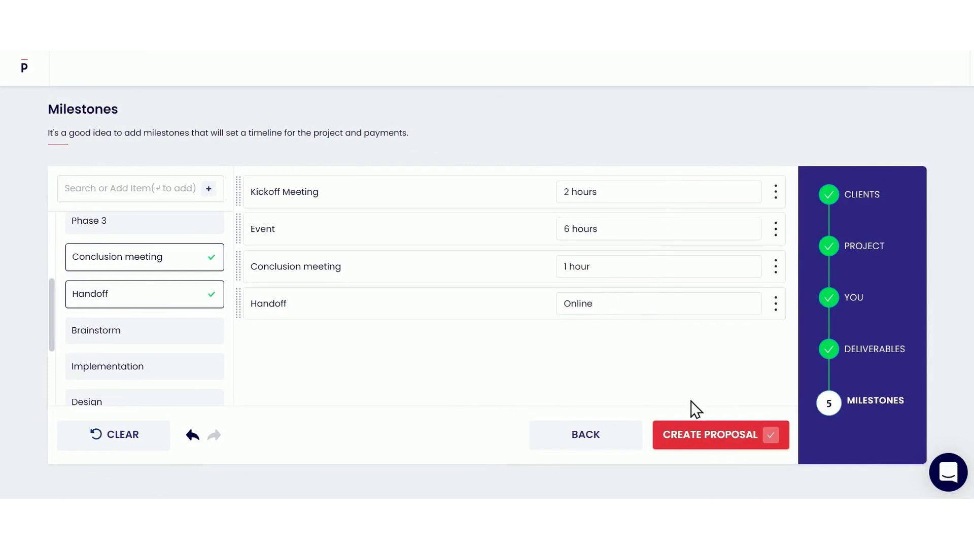
# - Create the proposal and add the AdVill Studios logo, keeping it for future proposals
pyautogui.click(719, 434)
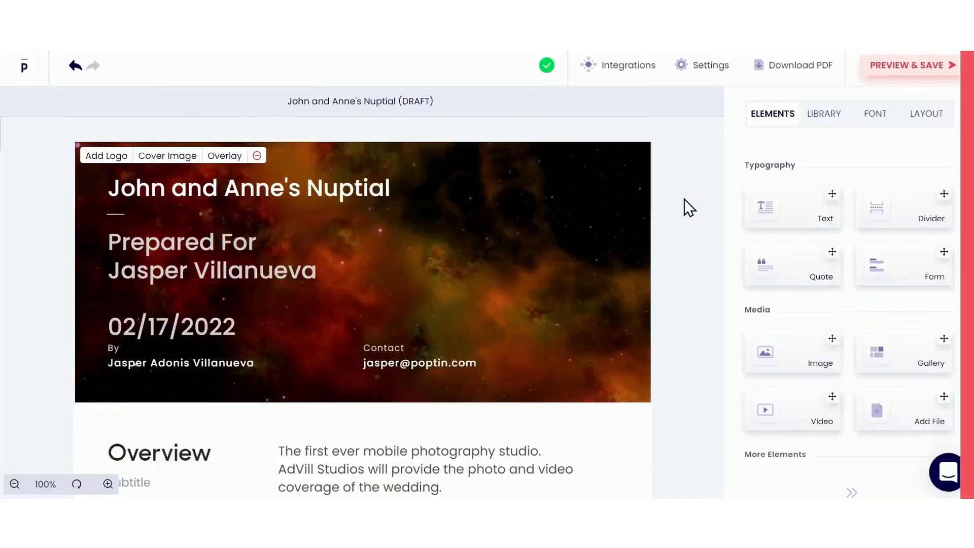
pyautogui.click(105, 155)
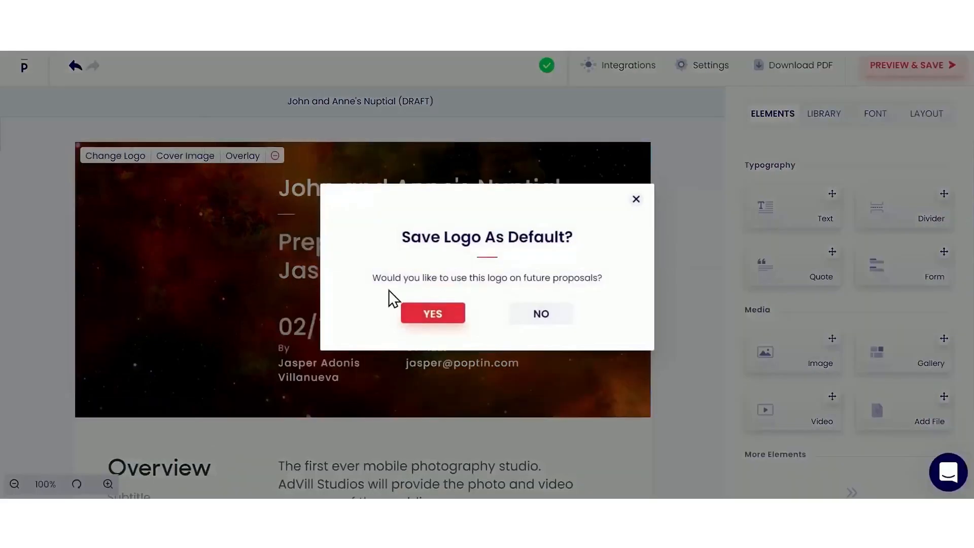
pyautogui.click(432, 314)
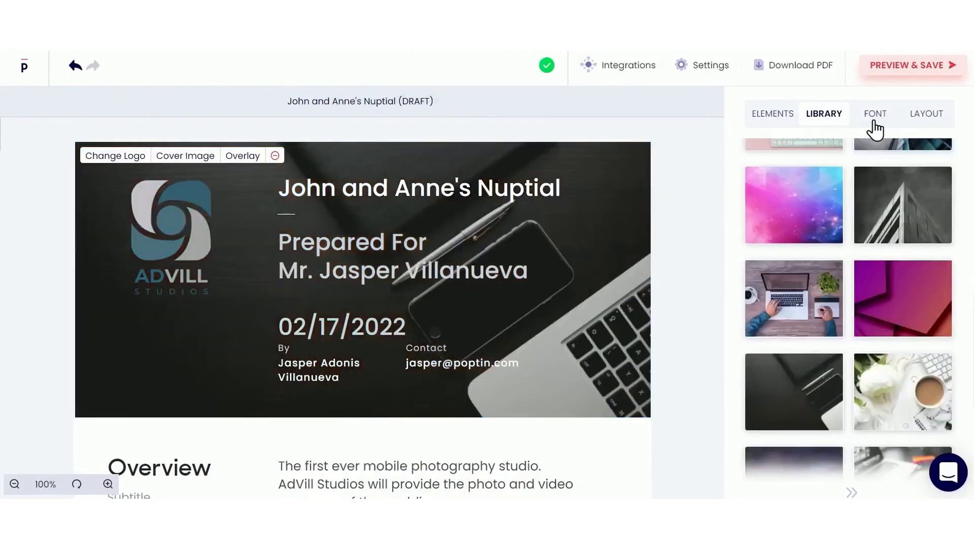
# - Check the cover layout settings and review the draft down to its signature section
pyautogui.click(925, 113)
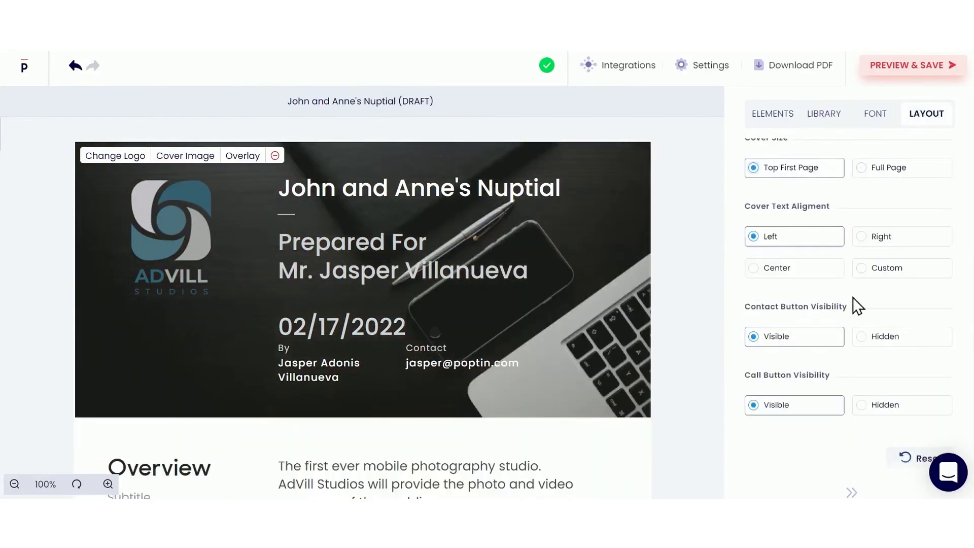
pyautogui.click(629, 65)
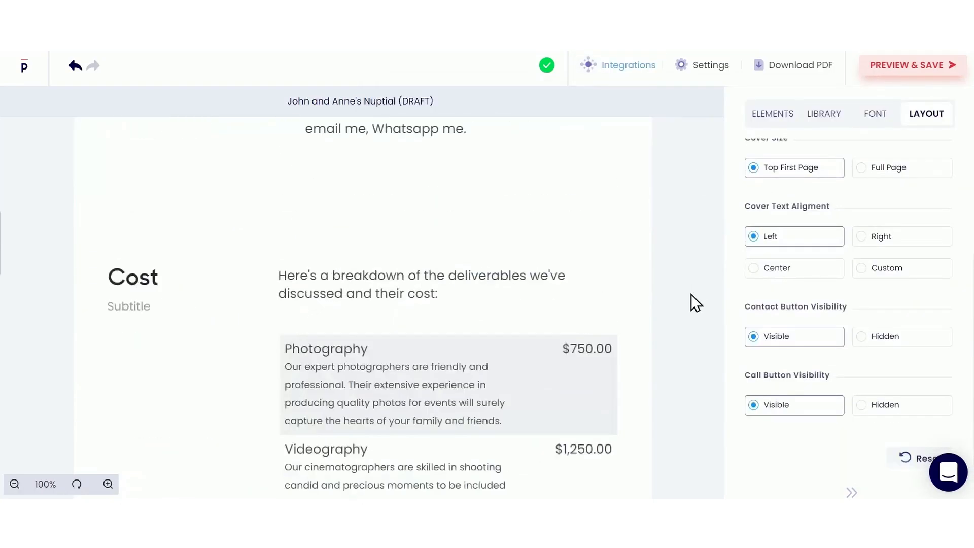
pyautogui.scroll(-3)
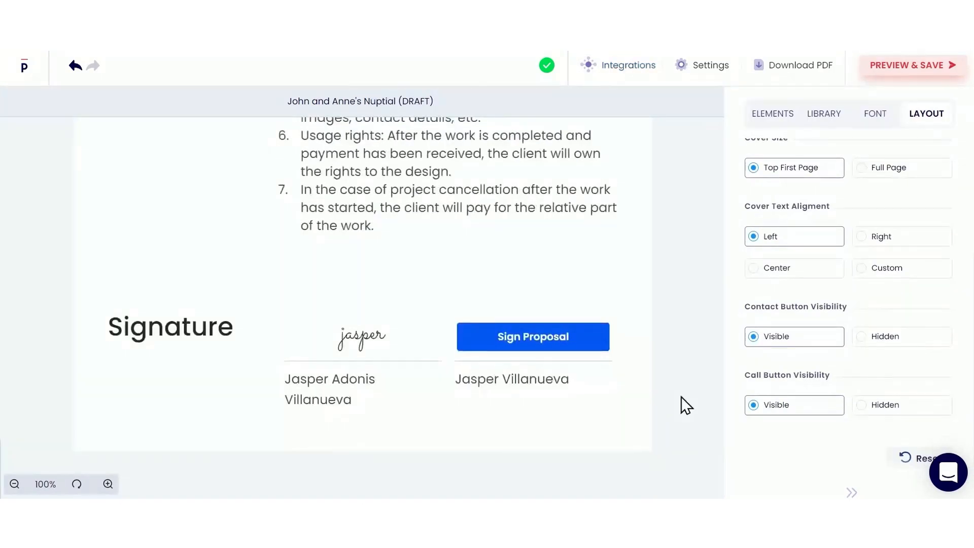
# - Preview and save the proposal, then publish it to generate a share link
pyautogui.click(910, 65)
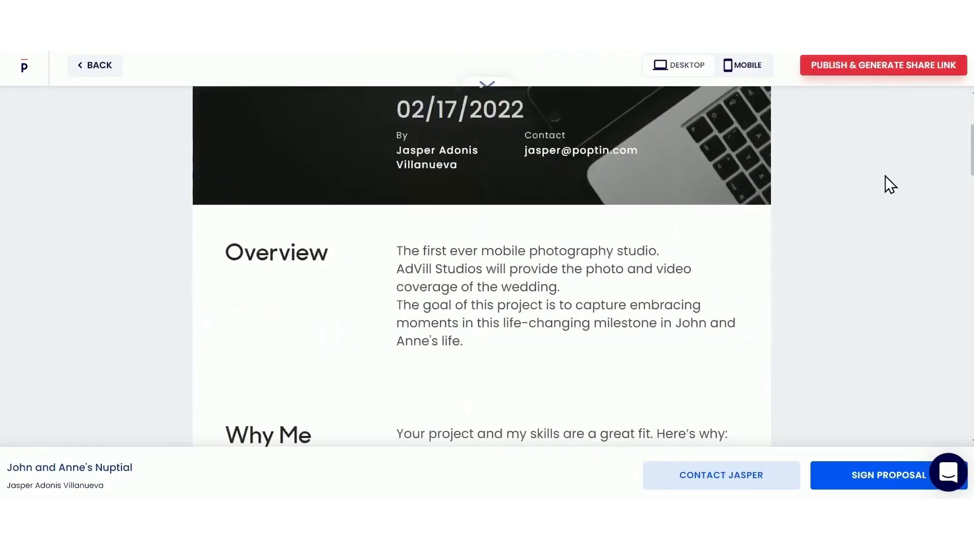
pyautogui.scroll(-3)
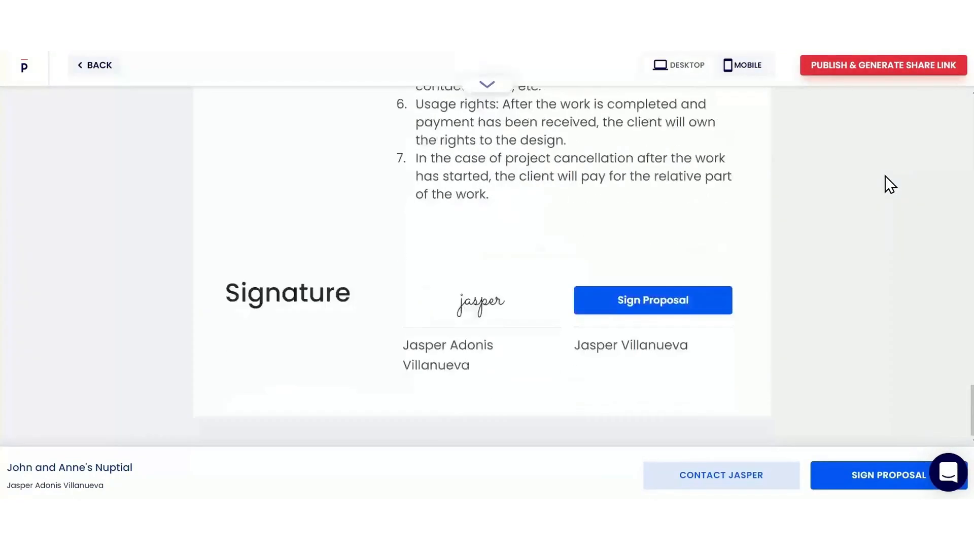
pyautogui.click(882, 65)
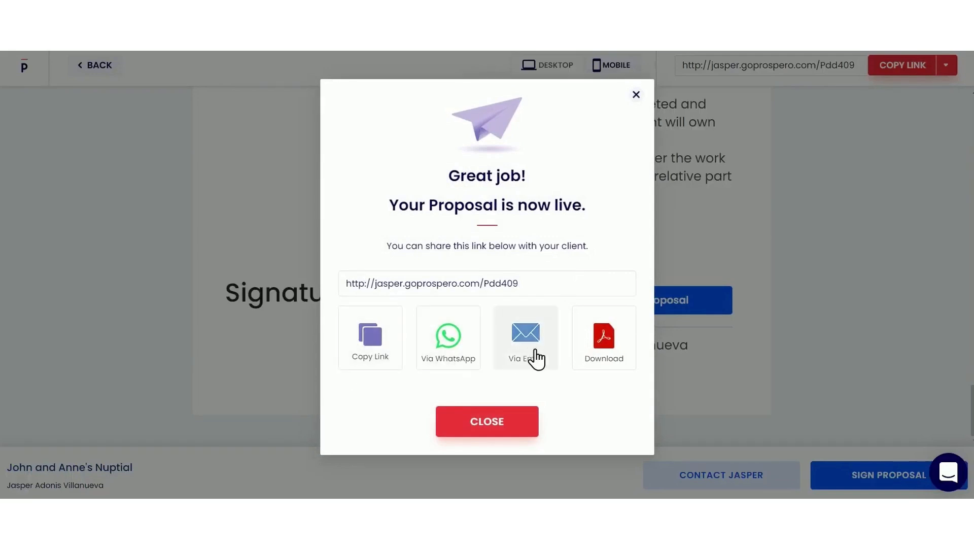
# - Close the Great job dialog and look through the proposal's client view
pyautogui.click(486, 421)
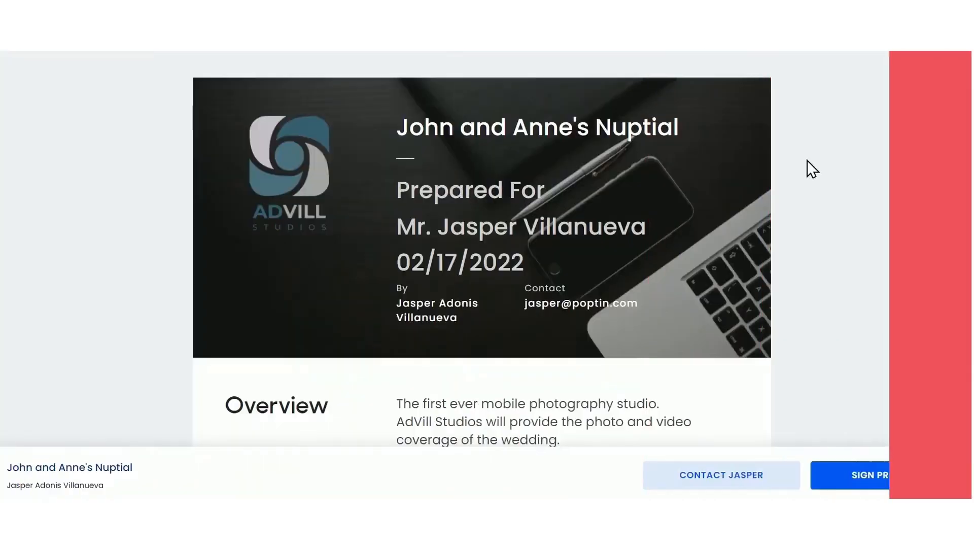
pyautogui.scroll(-3)
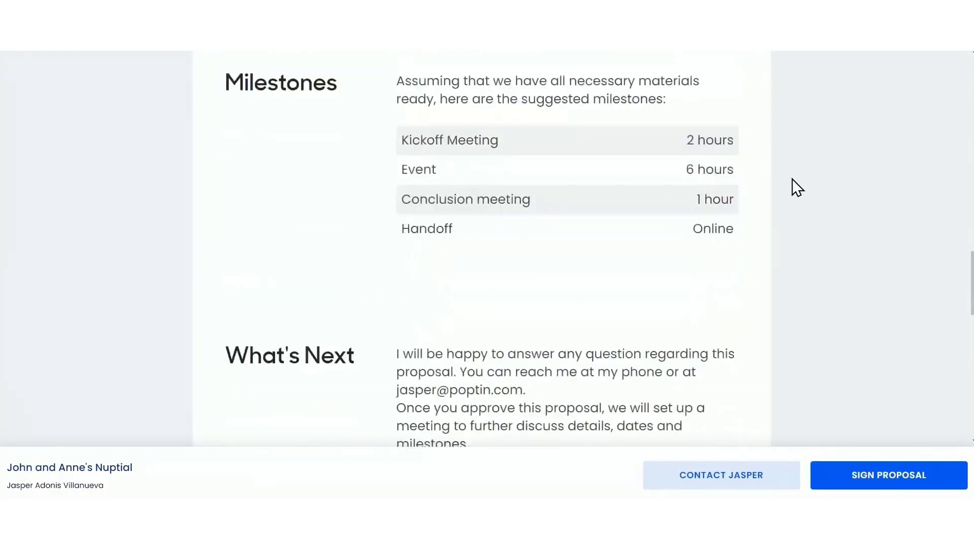
pyautogui.click(888, 474)
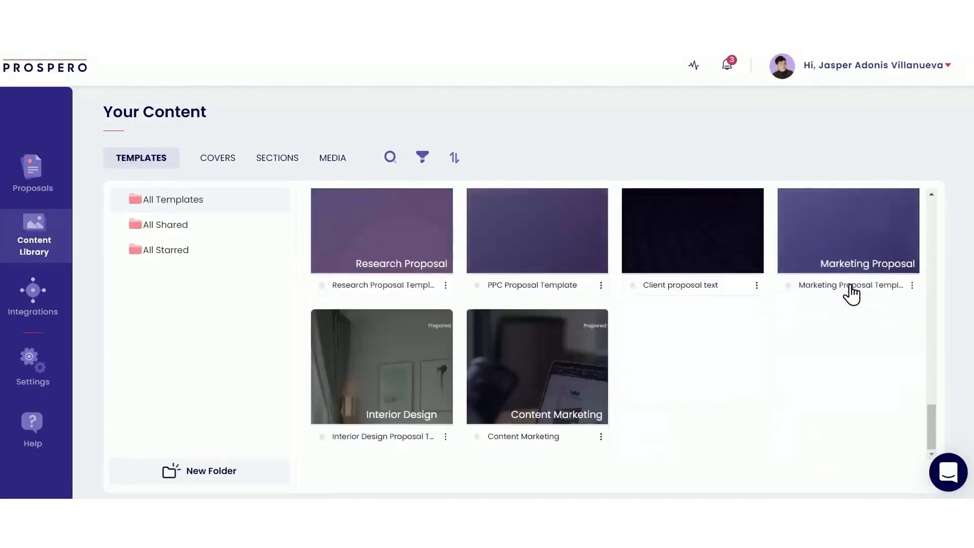
pyautogui.write('Photo')
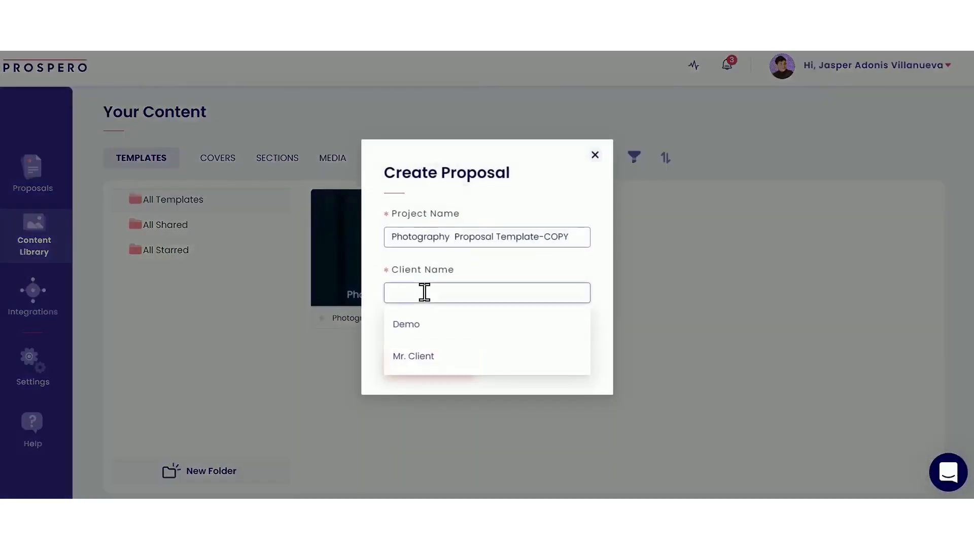
pyautogui.write('Jasper Villanueva')
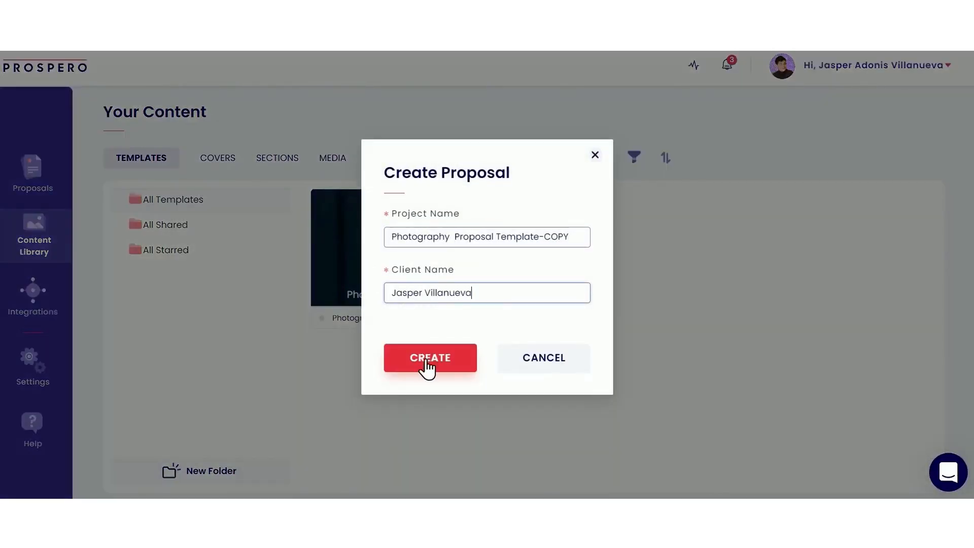
pyautogui.click(429, 357)
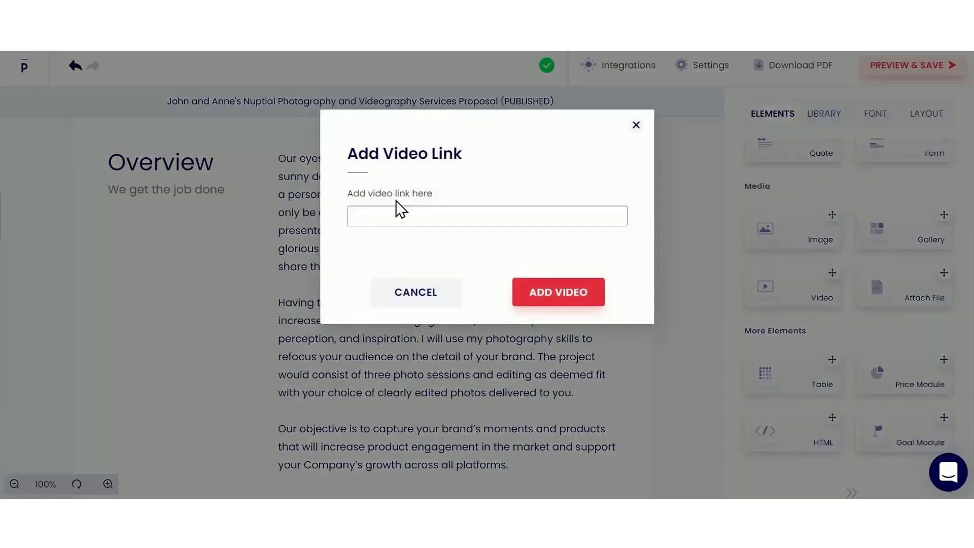
# - Embed the wedding video in the Overview, check settings, and publish with a share link
pyautogui.click(557, 292)
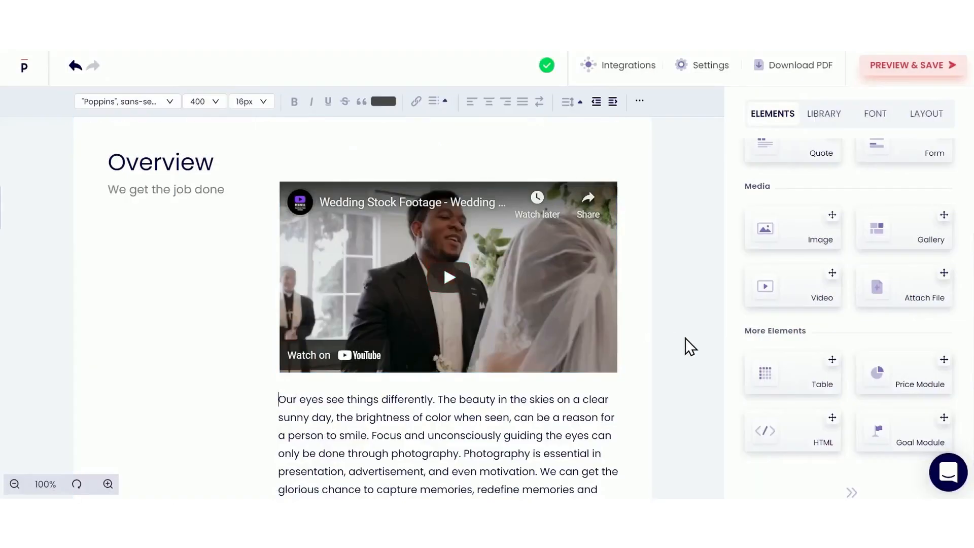
pyautogui.click(710, 65)
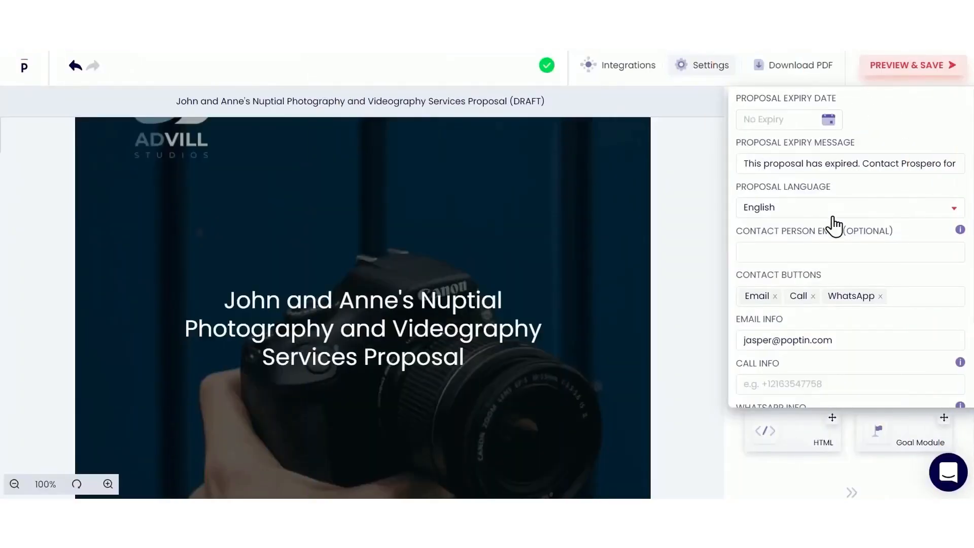
pyautogui.scroll(-3)
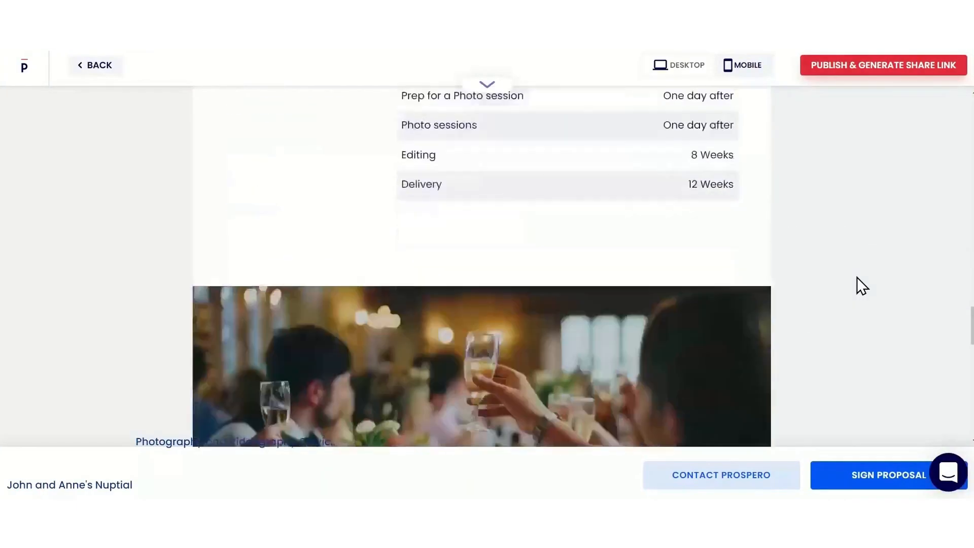
pyautogui.click(881, 65)
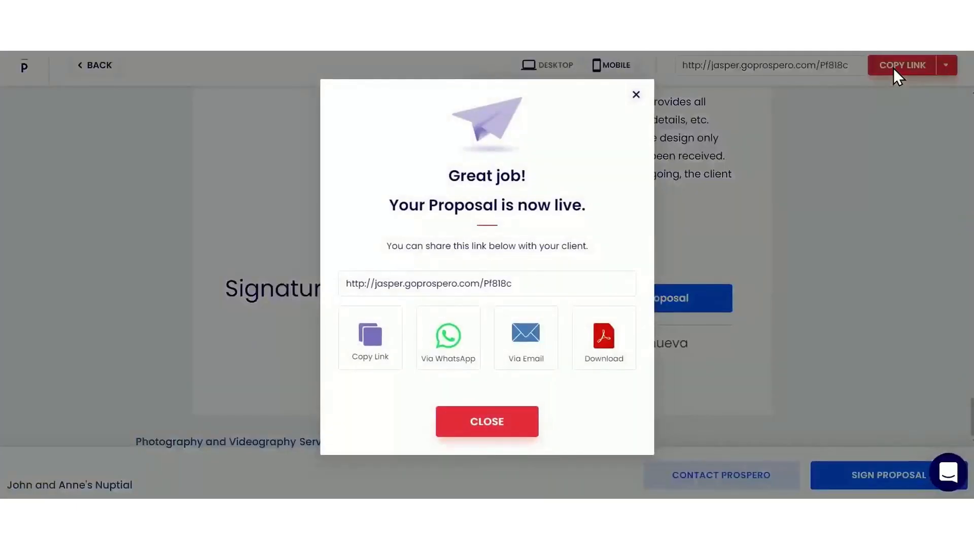
pyautogui.moveTo(619, 261)
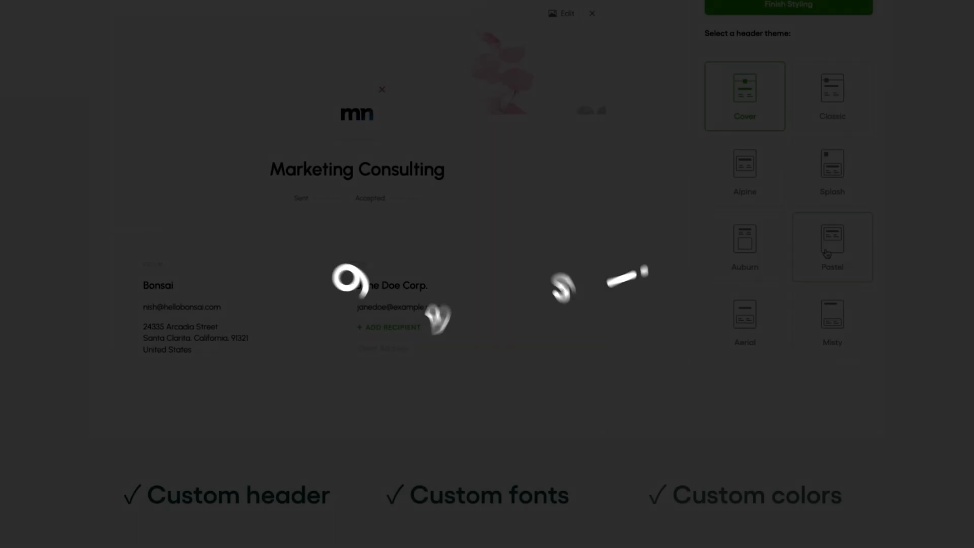
# - Try the Pastel header, apply the Alpine theme and add a brand service pricing item
pyautogui.click(831, 246)
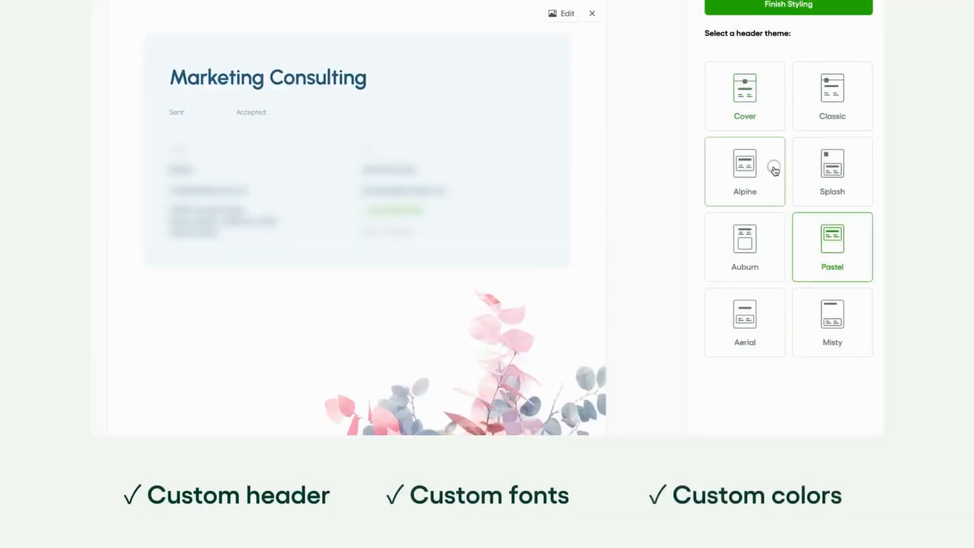
pyautogui.click(744, 172)
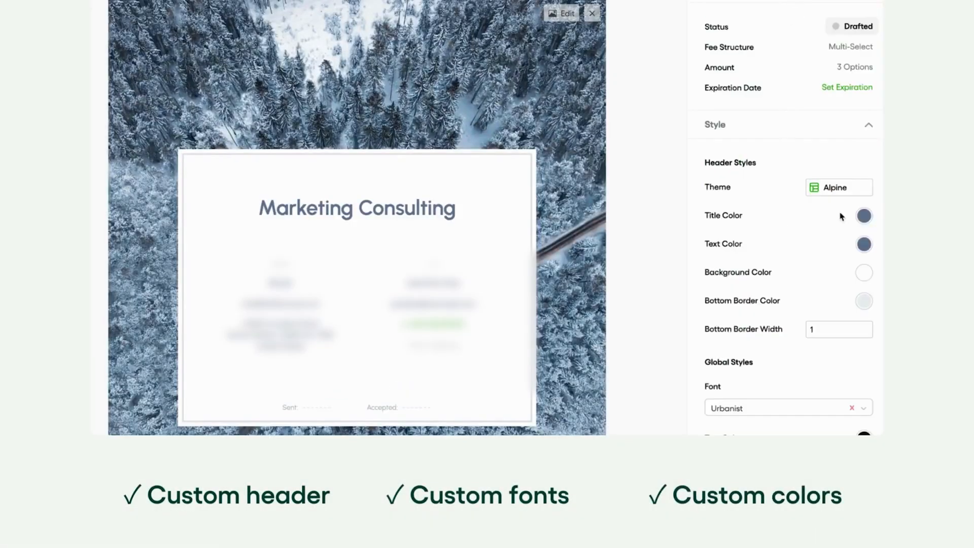
pyautogui.click(788, 407)
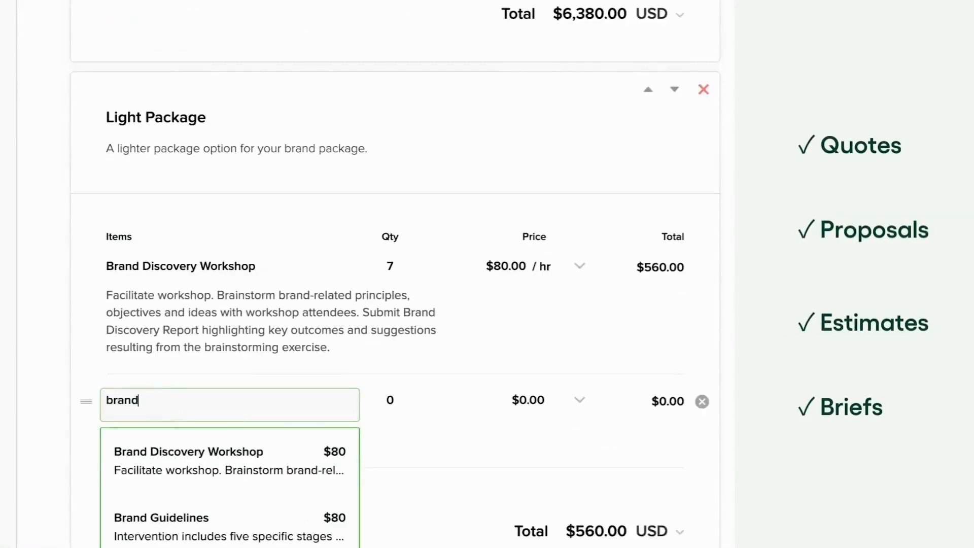
pyautogui.click(188, 452)
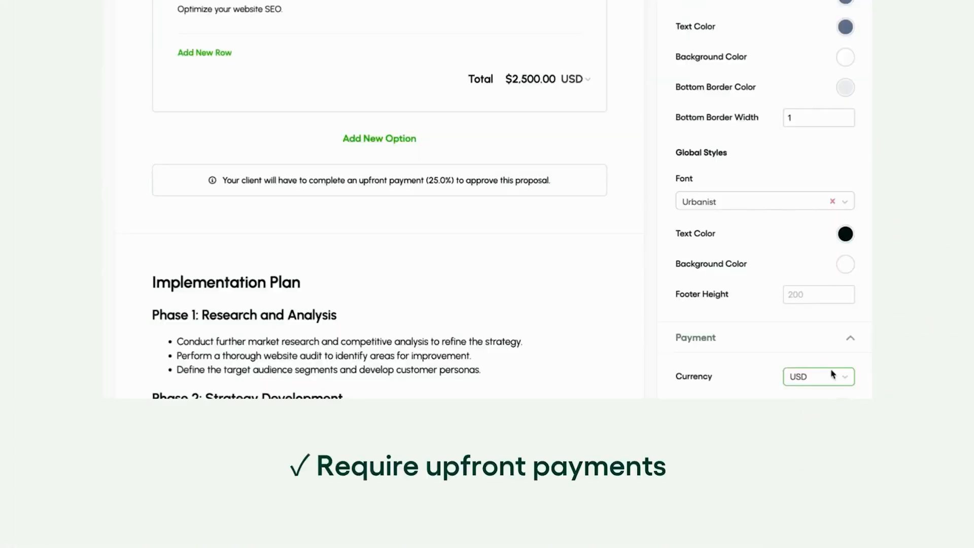
# - Require an upfront payment, choose the Full Package option and review the acceptance automation
pyautogui.click(842, 203)
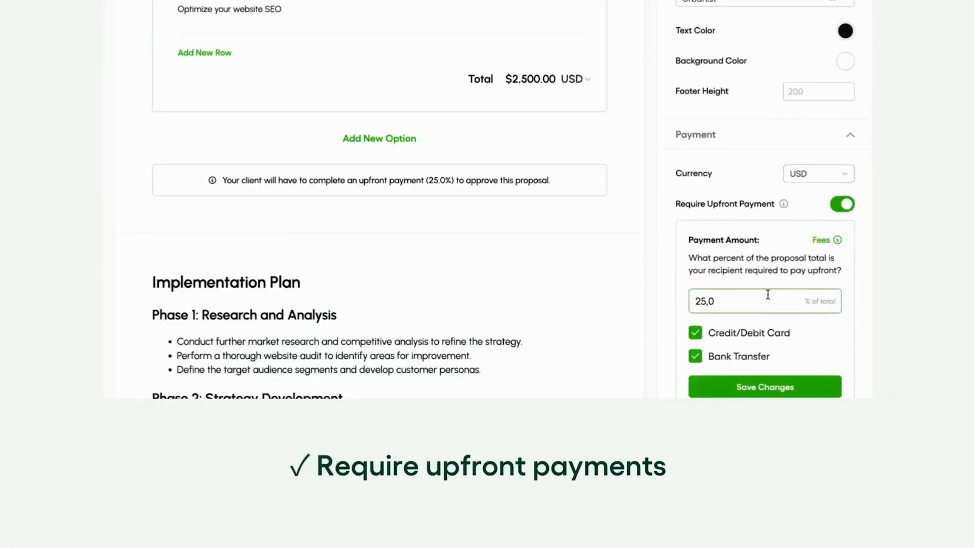
pyautogui.click(765, 386)
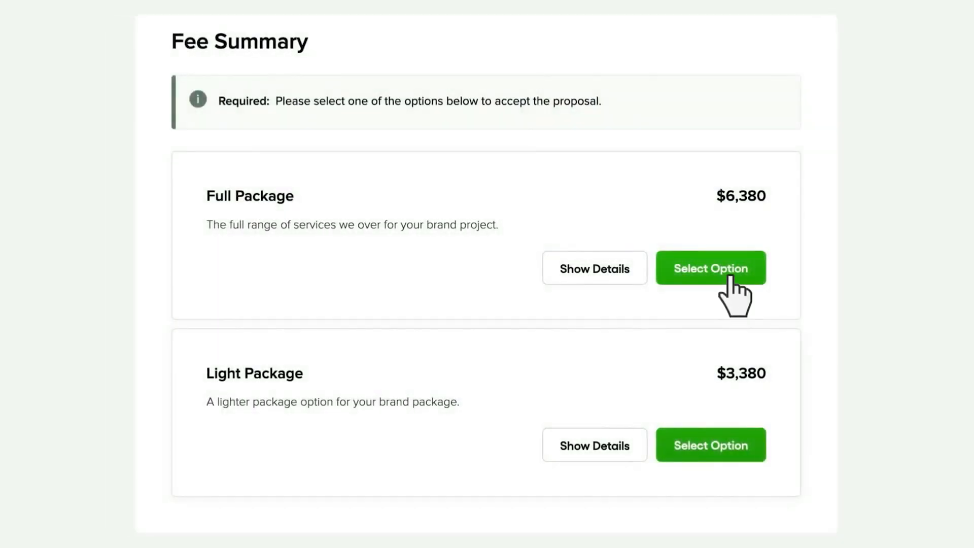
pyautogui.click(710, 268)
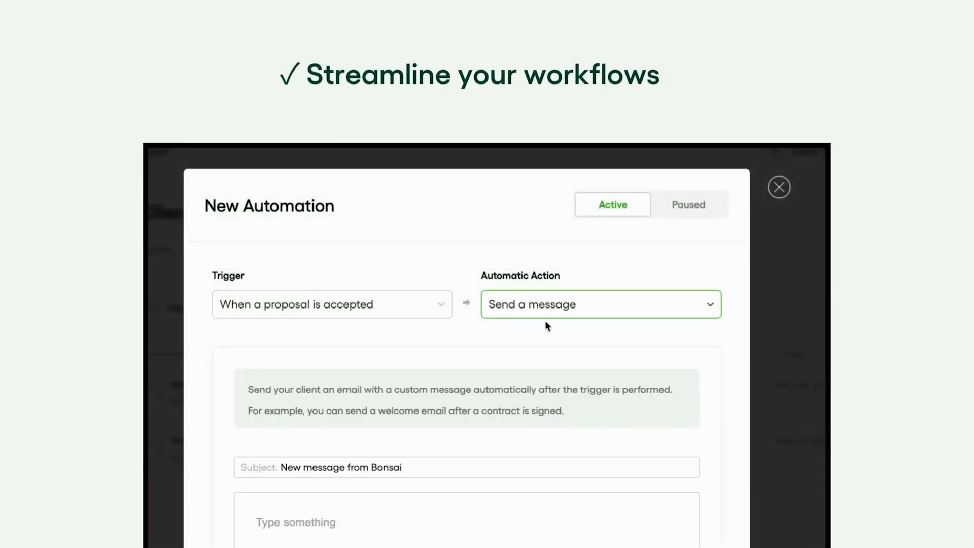
pyautogui.click(600, 303)
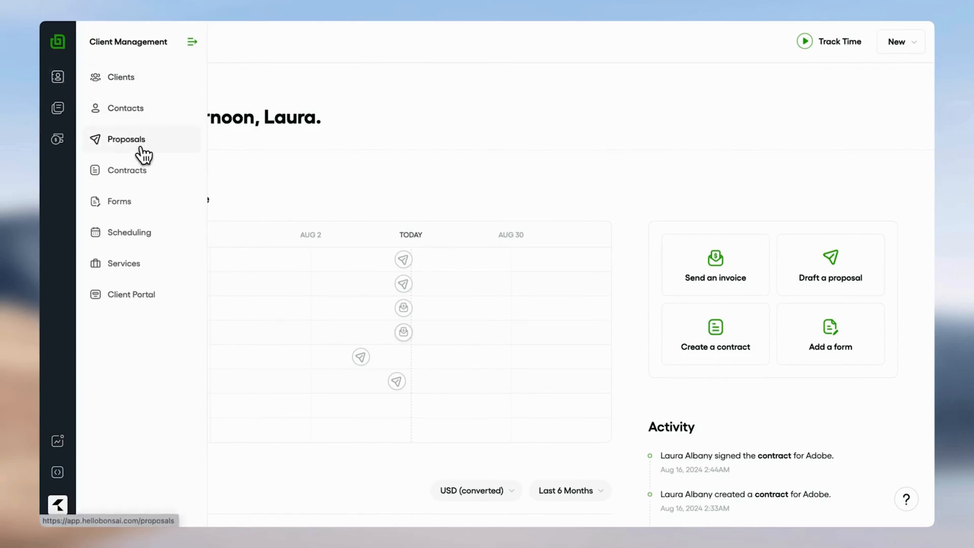
# - From the proposals list, start a new proposal and preview the Consulting template
pyautogui.click(127, 139)
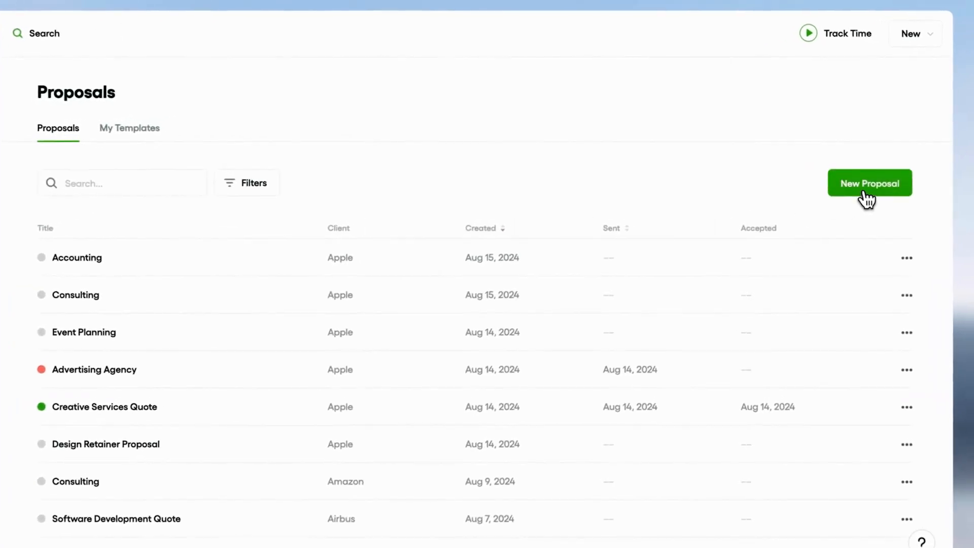
pyautogui.click(869, 182)
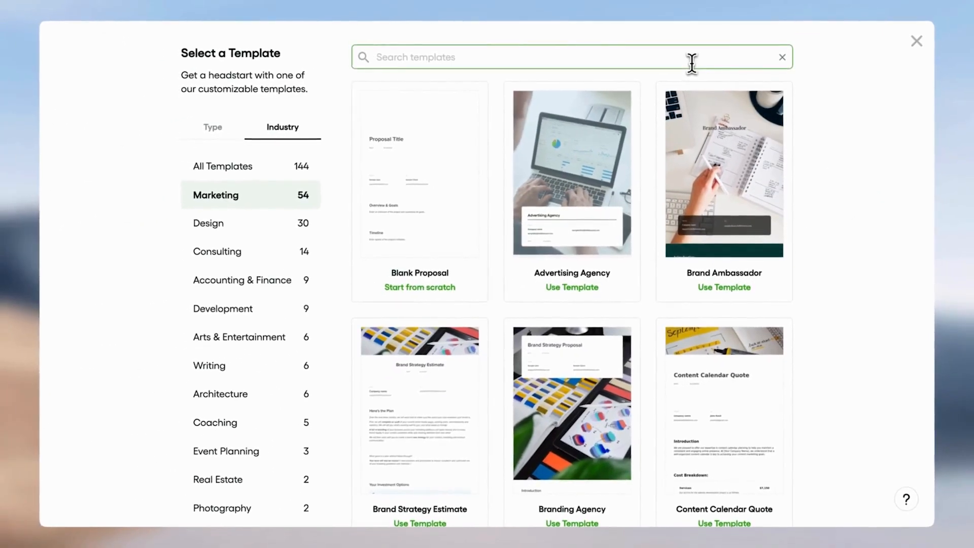
pyautogui.write('consulting')
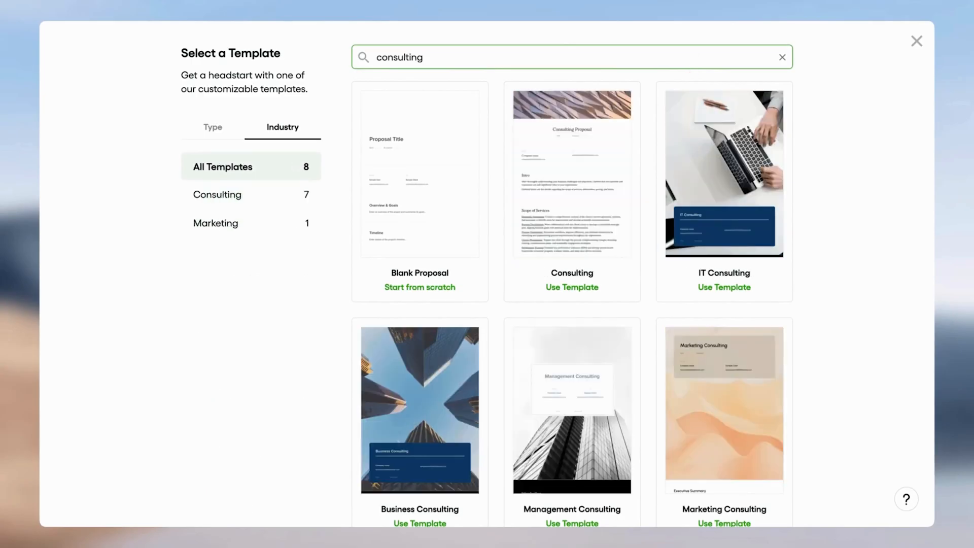
pyautogui.click(571, 172)
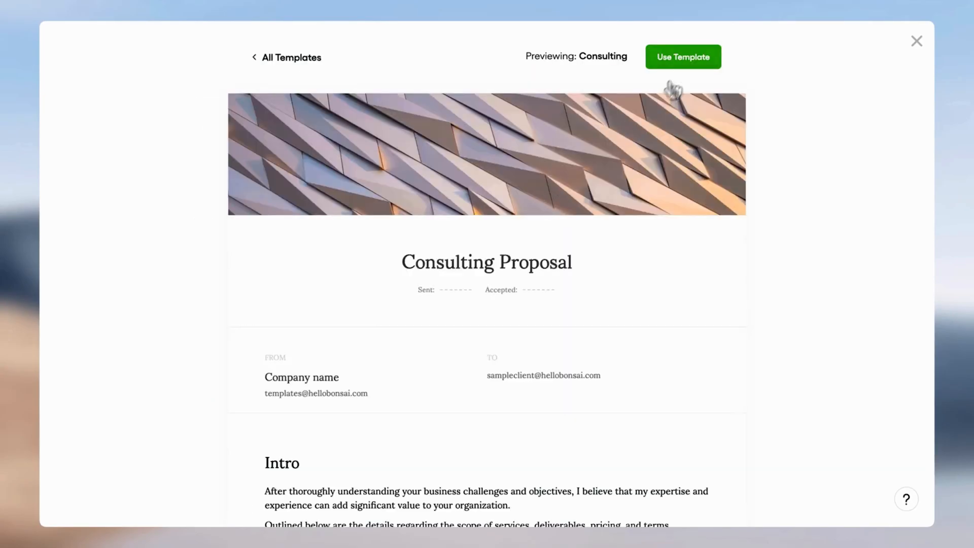
# - Create the Consulting proposal for Adobe under the Consulting Retainer project
pyautogui.click(682, 56)
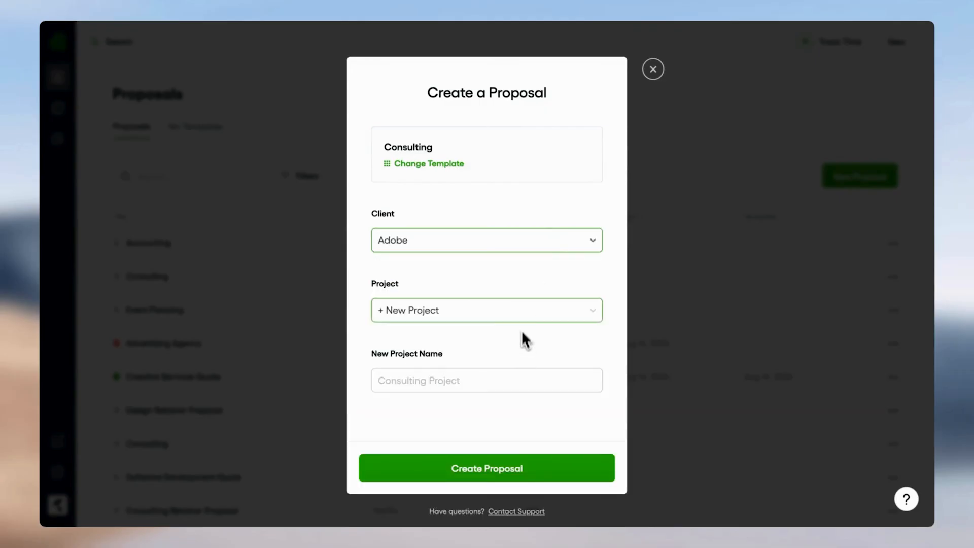
pyautogui.click(486, 311)
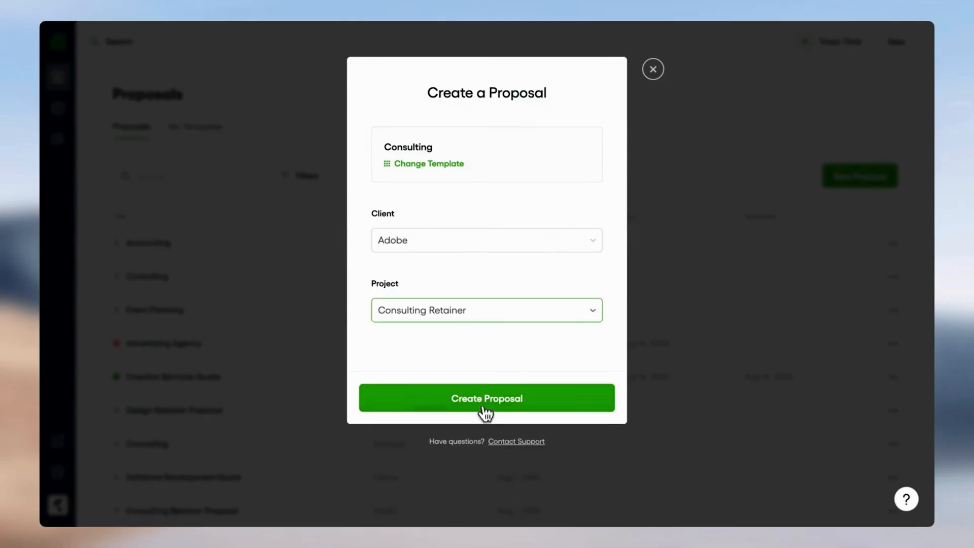
pyautogui.click(486, 397)
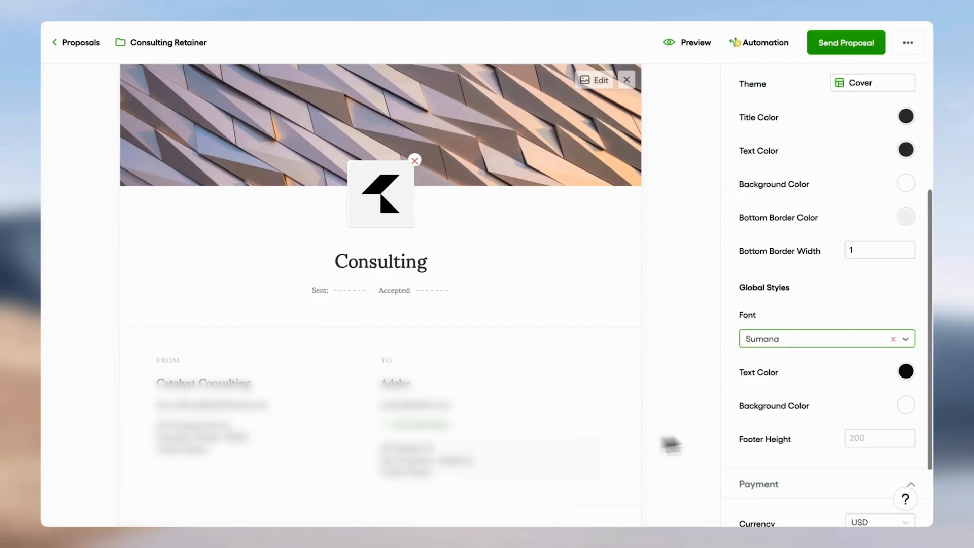
# - Add a second package option with the 1,000 outreaches per month item at $3,000.00
pyautogui.scroll(-3)
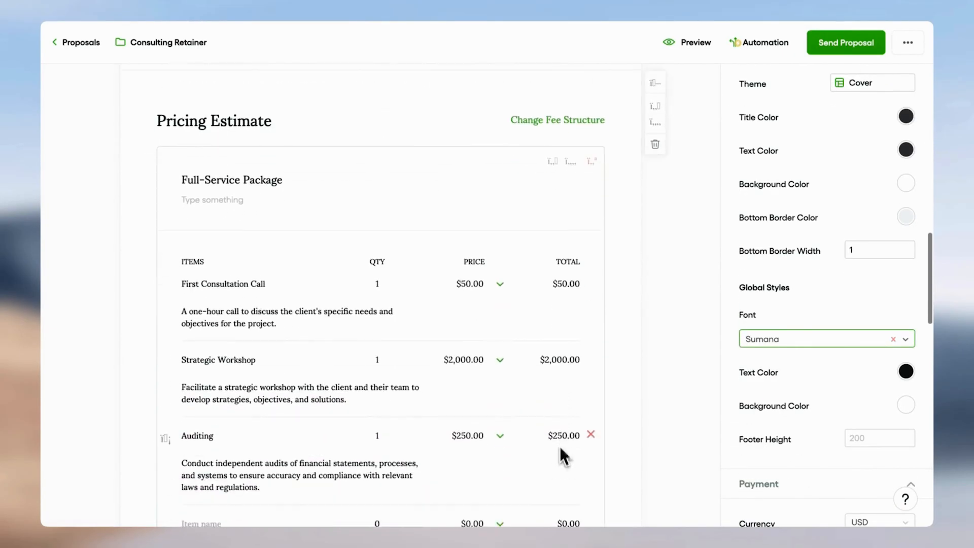
pyautogui.click(557, 120)
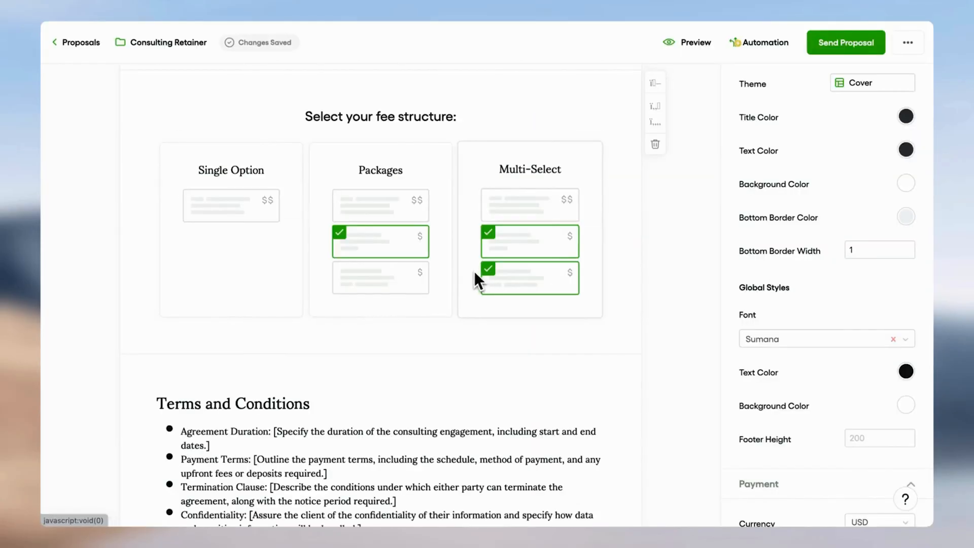
pyautogui.scroll(-3)
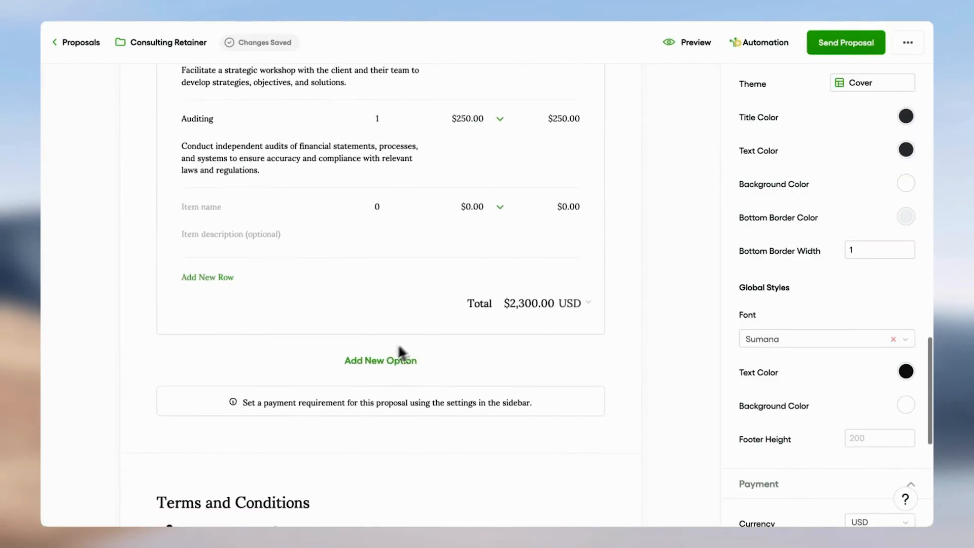
pyautogui.click(380, 360)
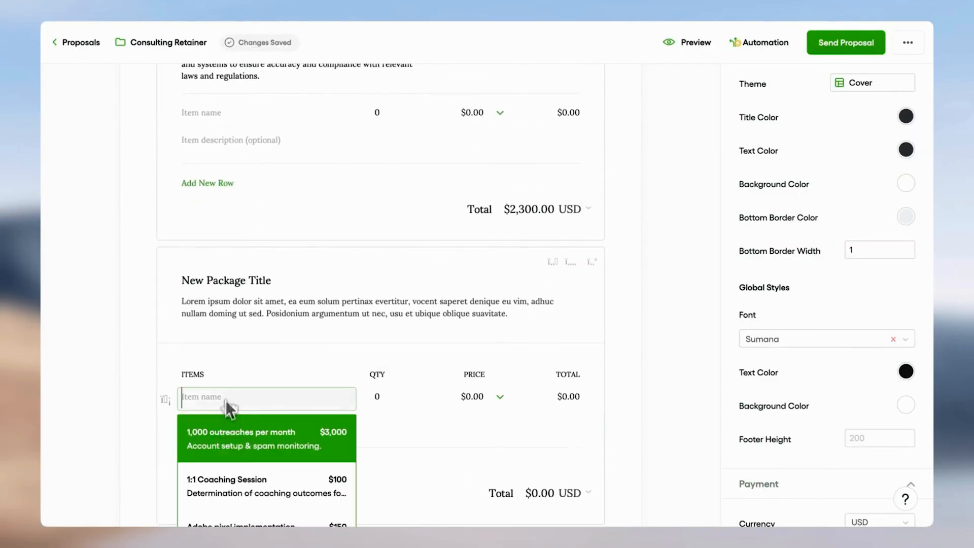
pyautogui.click(242, 439)
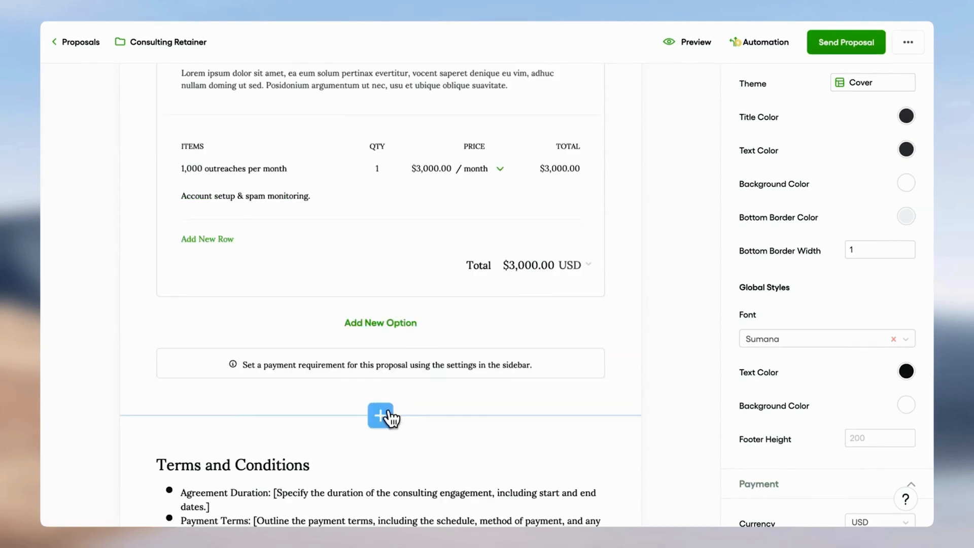
# - Add a new section to the proposal from the section type choices
pyautogui.click(380, 416)
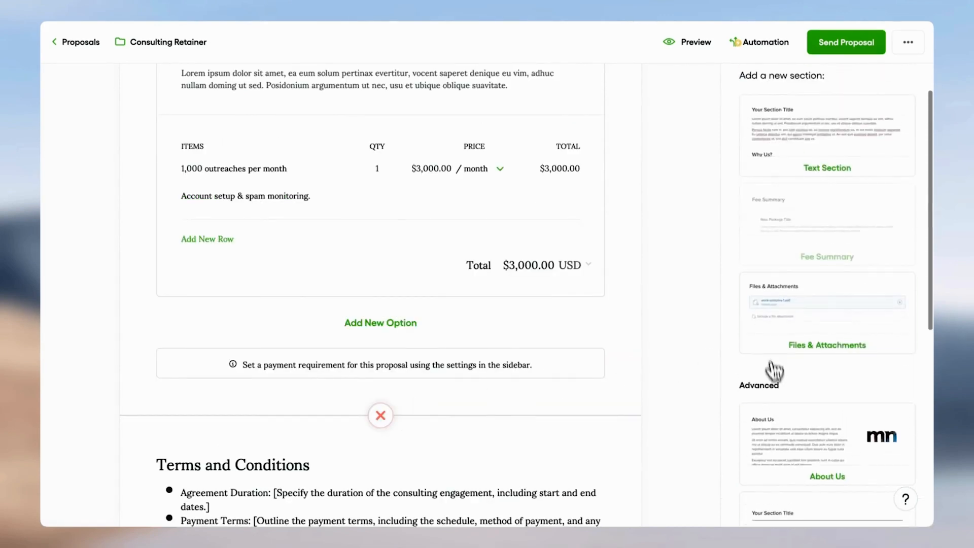
pyautogui.click(827, 444)
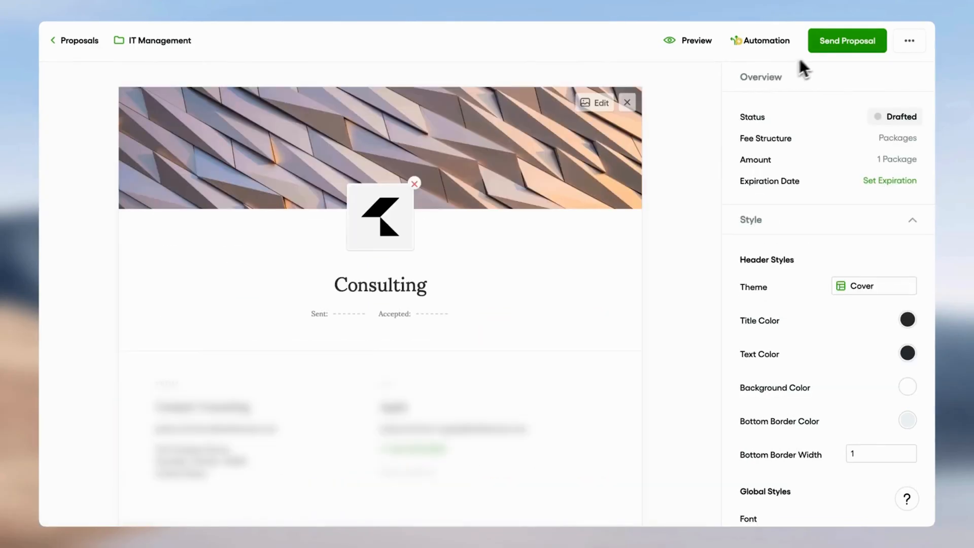
# - Email the Consulting proposal to the client with a 14-day validity
pyautogui.click(846, 41)
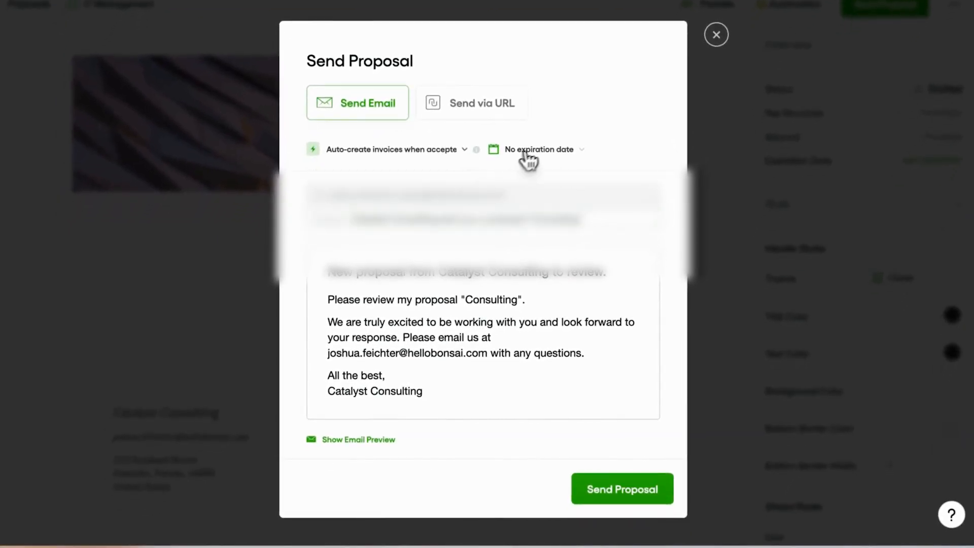
pyautogui.click(538, 149)
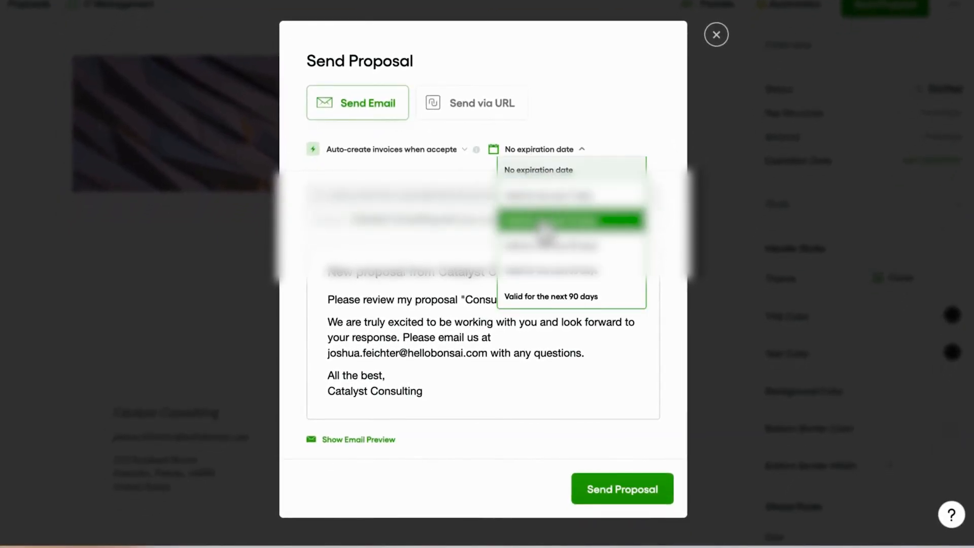
pyautogui.click(569, 219)
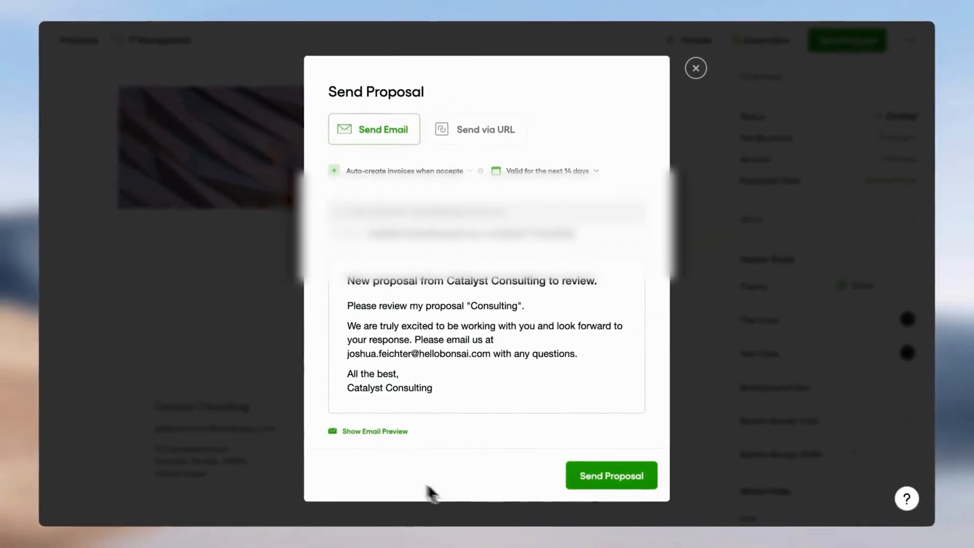
pyautogui.click(611, 475)
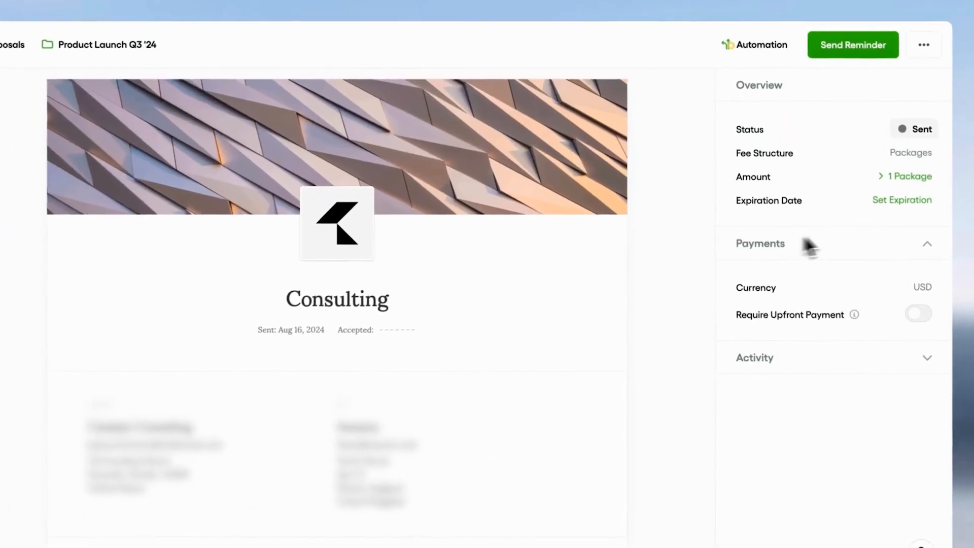
pyautogui.moveTo(897, 127)
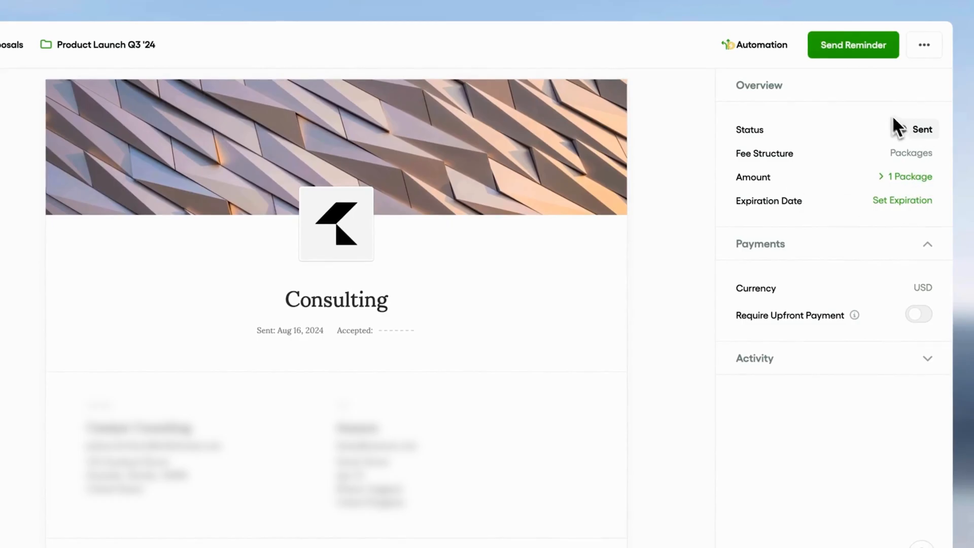
# - Send a reminder email for an already-sent proposal
pyautogui.click(853, 44)
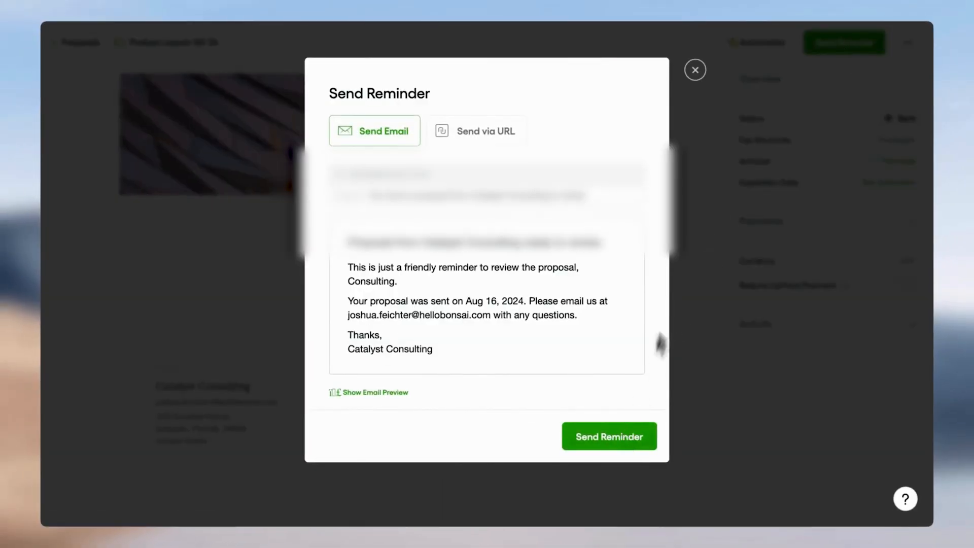
pyautogui.click(693, 69)
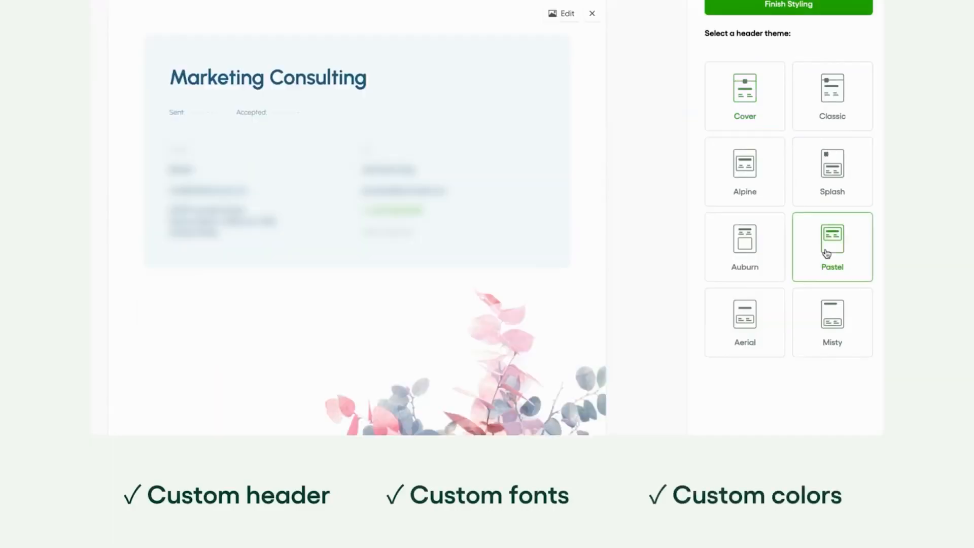
# - Apply the Alpine header theme and confirm the Executive Summary section
pyautogui.click(743, 171)
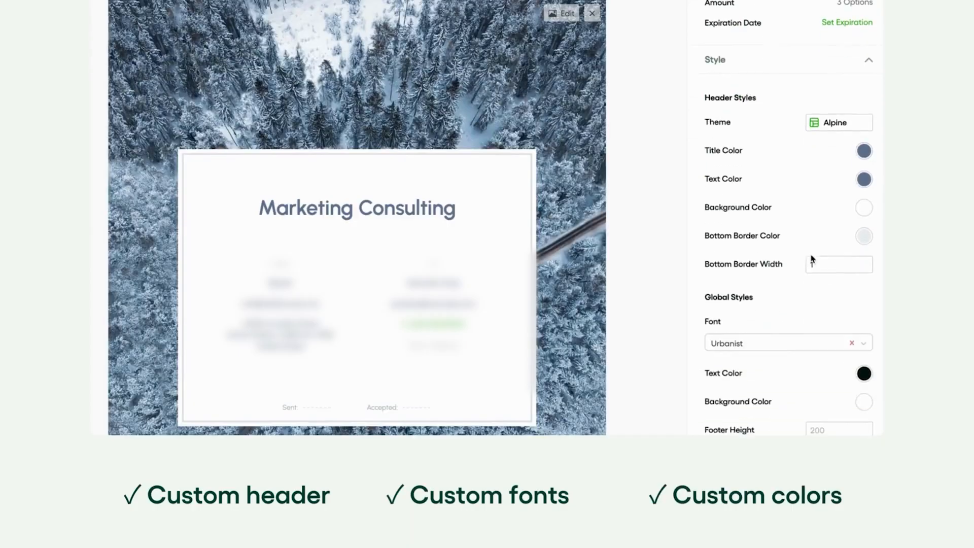
pyautogui.scroll(-3)
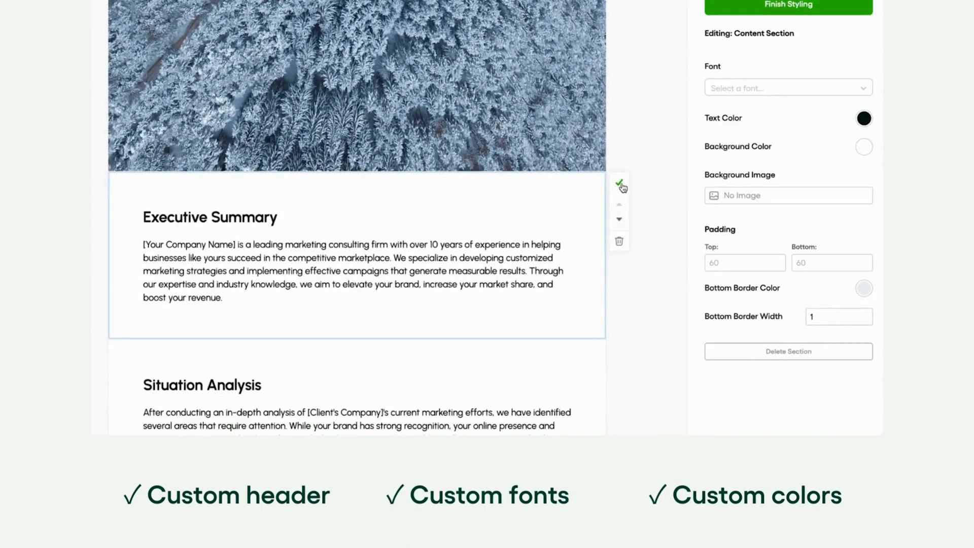
pyautogui.click(863, 118)
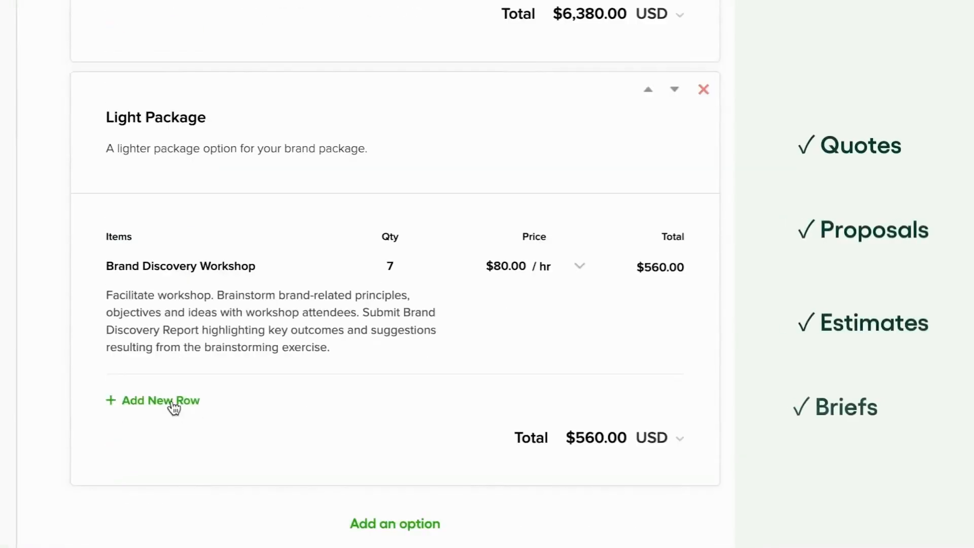
# - Add a Brand Guidelines row to Light Package and require 25% upfront payment
pyautogui.click(159, 400)
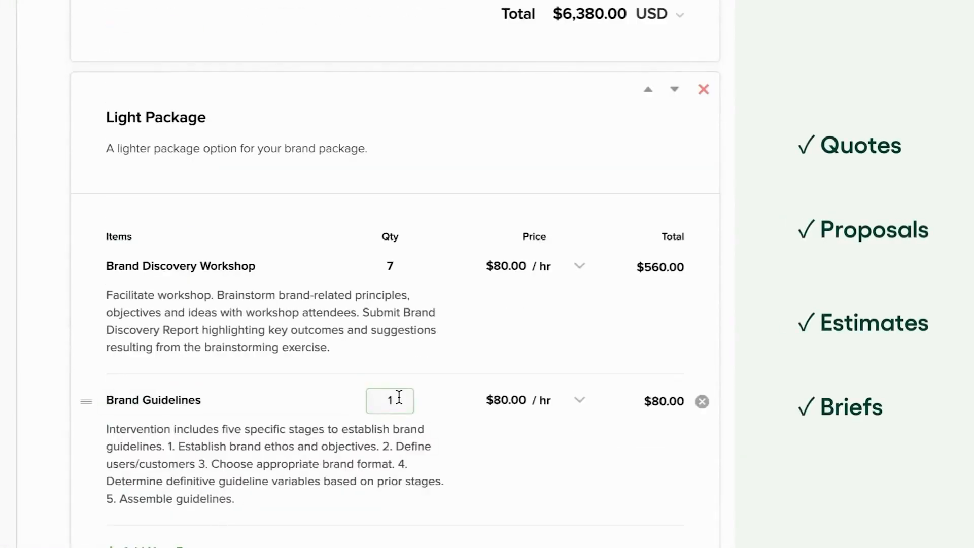
pyautogui.write('b')
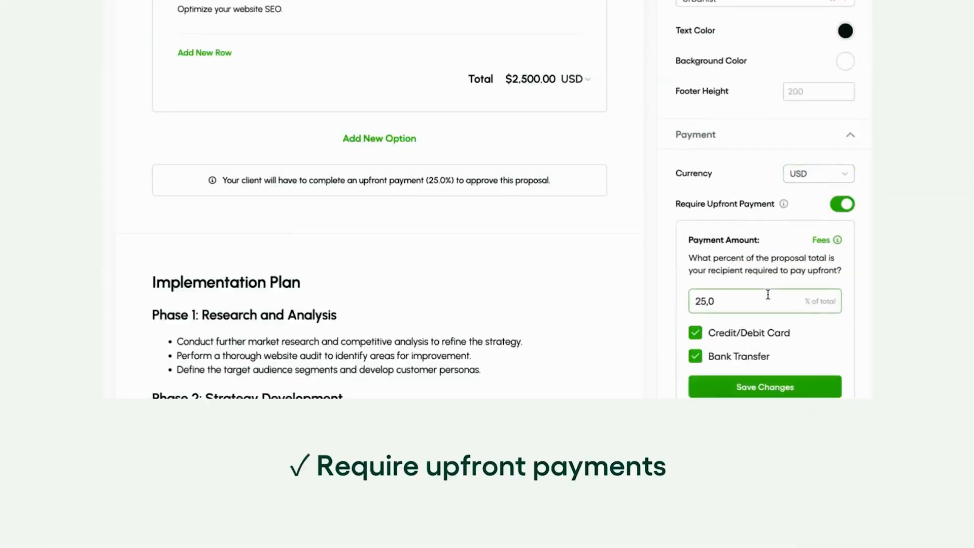
pyautogui.click(765, 387)
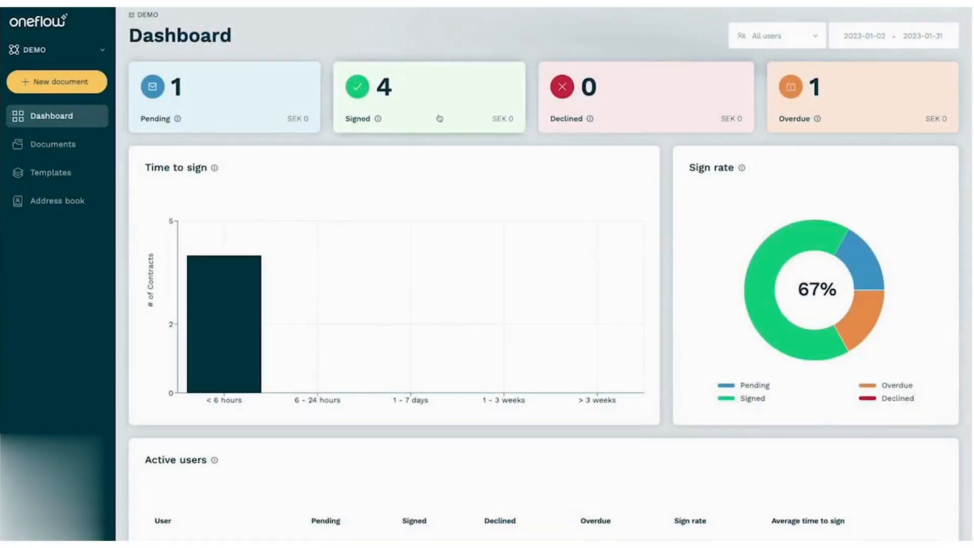
# - Go from the Oneflow dashboard to the Documents list of 168 documents
pyautogui.scroll(-3)
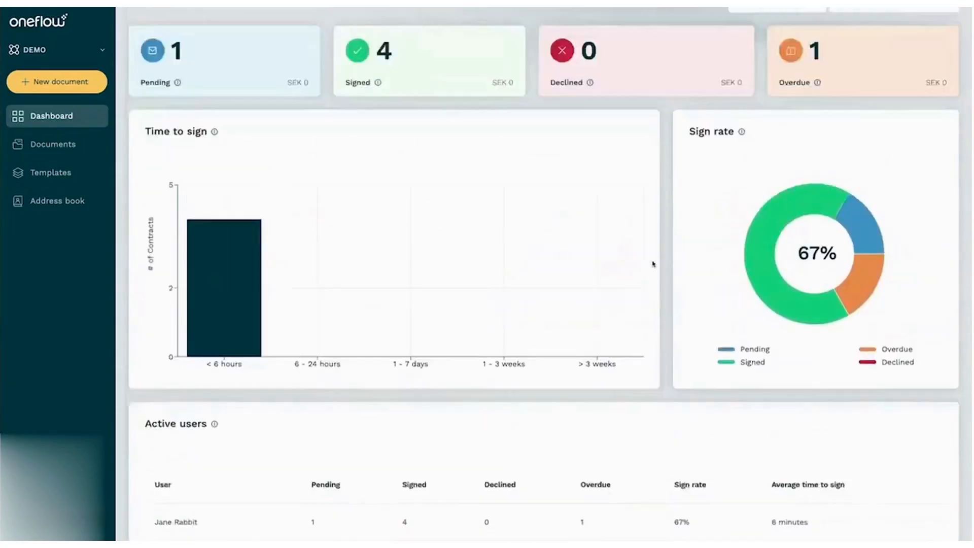
pyautogui.click(57, 50)
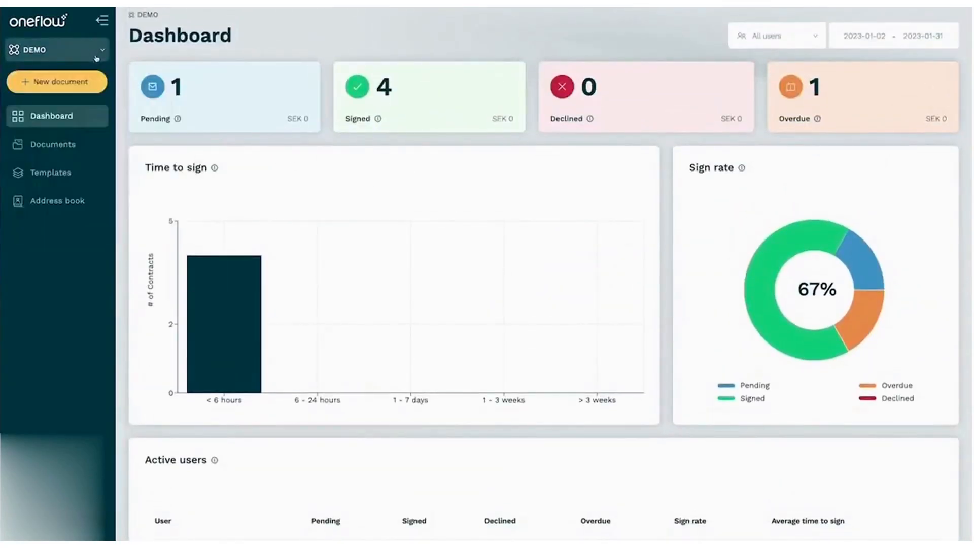
pyautogui.click(53, 143)
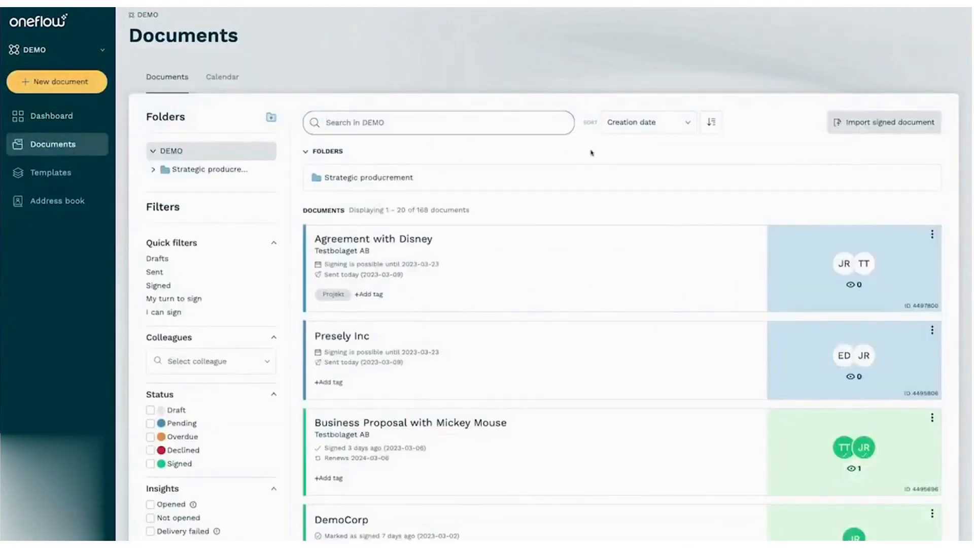
pyautogui.click(883, 122)
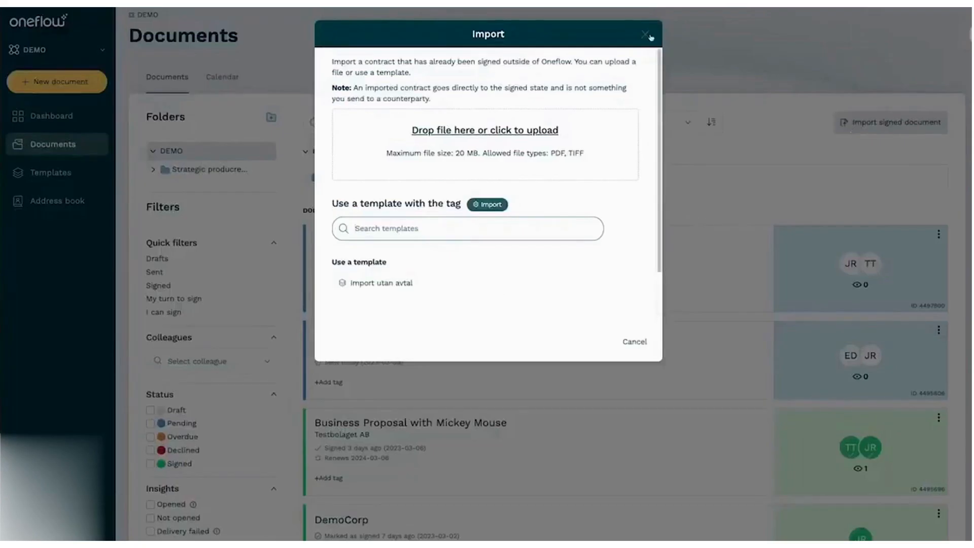
pyautogui.click(645, 35)
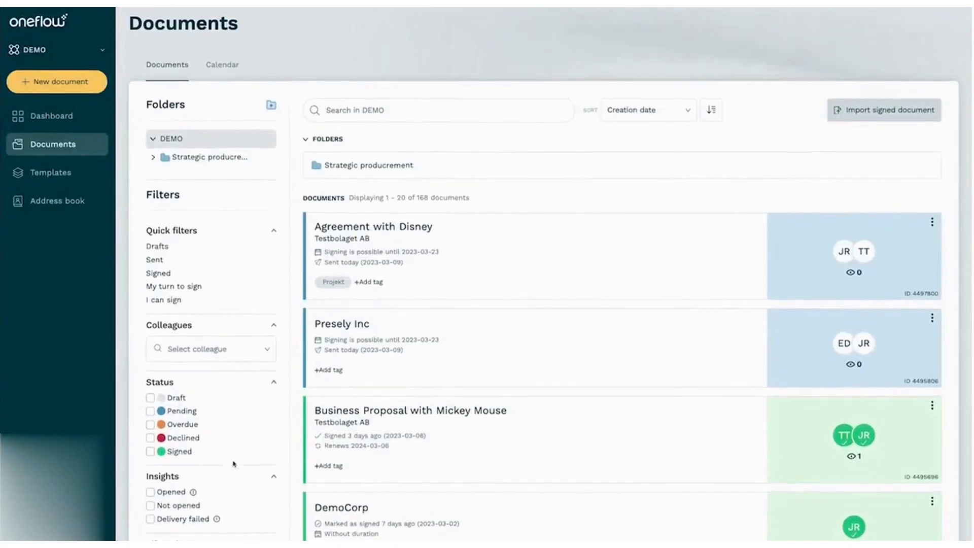
pyautogui.scroll(-3)
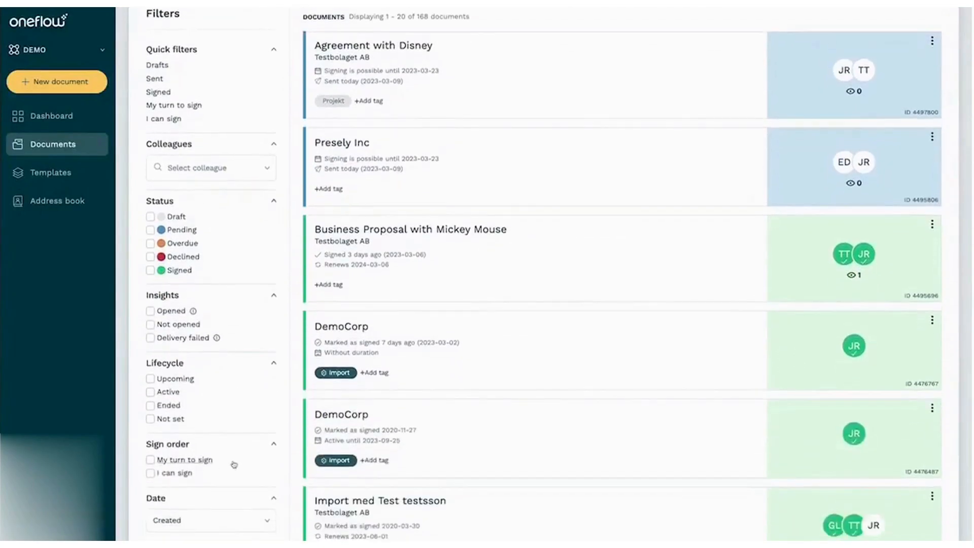
pyautogui.scroll(-3)
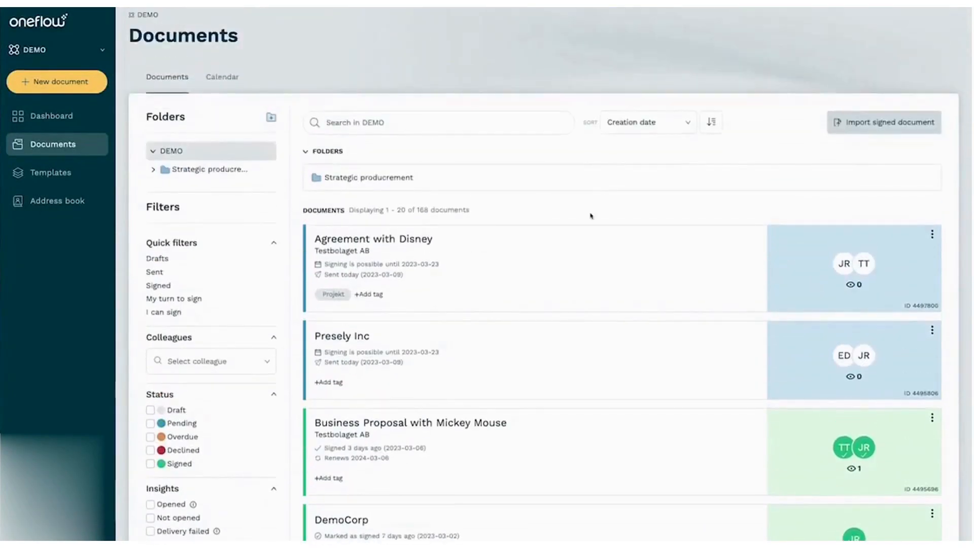
pyautogui.click(932, 234)
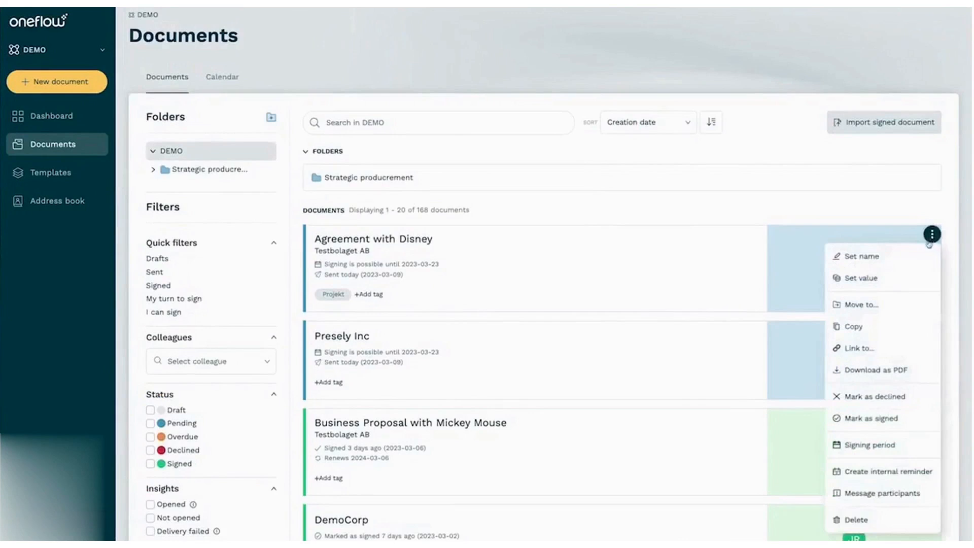
pyautogui.moveTo(861, 278)
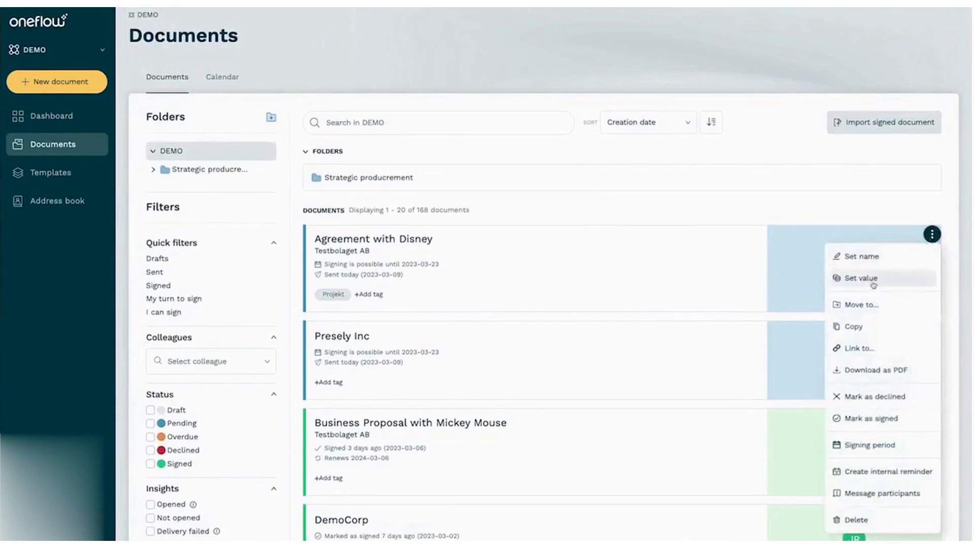
pyautogui.moveTo(890, 470)
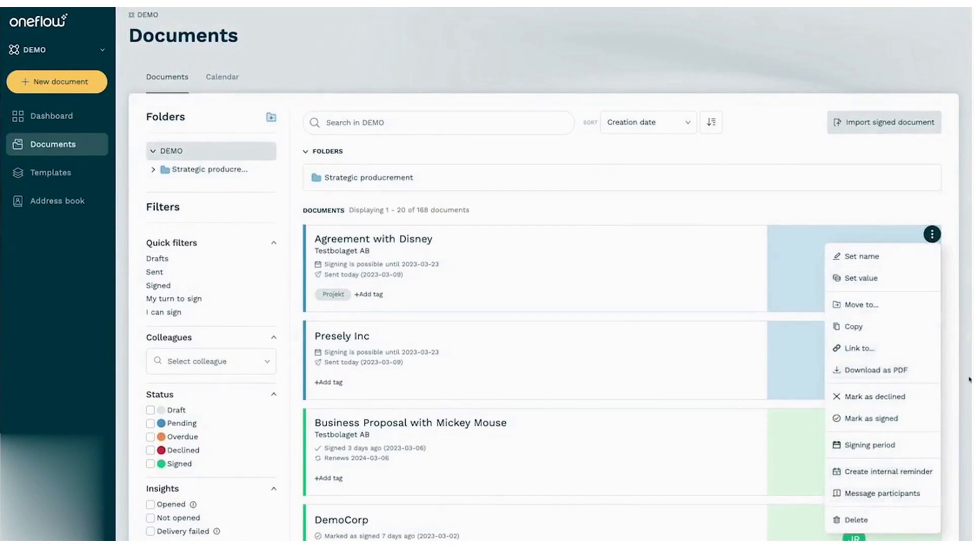
pyautogui.scroll(-3)
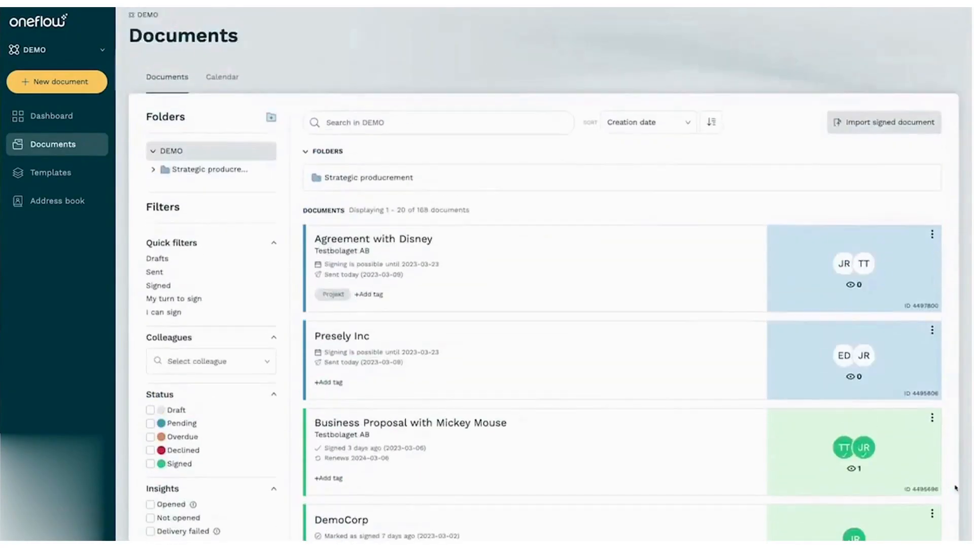
# - Review the March 2023 reminders calendar, then go to the Contract templates list
pyautogui.click(222, 76)
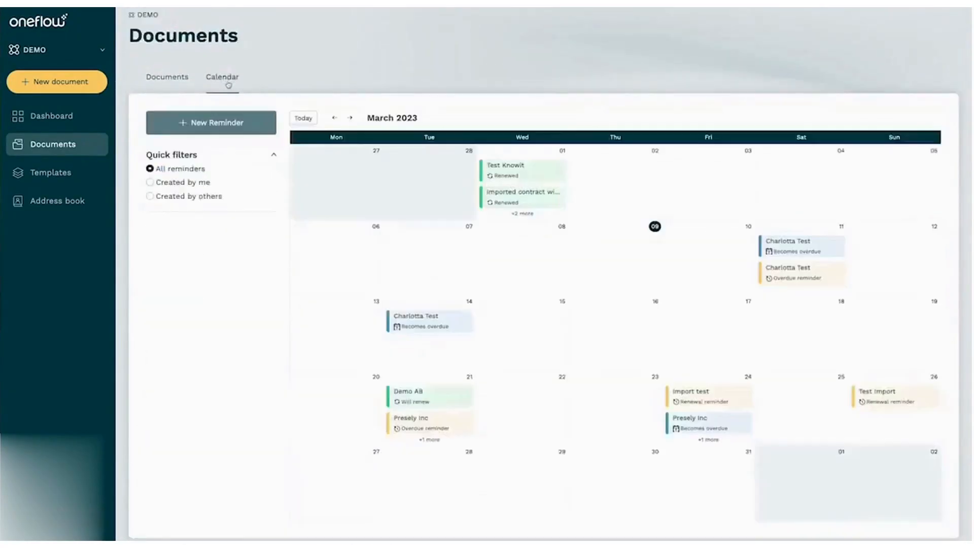
pyautogui.moveTo(618, 345)
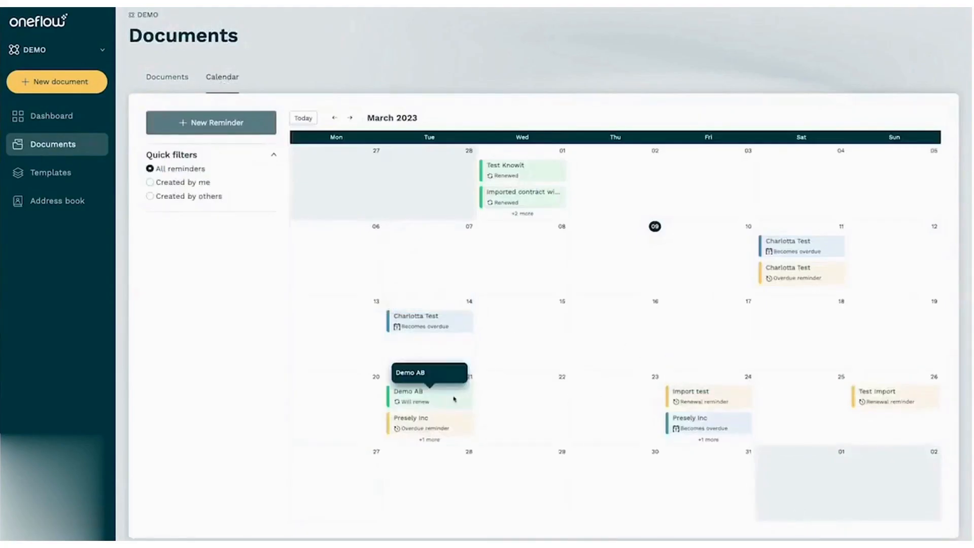
pyautogui.moveTo(310, 54)
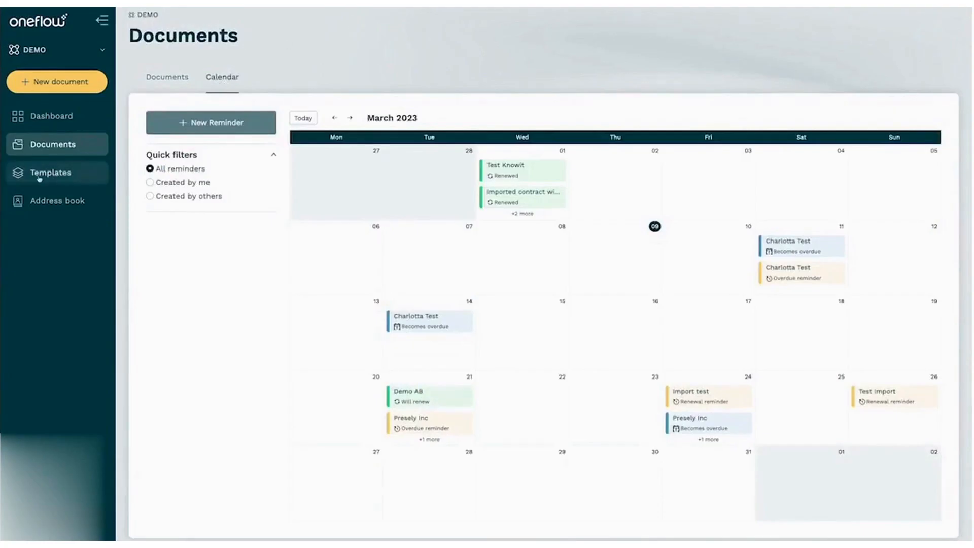
pyautogui.click(50, 172)
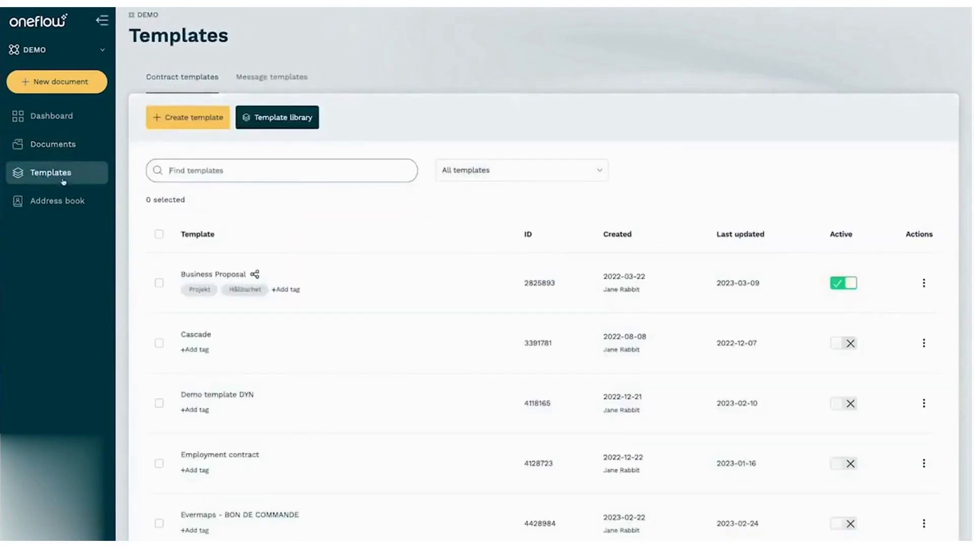
# - Add the Sales Agreement for Tech template from the template library to the account
pyautogui.click(277, 118)
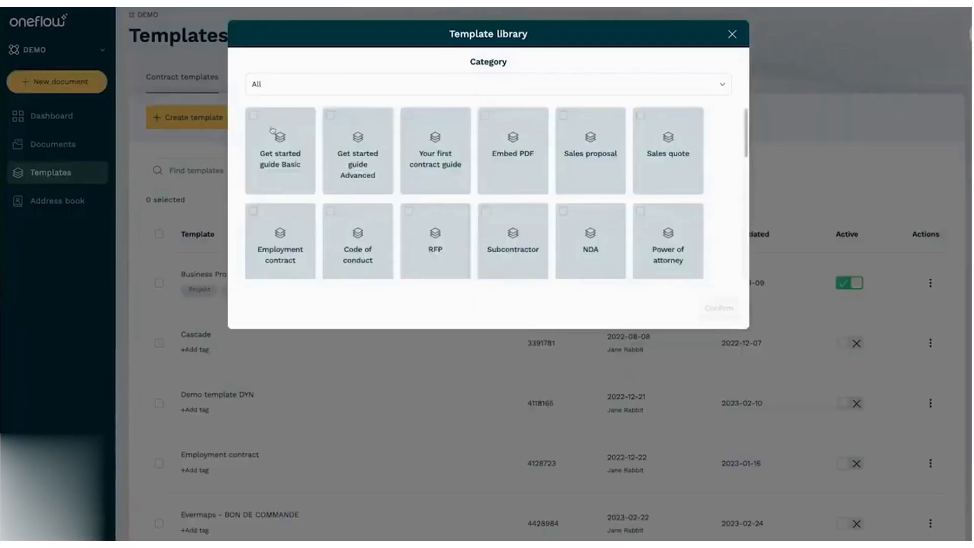
pyautogui.scroll(-3)
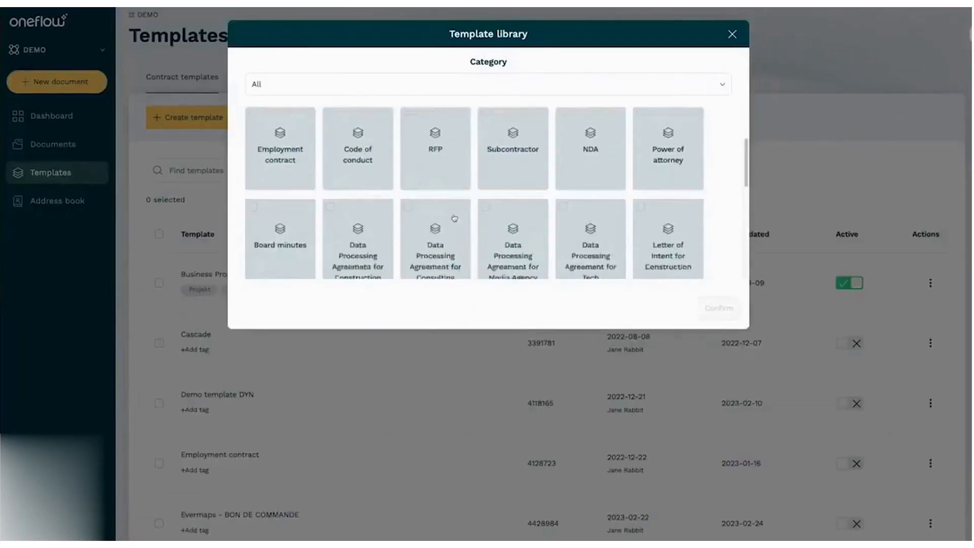
pyautogui.scroll(-3)
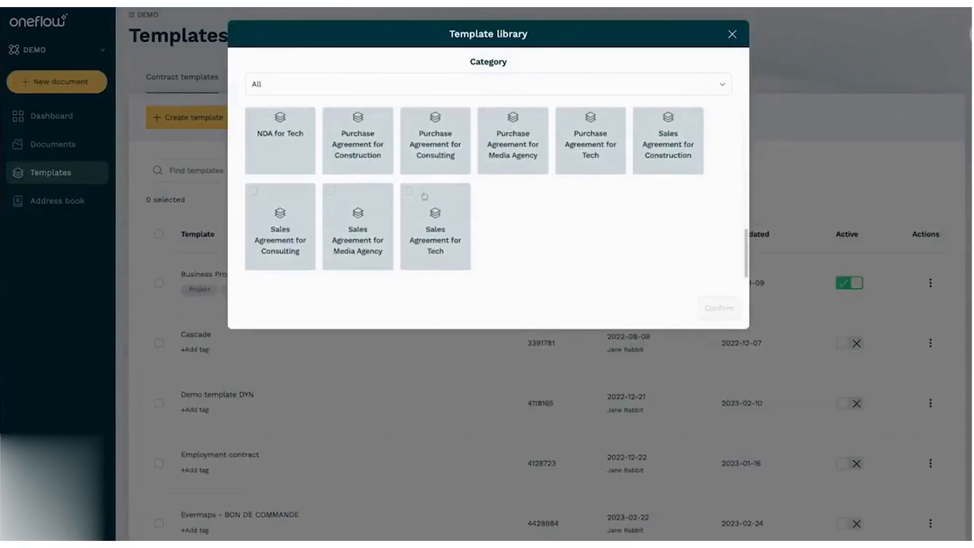
pyautogui.click(435, 225)
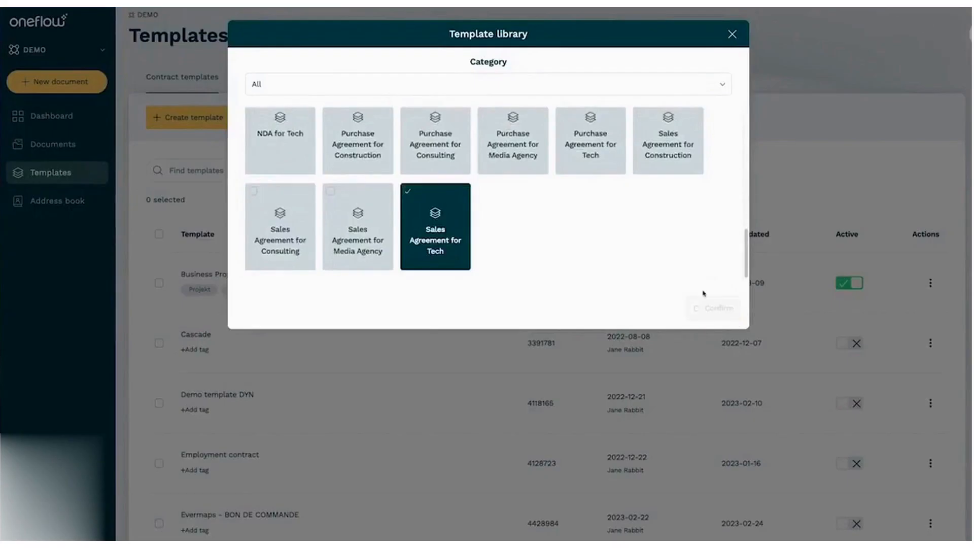
pyautogui.click(52, 116)
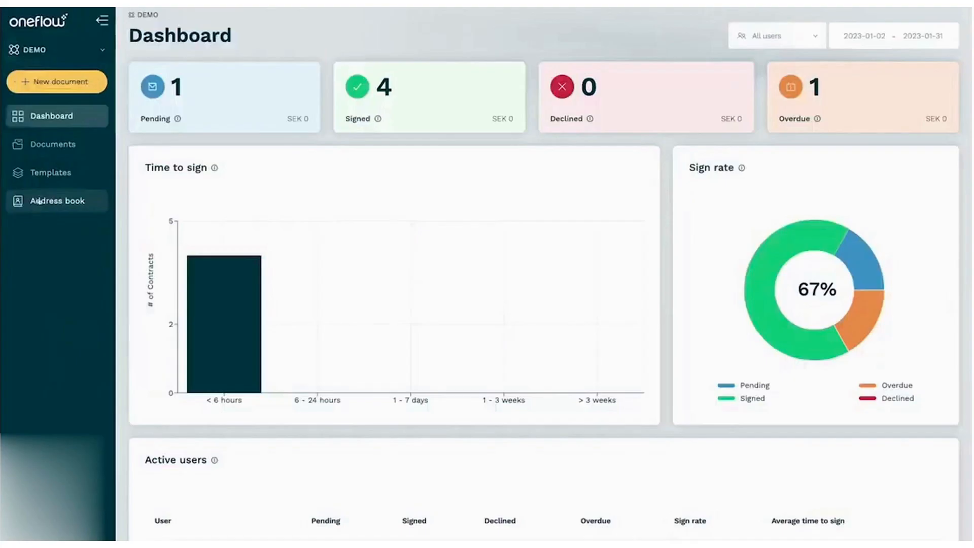
pyautogui.click(51, 201)
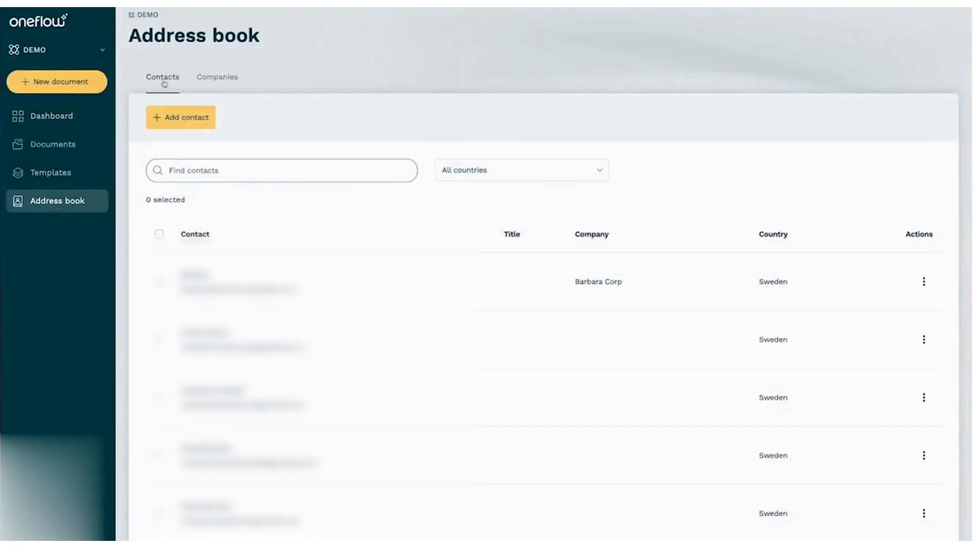
pyautogui.click(217, 77)
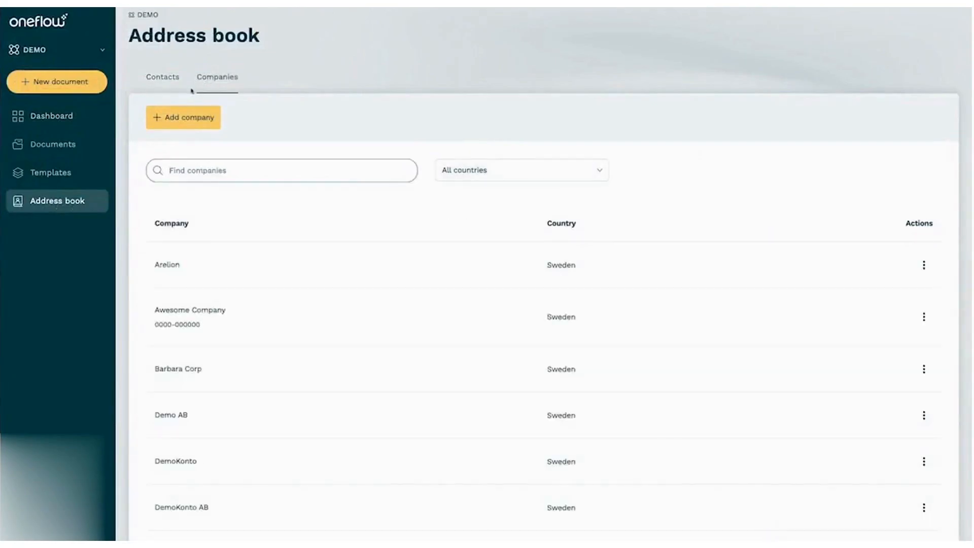
pyautogui.click(51, 115)
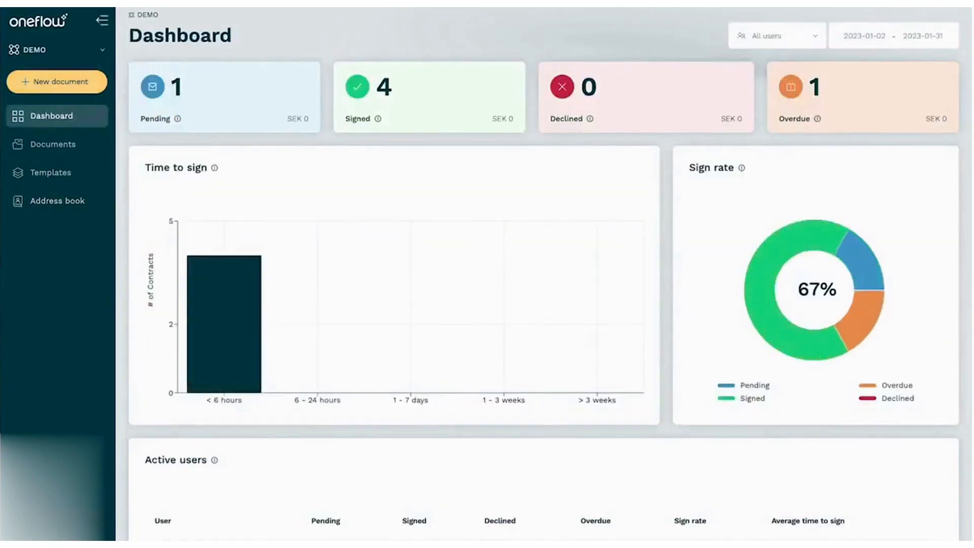
# - Create a new document from the Business Proposal template and send it for signing
pyautogui.click(57, 81)
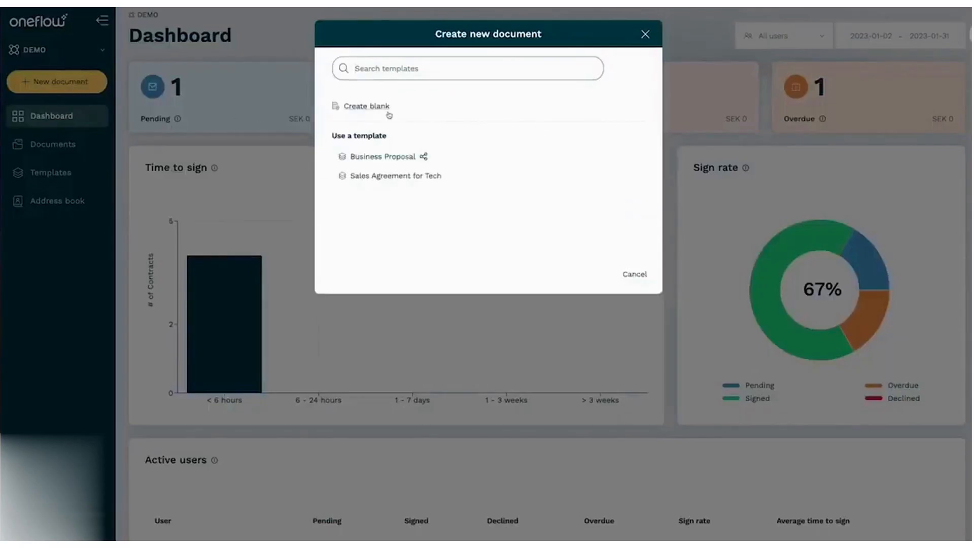
pyautogui.moveTo(392, 160)
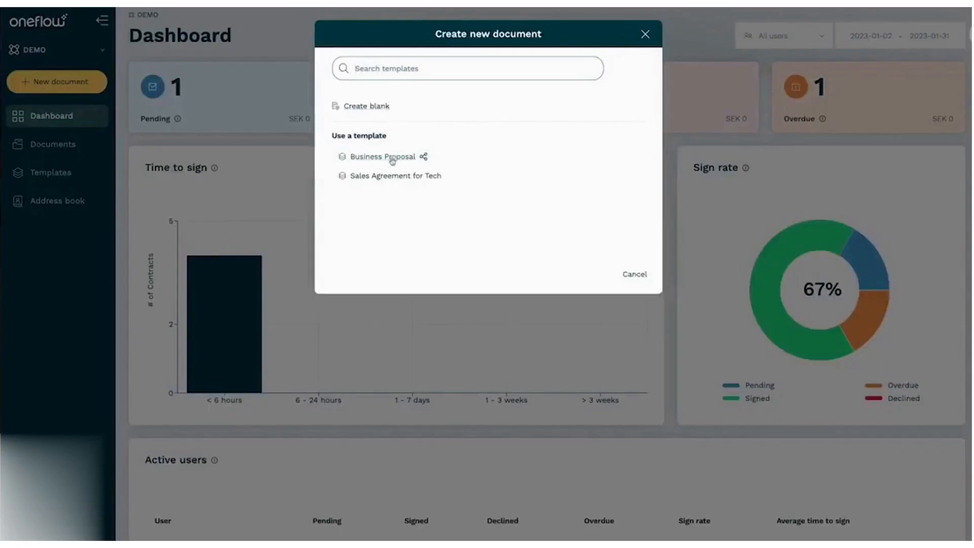
pyautogui.click(382, 156)
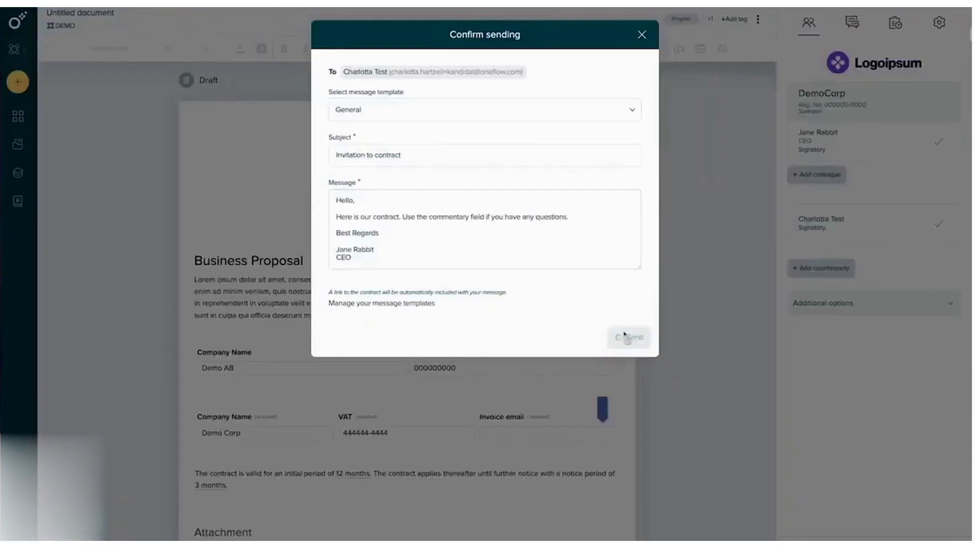
pyautogui.click(628, 337)
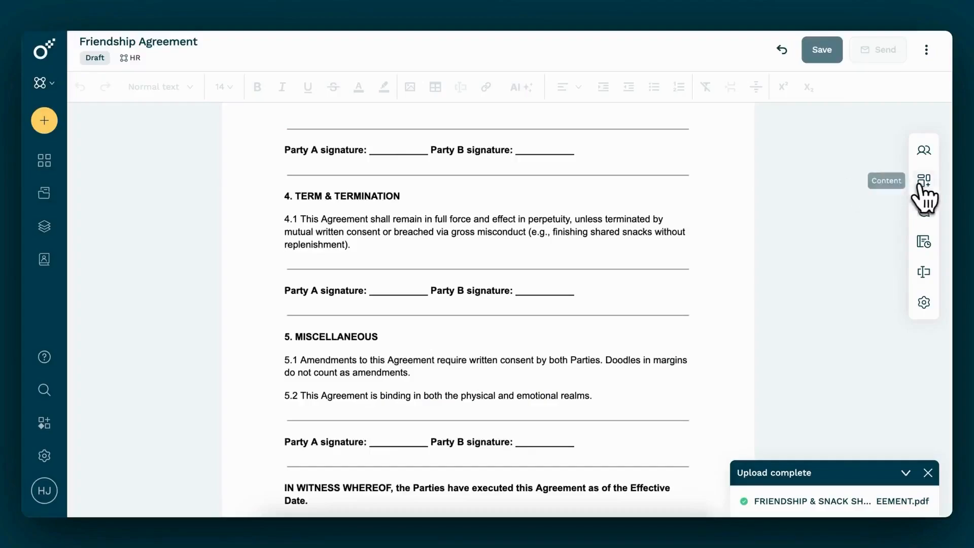
# - Place assigned signature fields on the first Party A and Party B lines
pyautogui.click(923, 181)
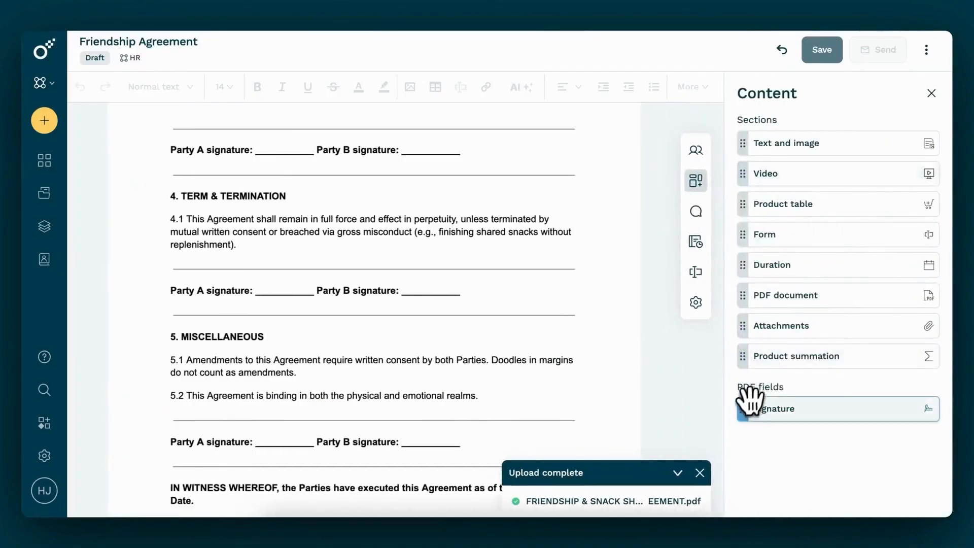
pyautogui.moveTo(773, 408); pyautogui.dragTo(301, 134)
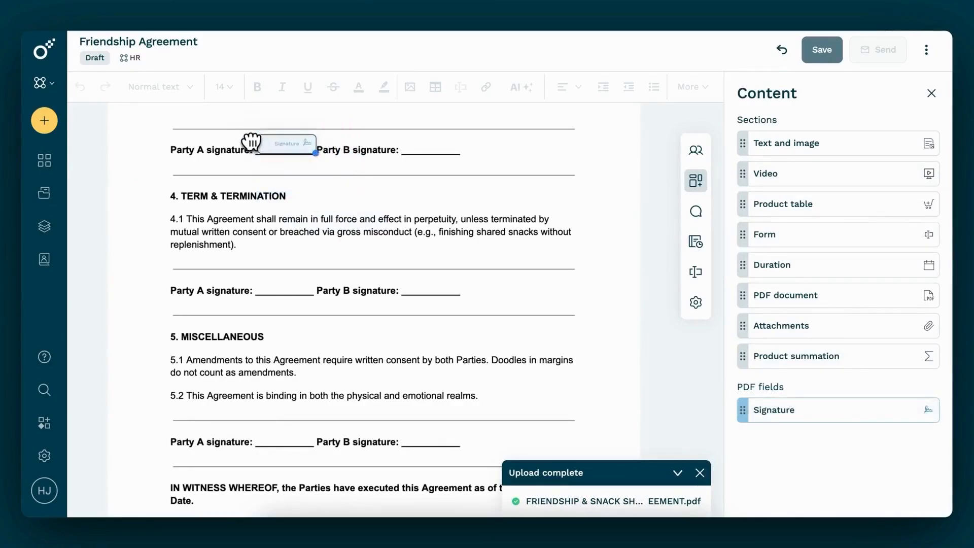
pyautogui.click(284, 144)
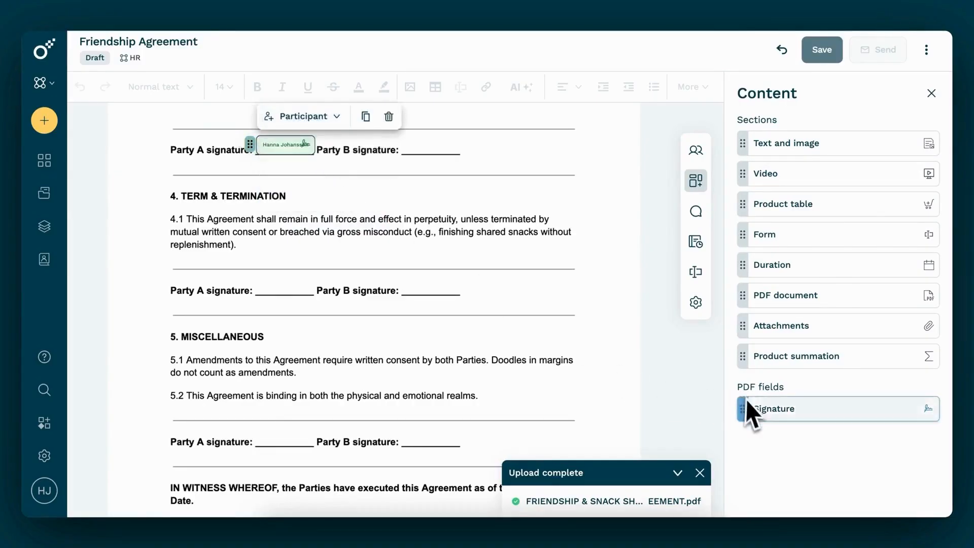
pyautogui.moveTo(773, 409); pyautogui.dragTo(447, 139)
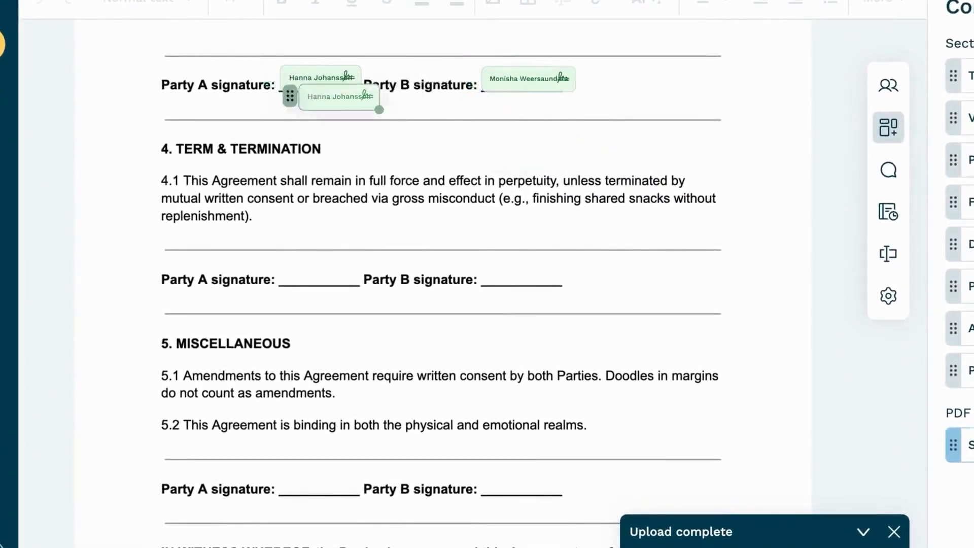
# - Add Party A and Party B signature fields to the remaining lines and view the signer preview
pyautogui.moveTo(339, 97); pyautogui.dragTo(319, 272)
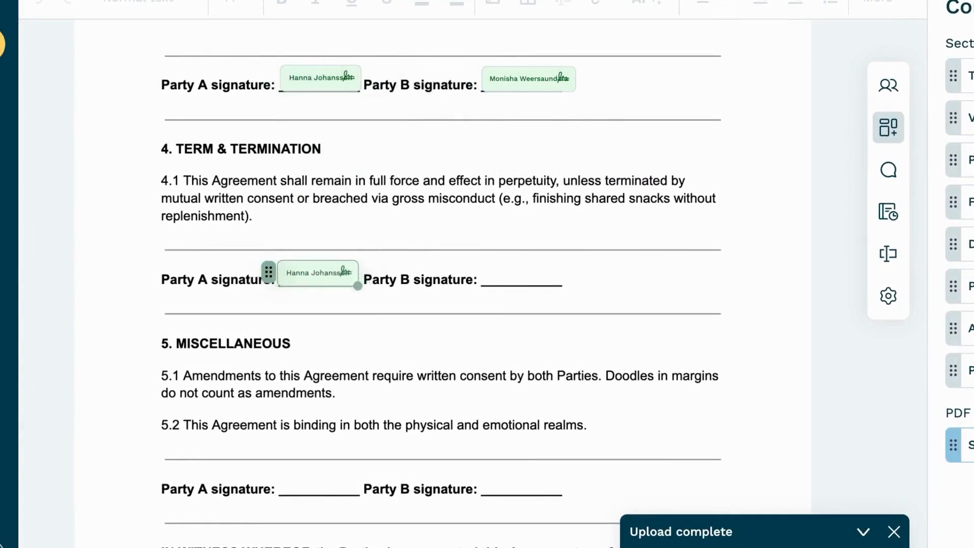
pyautogui.moveTo(319, 272); pyautogui.dragTo(332, 290)
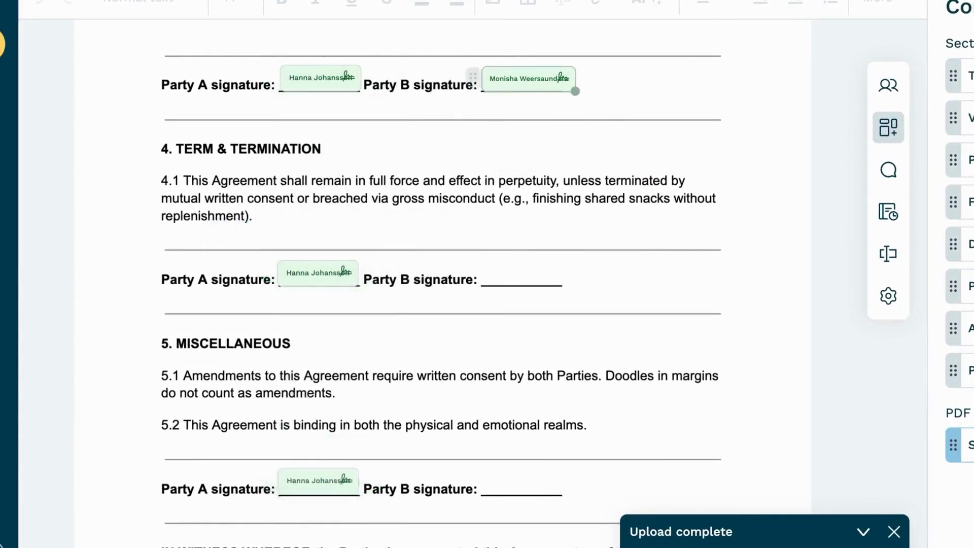
pyautogui.moveTo(527, 79); pyautogui.dragTo(536, 264)
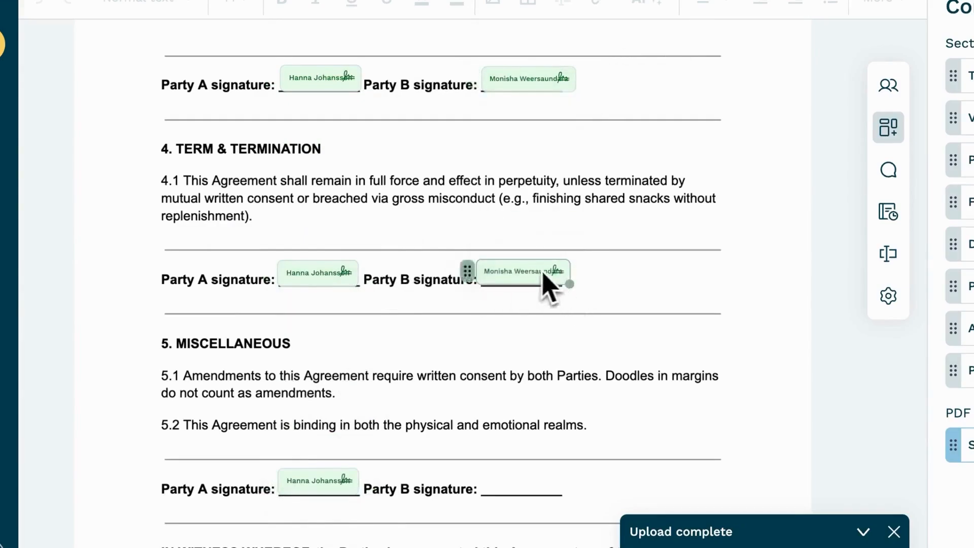
pyautogui.moveTo(523, 272); pyautogui.dragTo(535, 486)
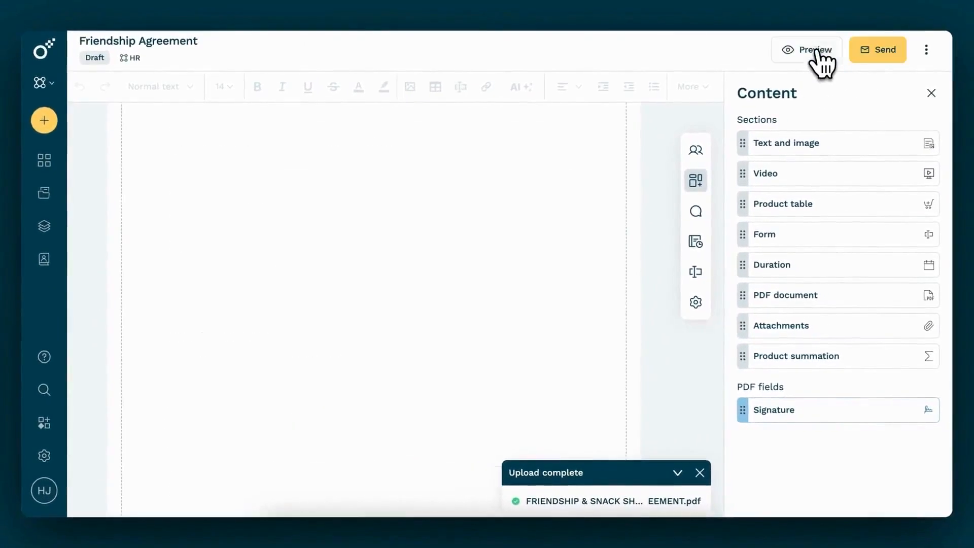
pyautogui.click(805, 49)
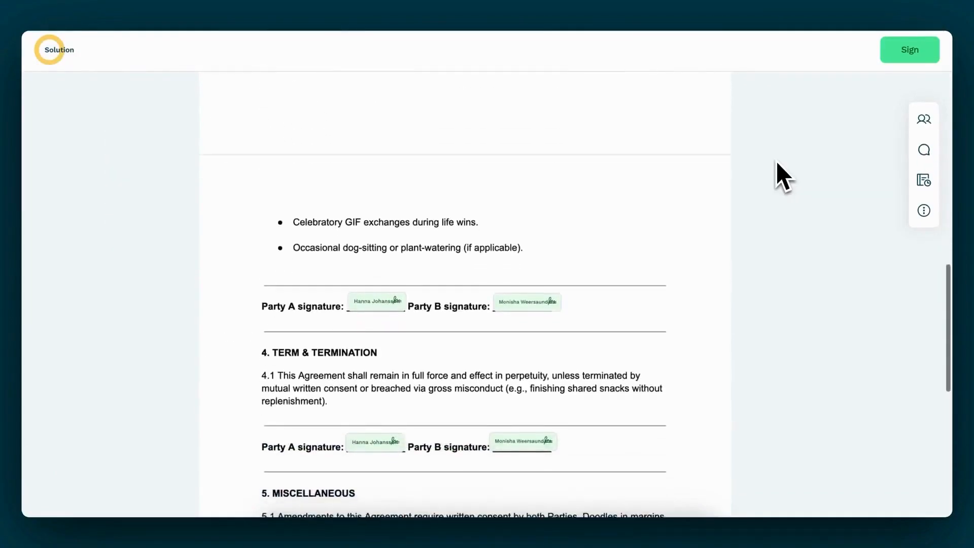